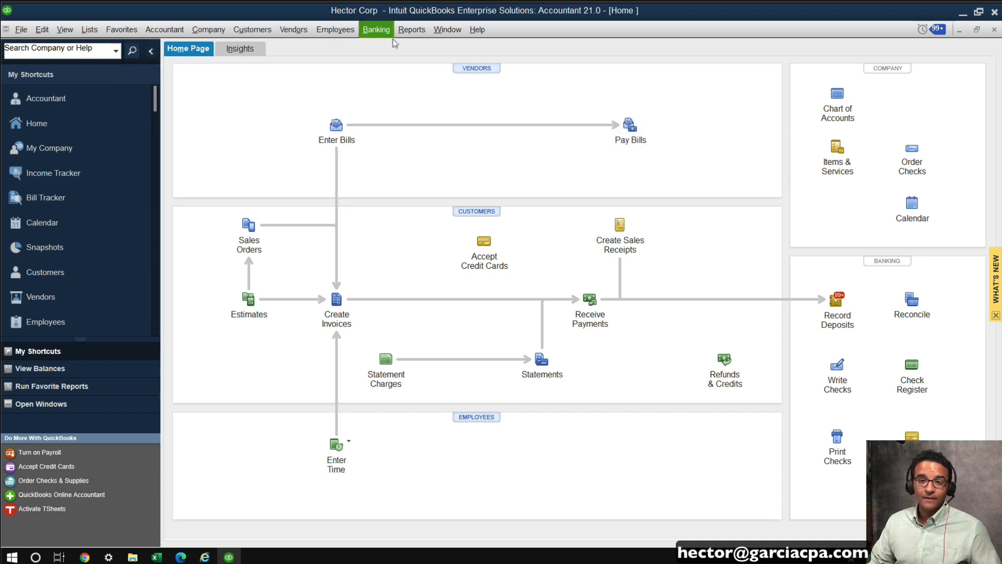
mouse_move(412, 30)
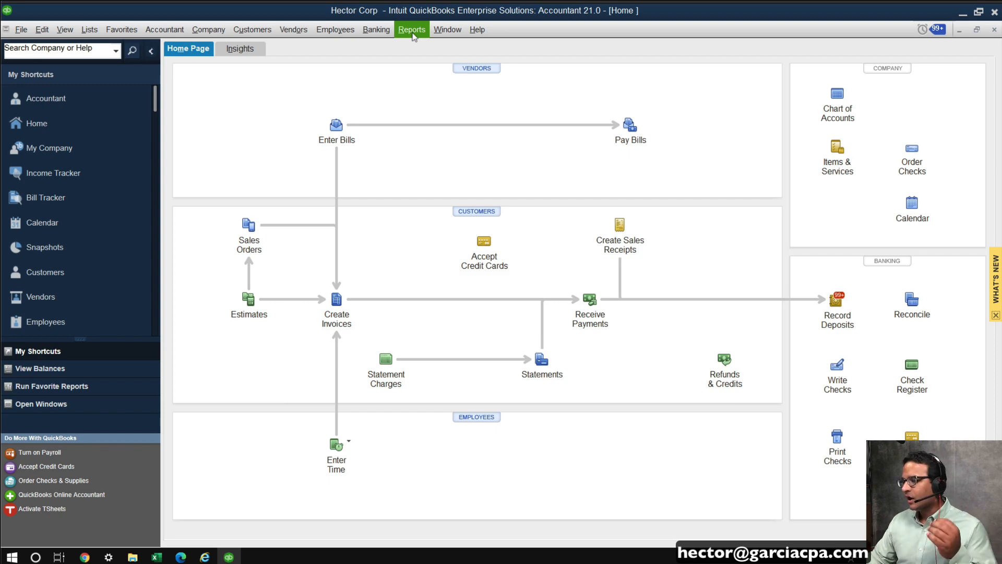
Step: Browse the Reports menu, then show the Banking menu's Bank Feeds options
click(412, 30)
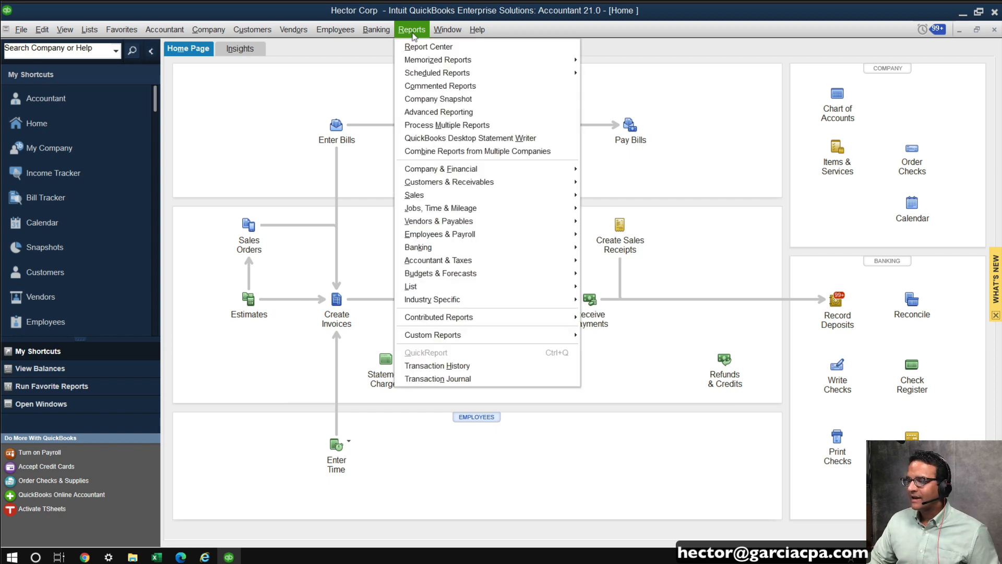
click(376, 29)
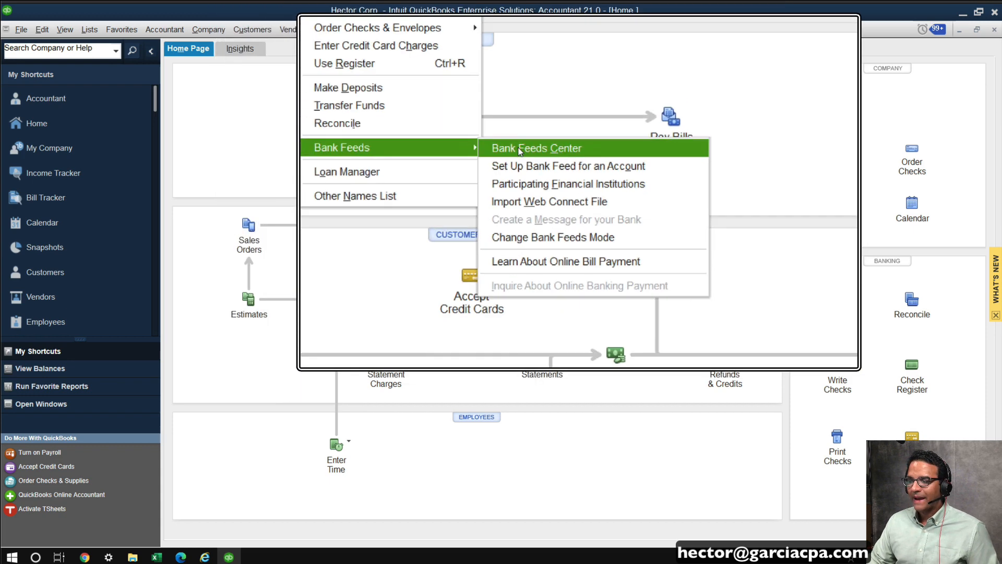
Step: Launch the Bank Feeds Center and collapse the shortcuts pane to widen the workspace
click(536, 147)
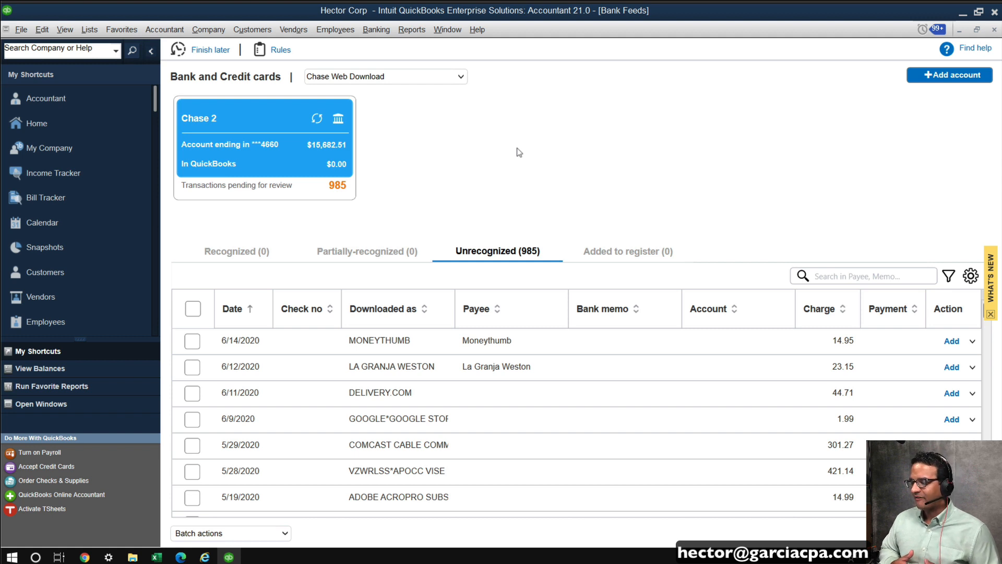
mouse_move(526, 176)
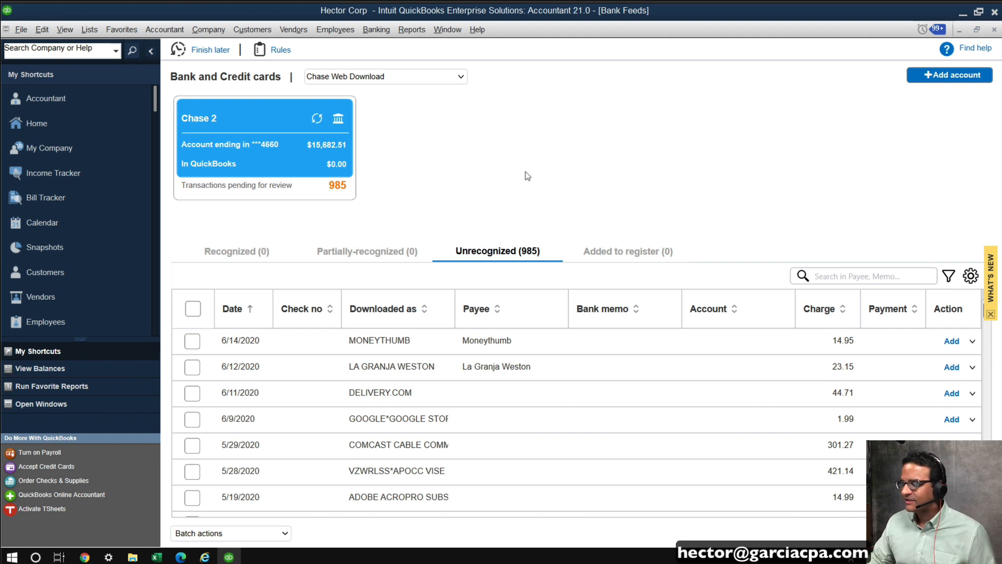
click(151, 50)
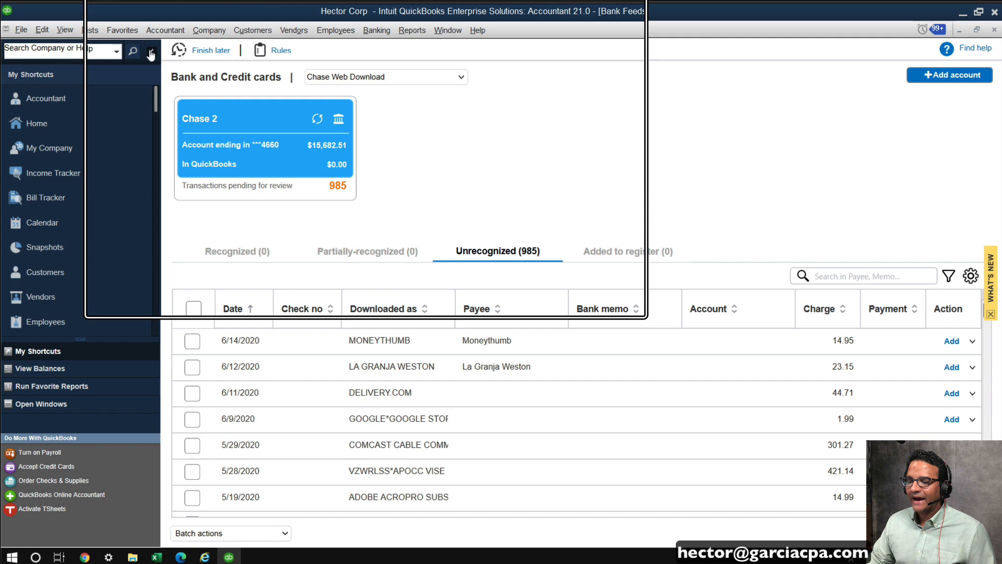
mouse_move(150, 54)
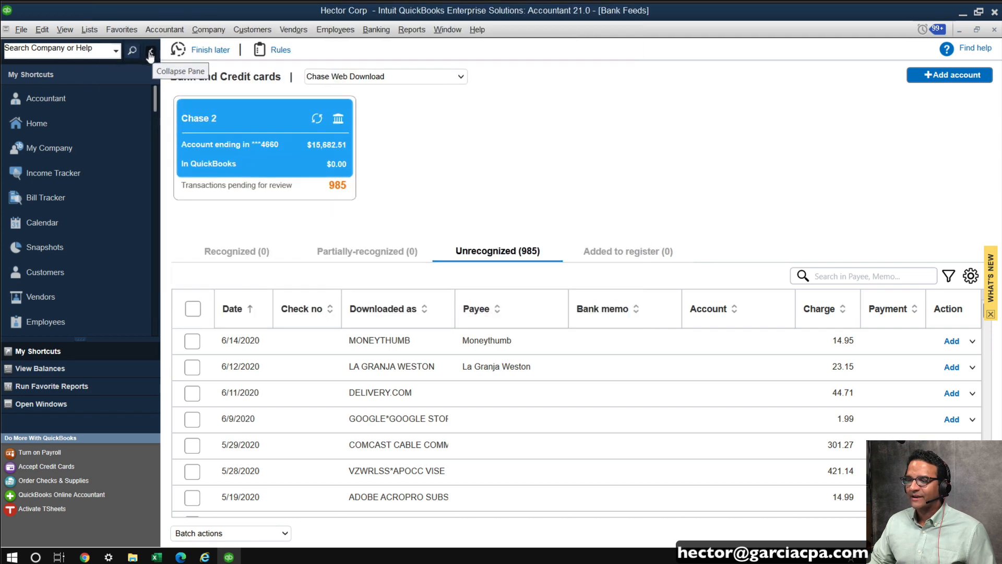
click(152, 50)
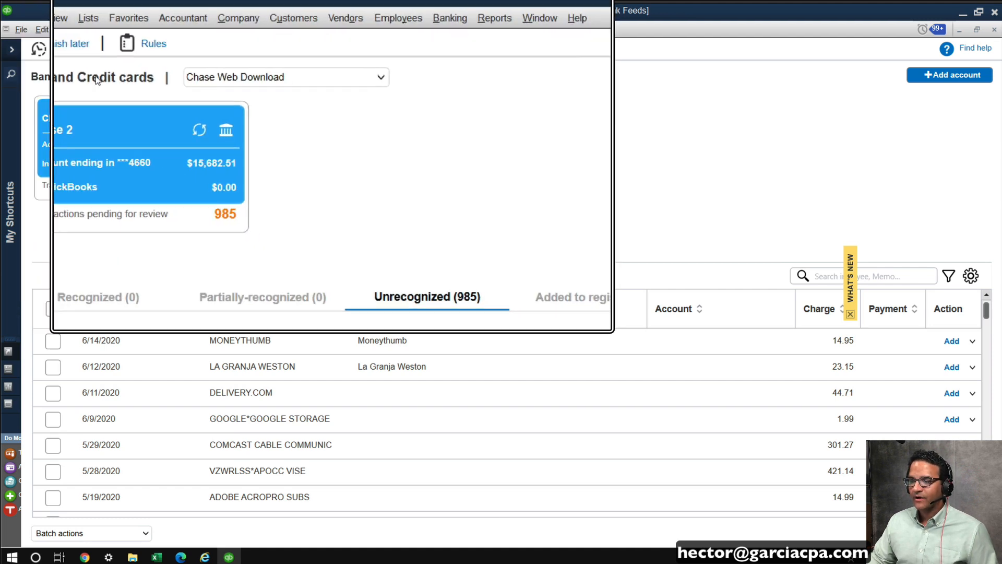
Step: Select the Chase Web Download account from the bank feed account list, showing 985 unrecognized transactions
click(322, 76)
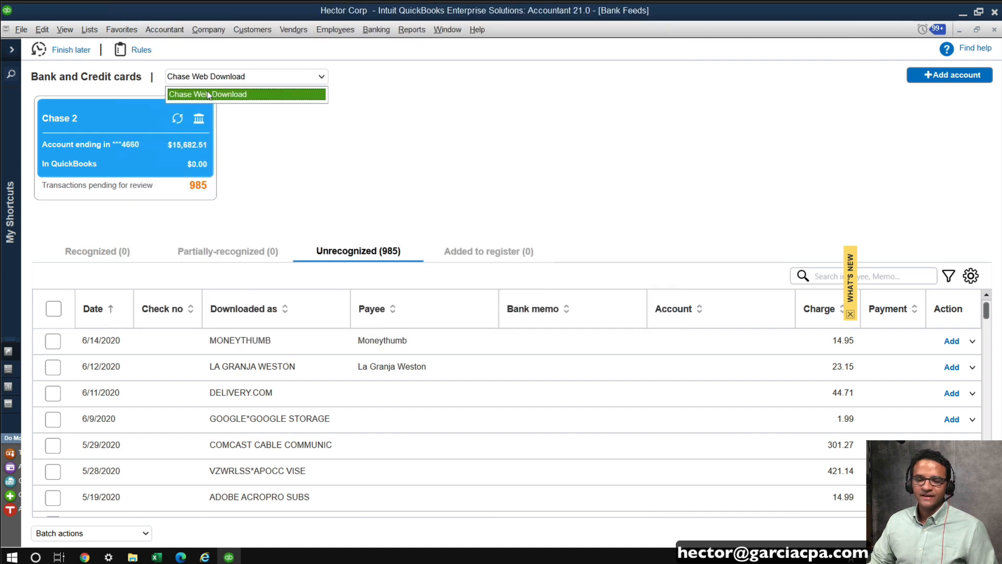
mouse_move(290, 97)
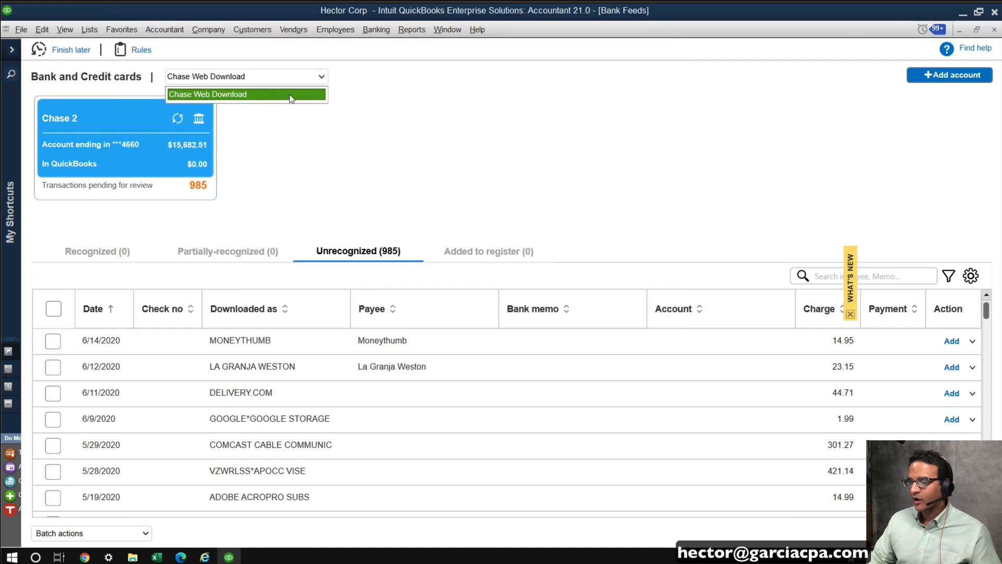
click(245, 94)
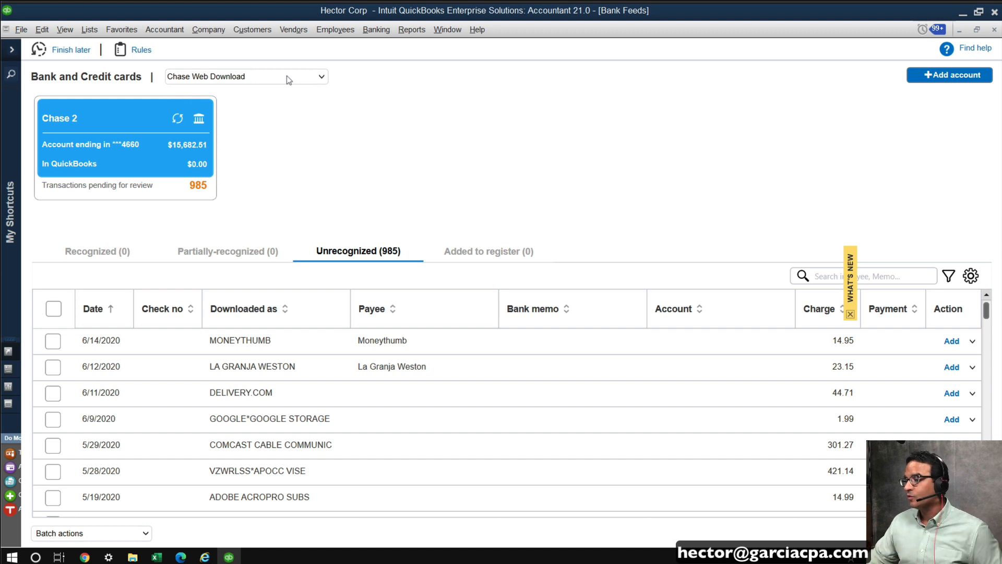
click(320, 76)
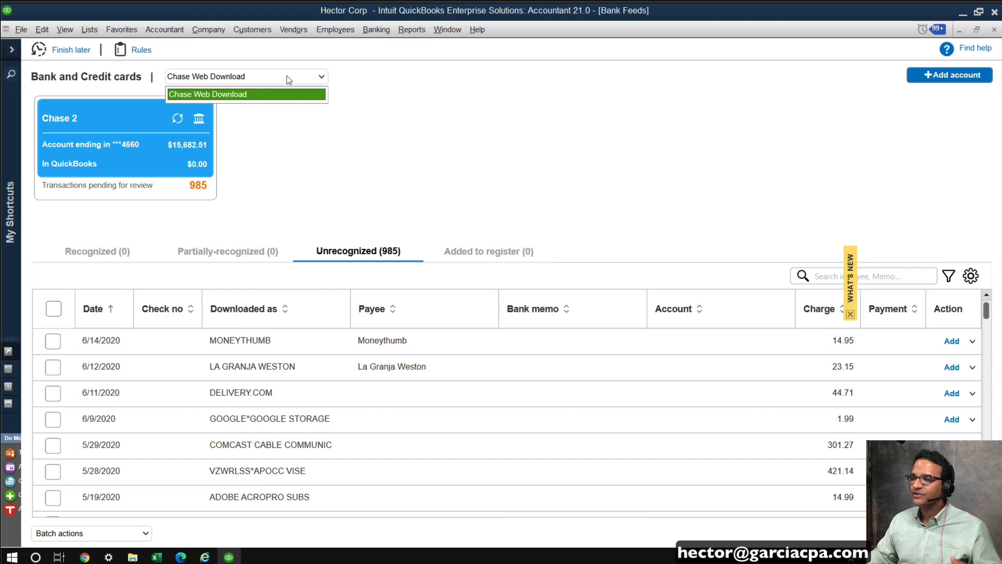
click(246, 94)
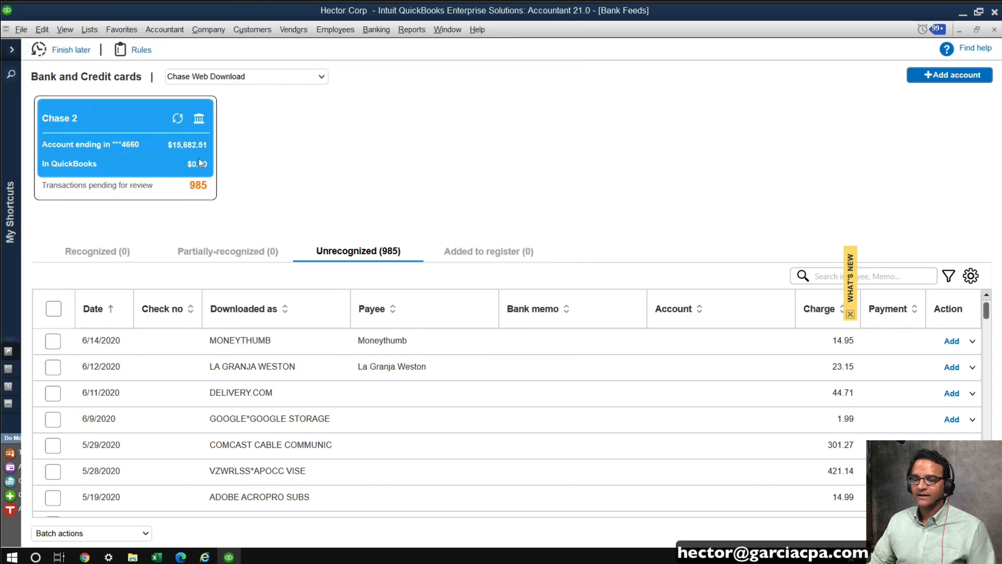
mouse_move(179, 155)
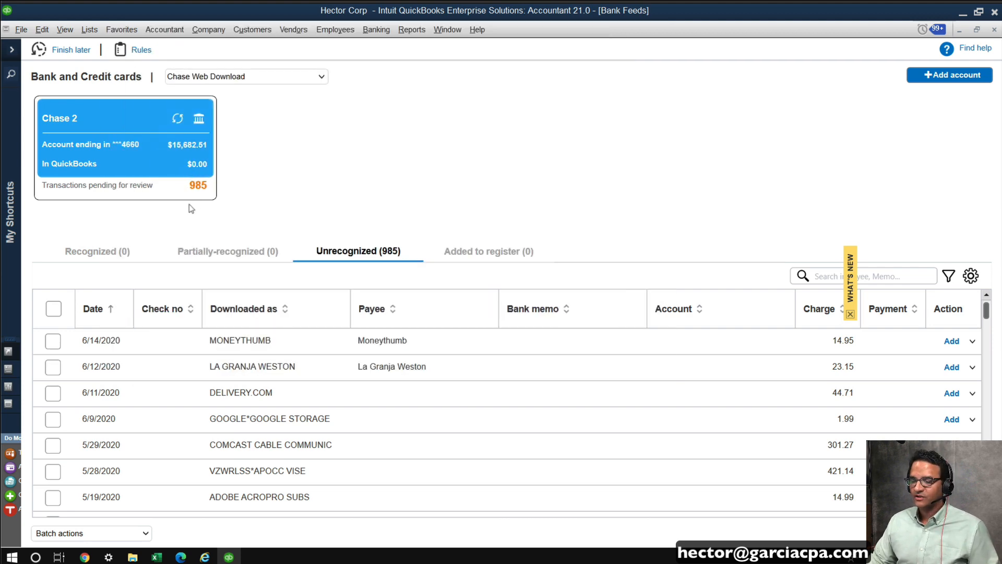
mouse_move(192, 195)
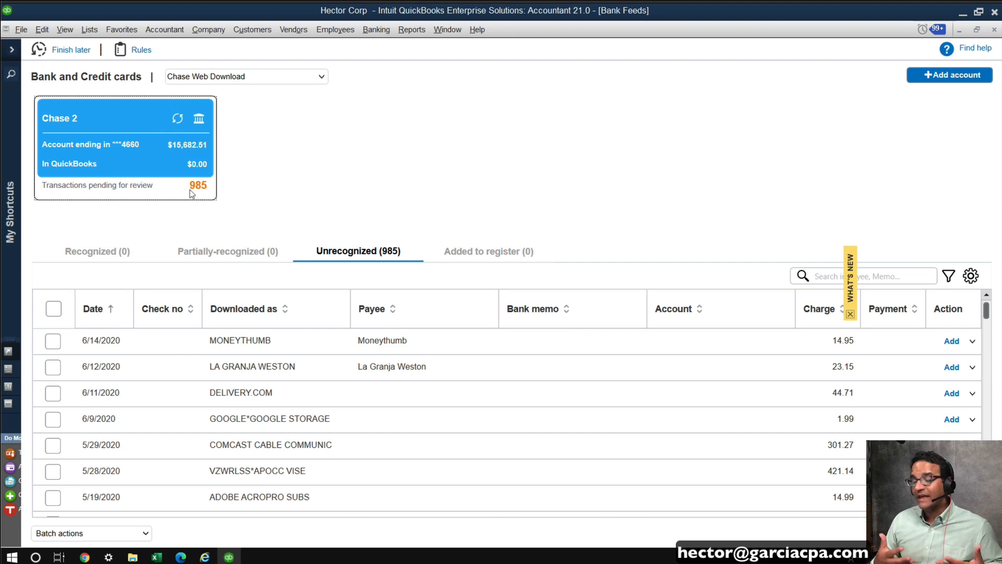
mouse_move(134, 232)
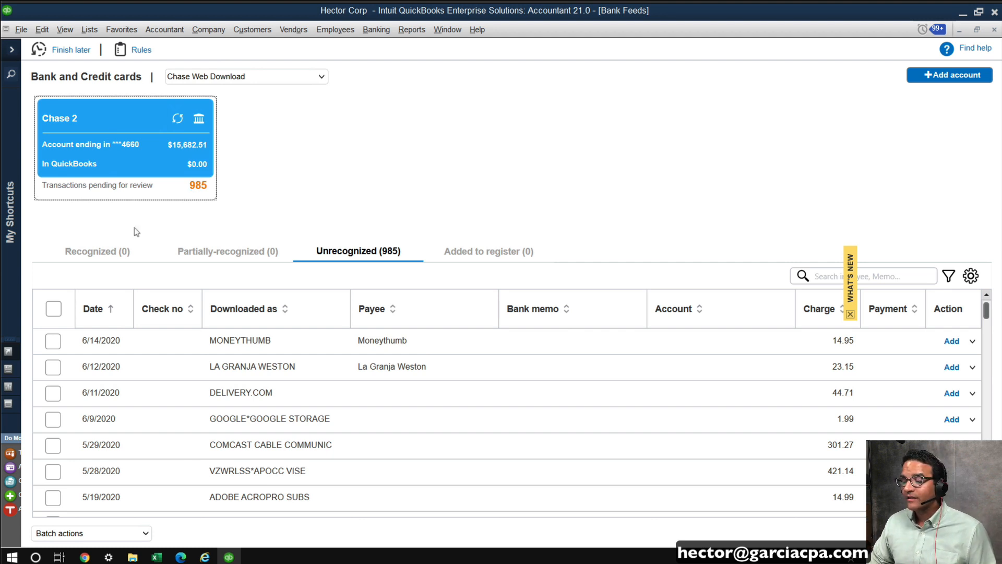
click(98, 251)
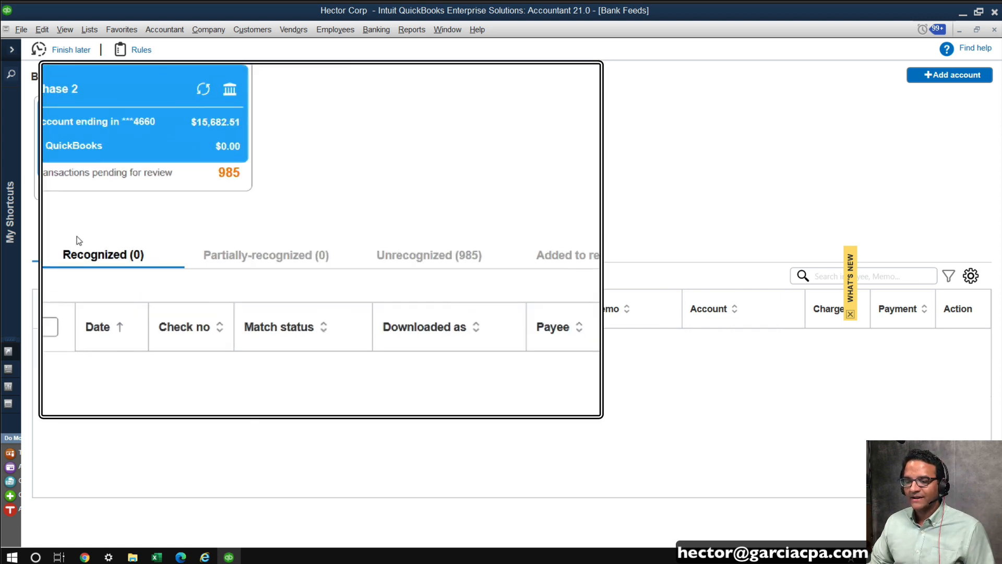
click(227, 255)
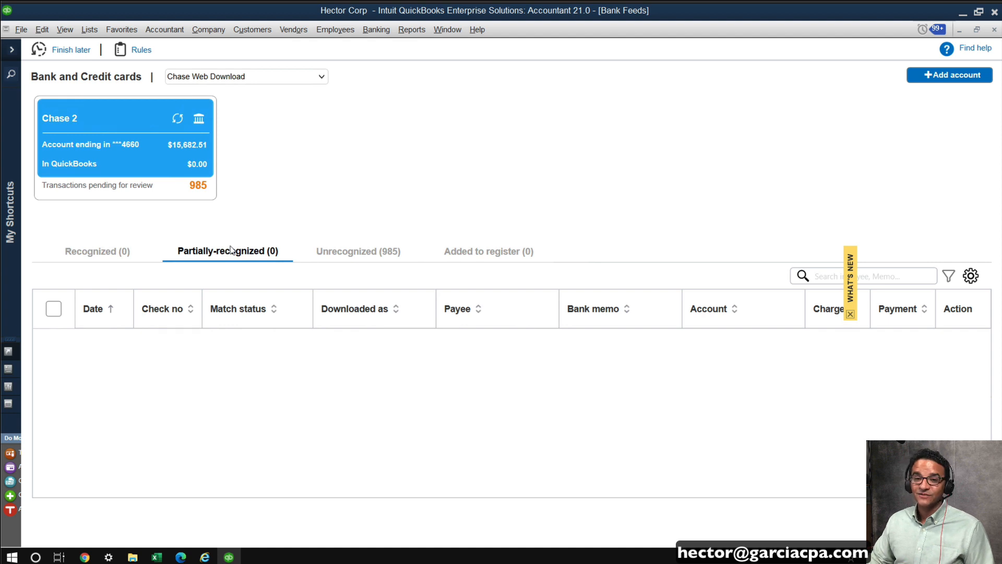
click(358, 250)
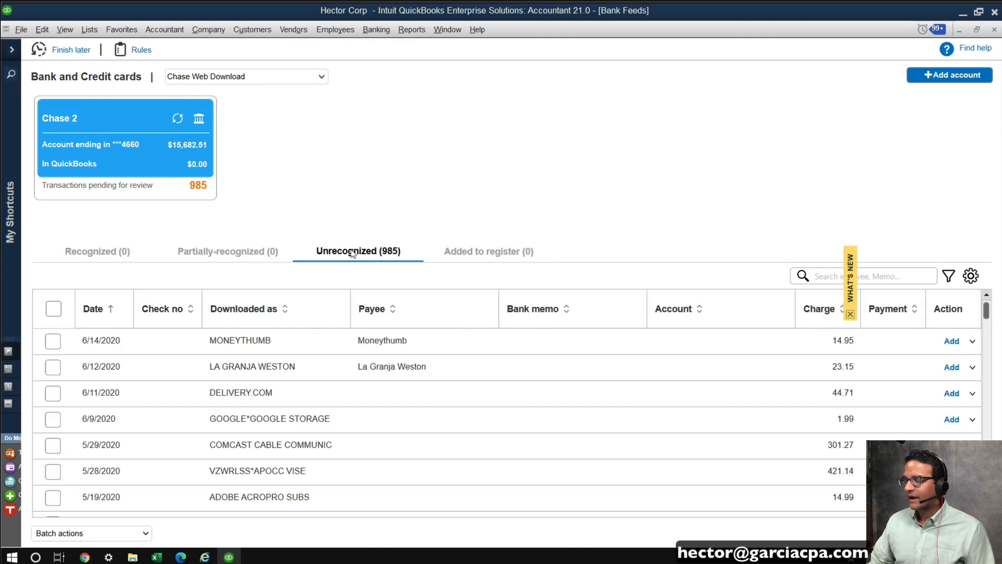
click(488, 250)
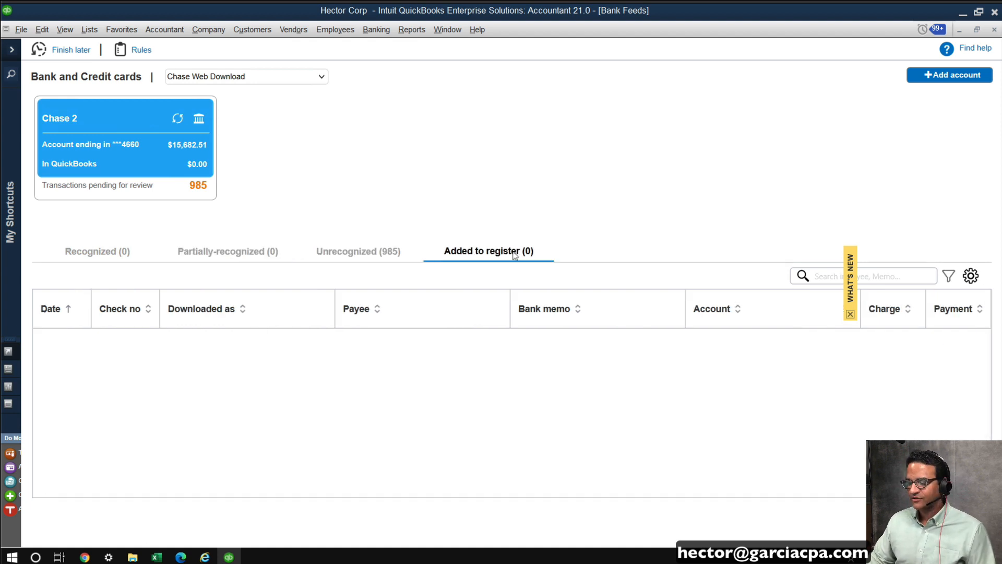
click(358, 250)
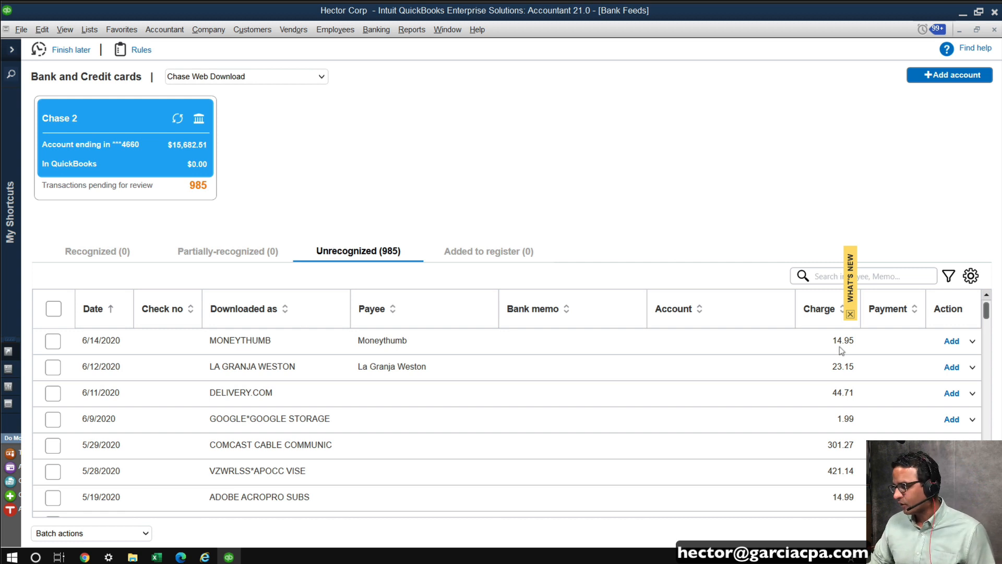
click(850, 314)
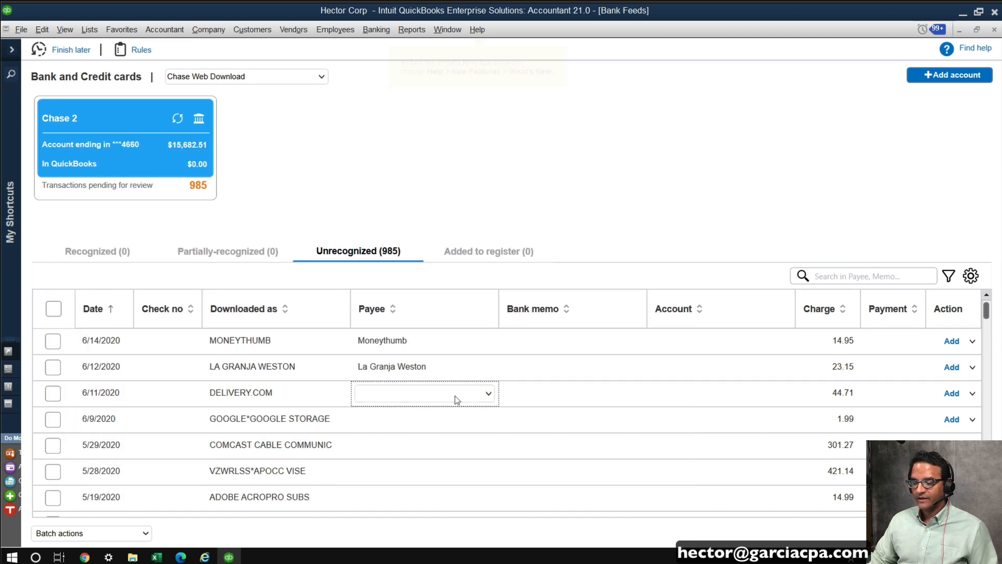
click(488, 392)
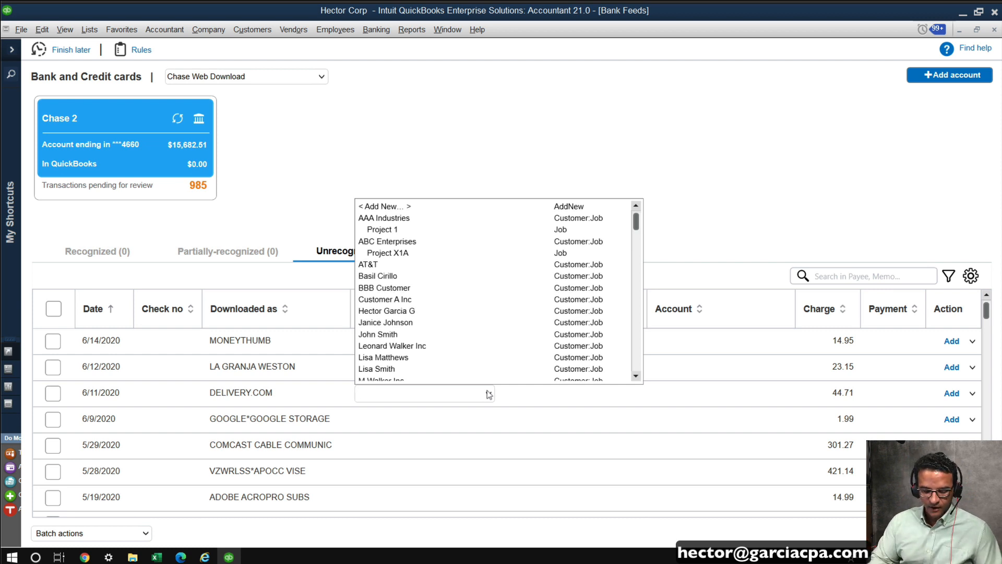
text(Del)
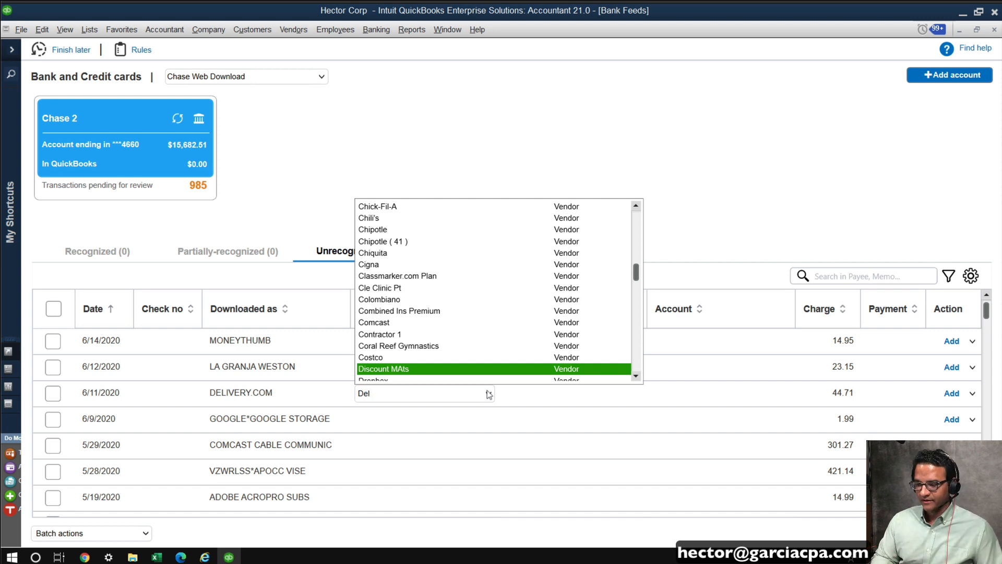
text(icery)
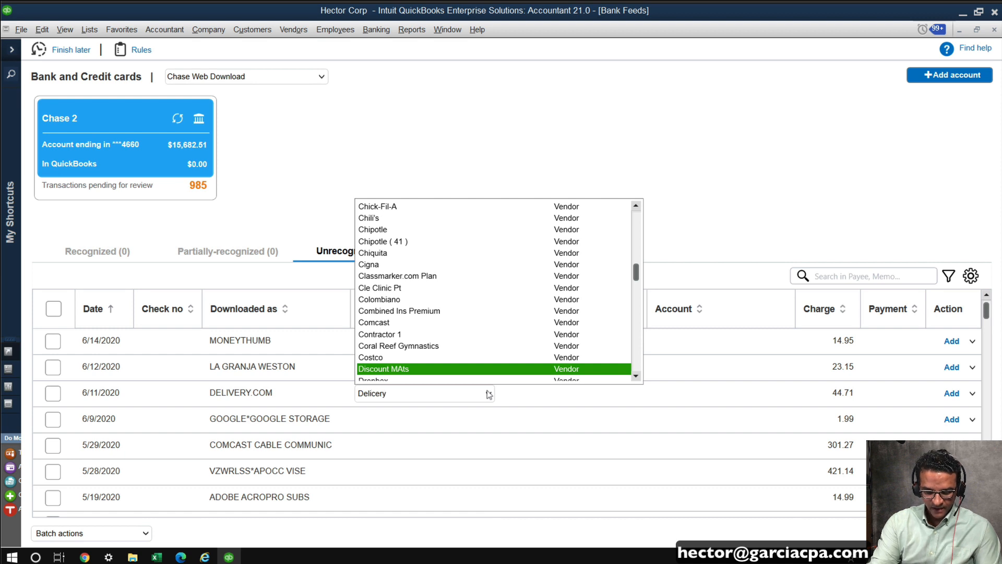
text(.com)
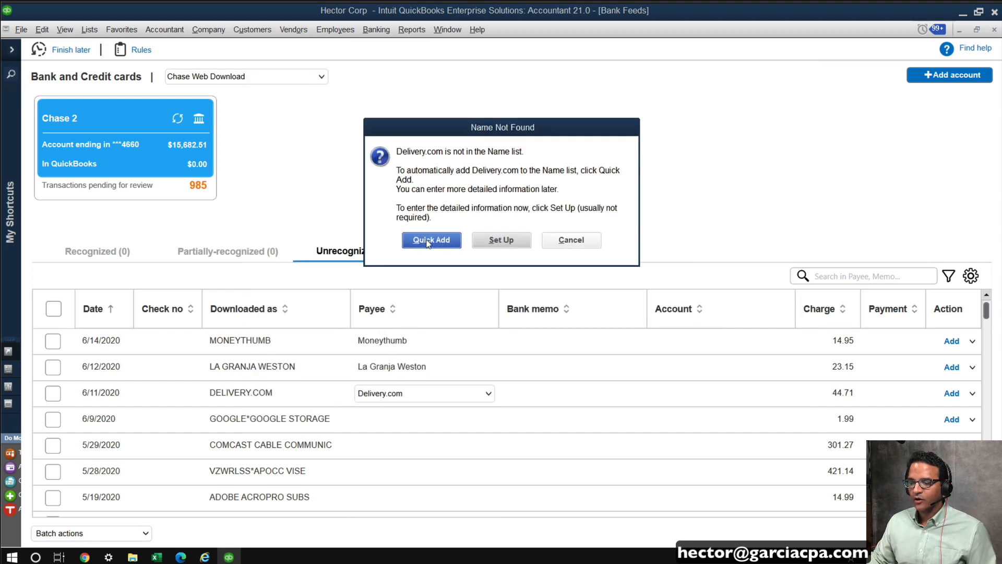
click(431, 240)
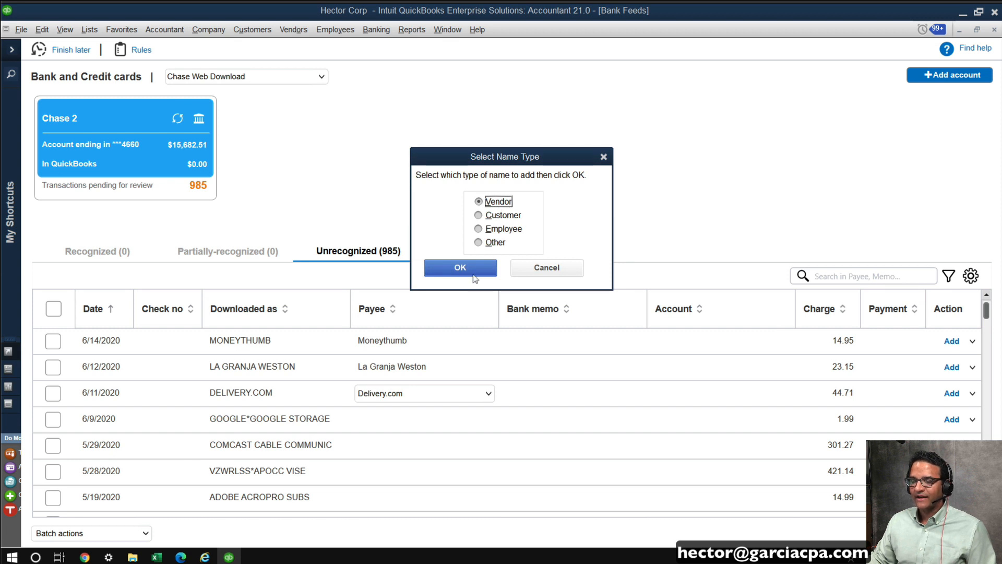
click(460, 267)
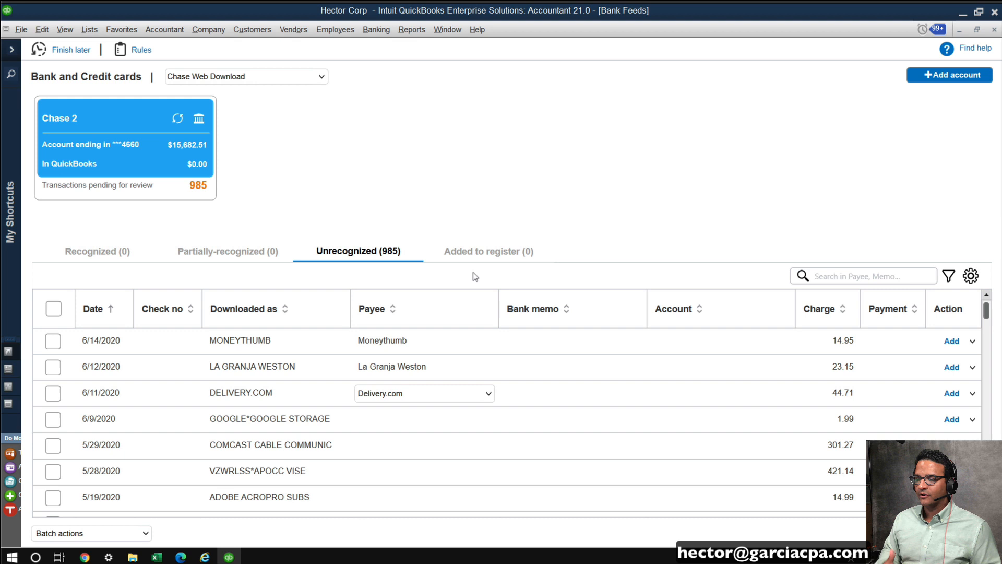
mouse_move(284, 24)
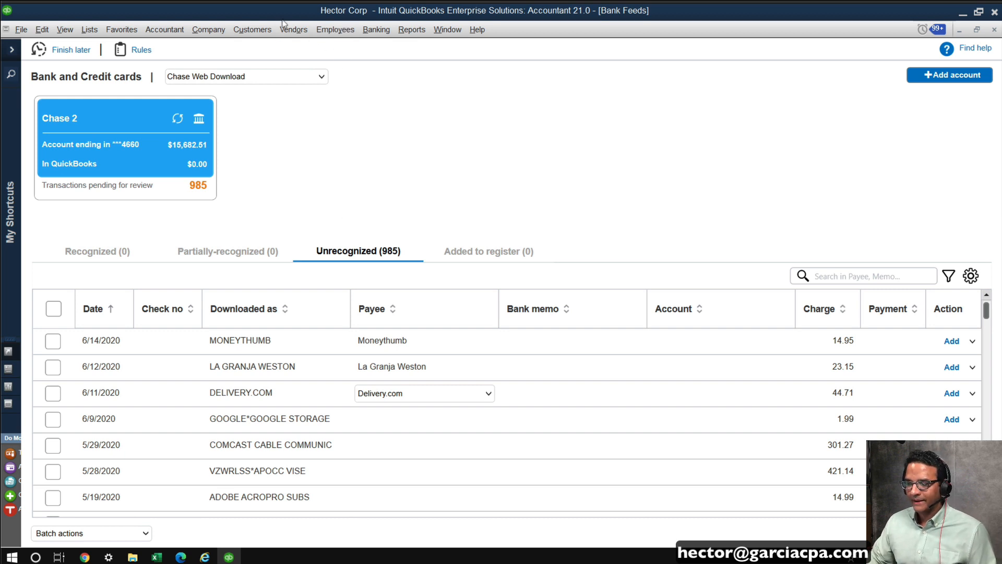
click(293, 29)
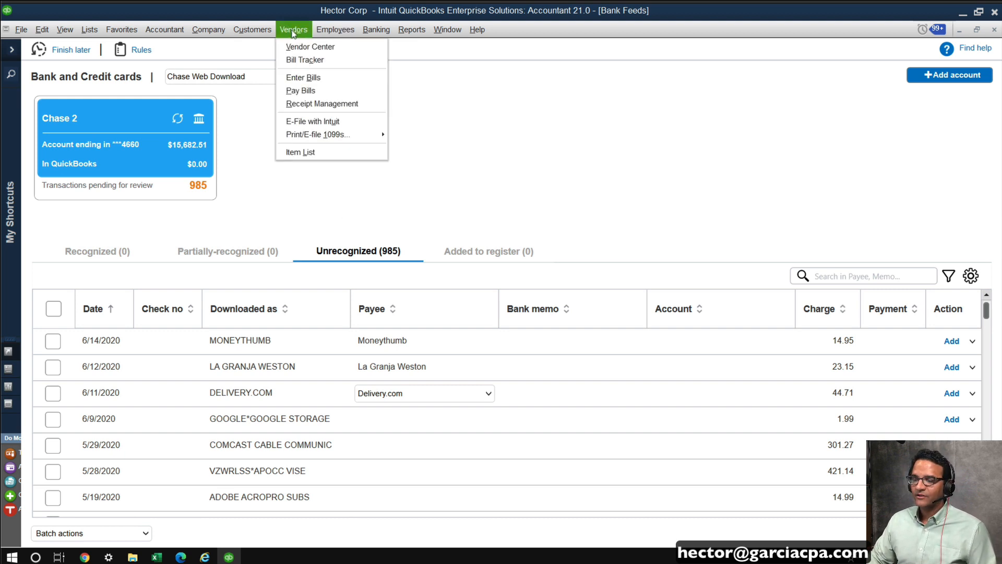
mouse_move(310, 46)
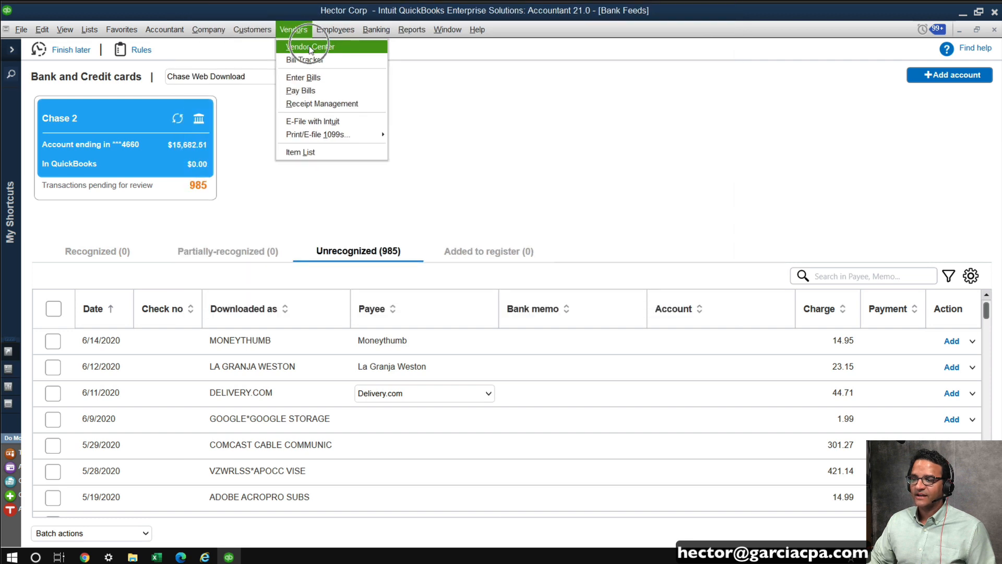
click(310, 46)
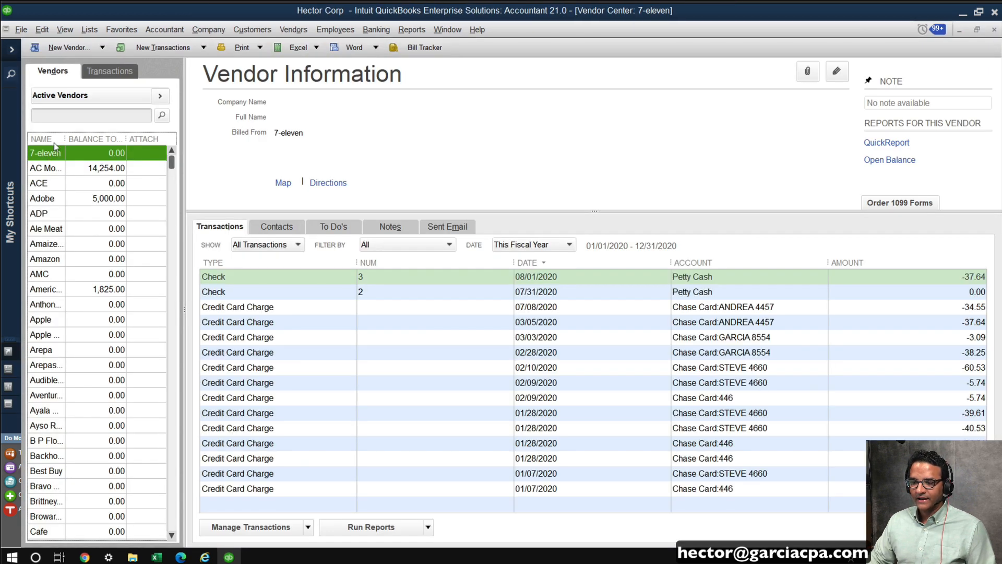
click(54, 289)
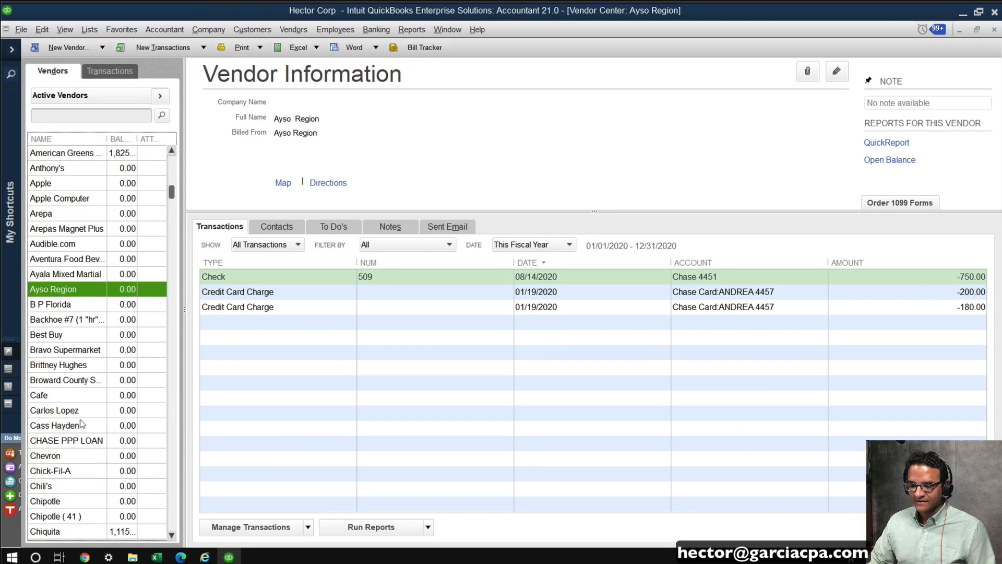
scroll(down, 3)
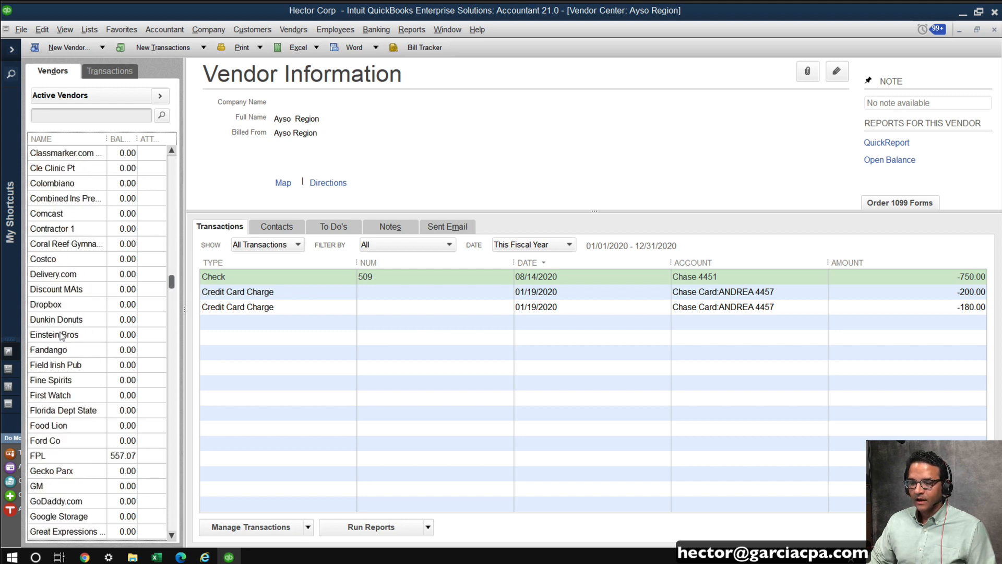
mouse_move(47, 346)
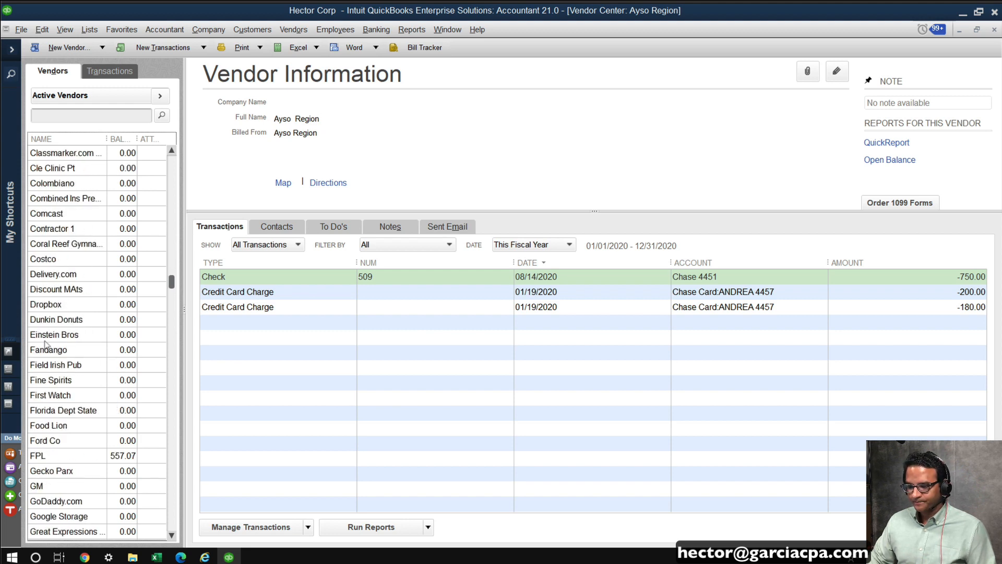
click(57, 320)
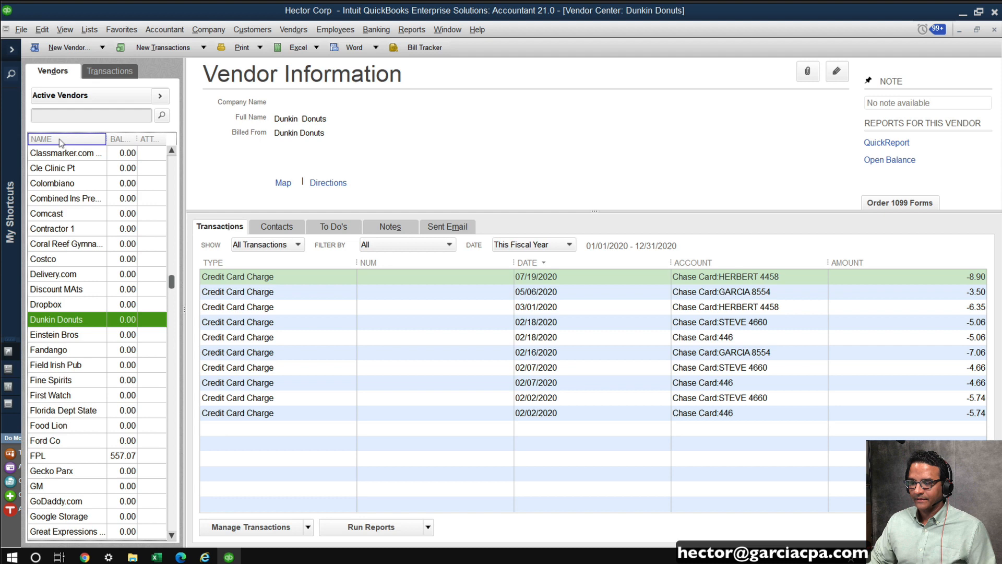
click(56, 139)
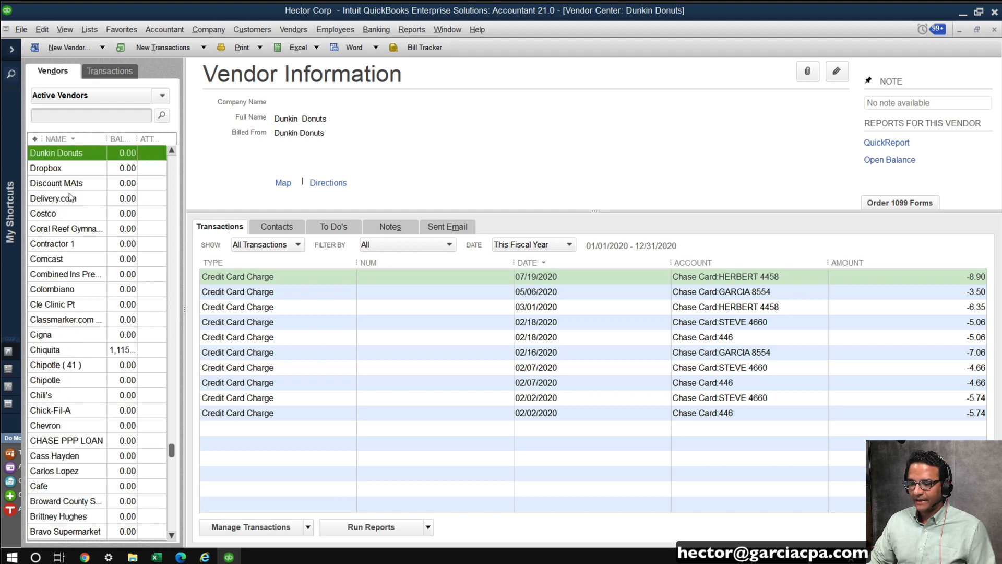
click(54, 198)
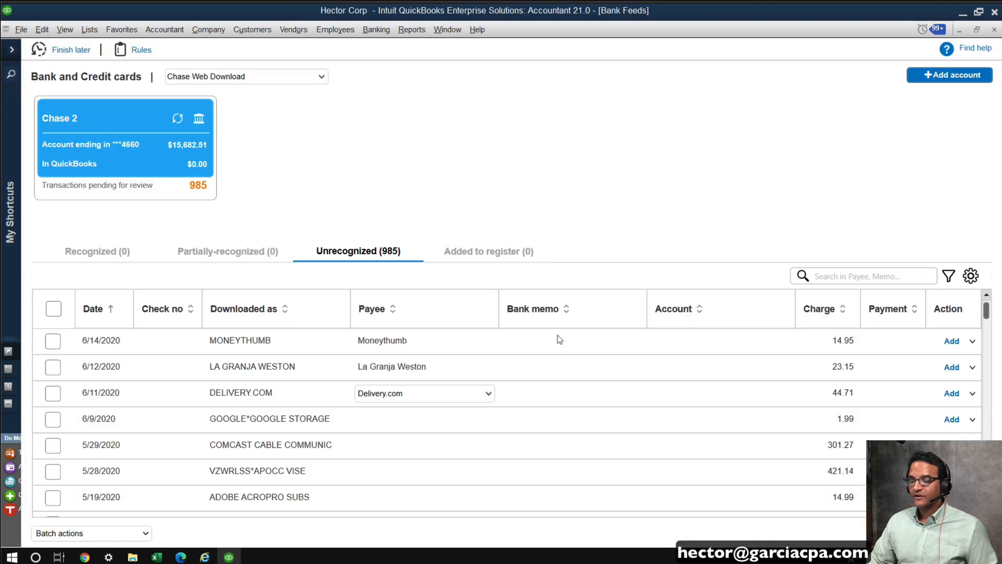
mouse_move(540, 355)
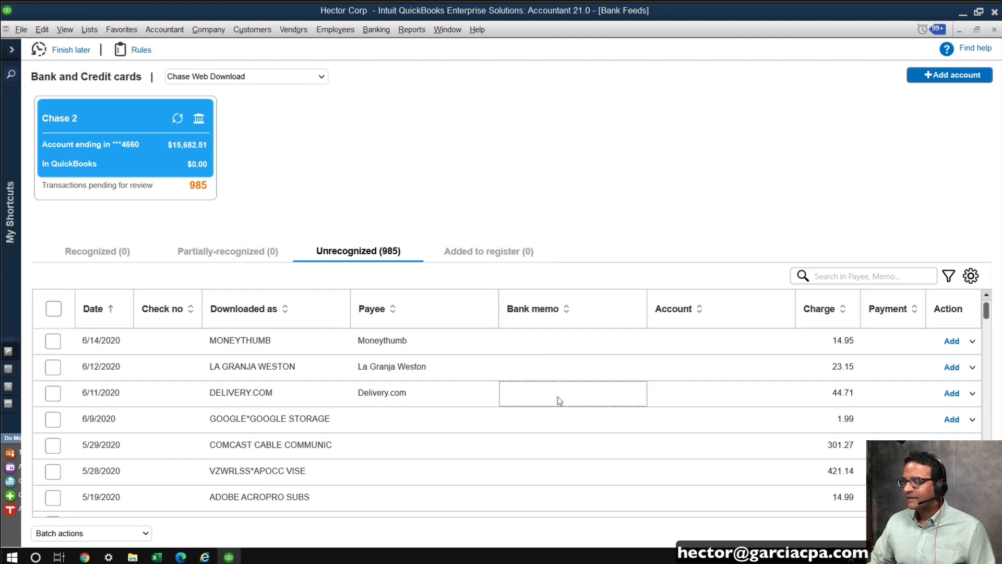
Step: Give the 6/11/2020 Delivery.com charge the bank memo 'Lunch with mike'
click(572, 394)
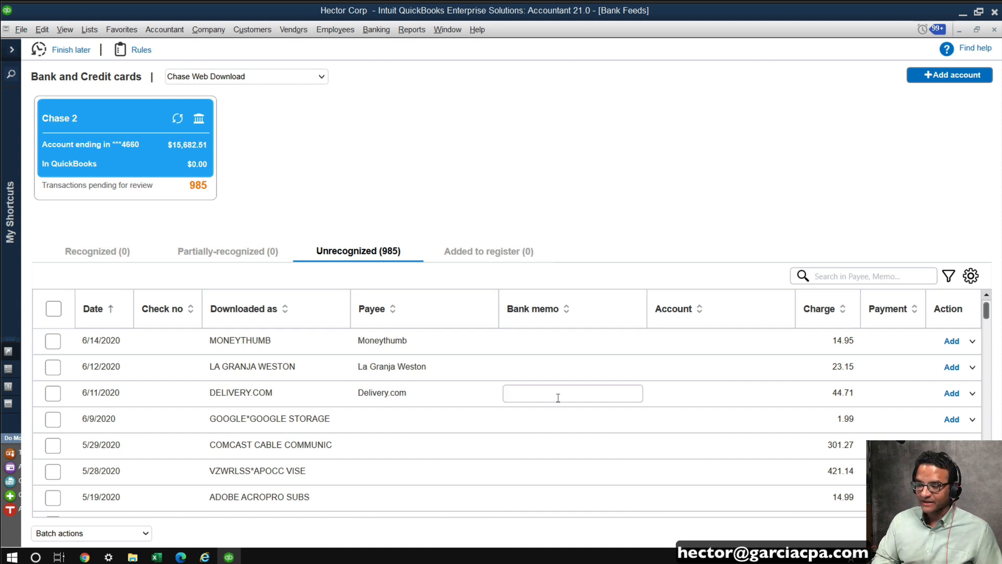
text(Lunch)
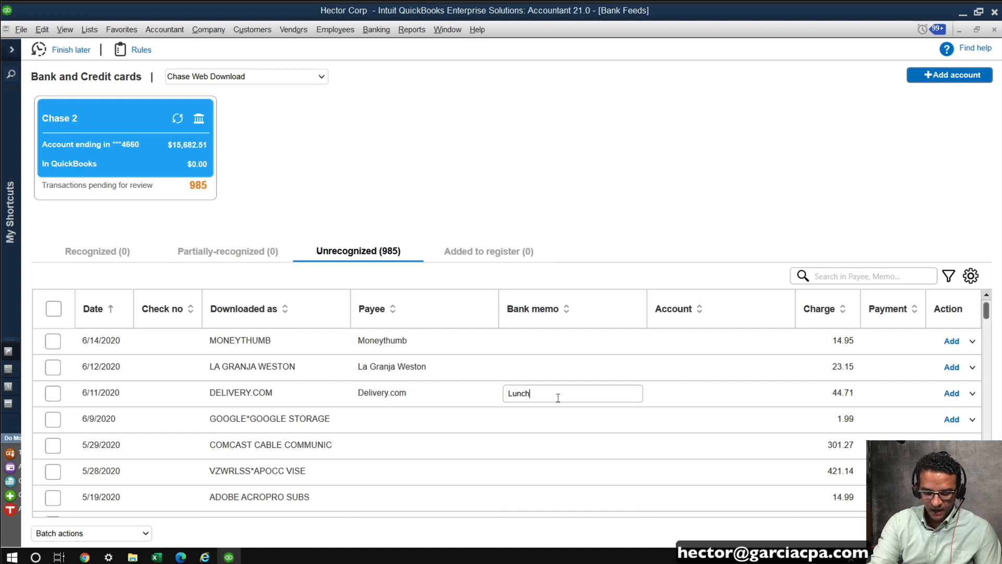
text(with mike)
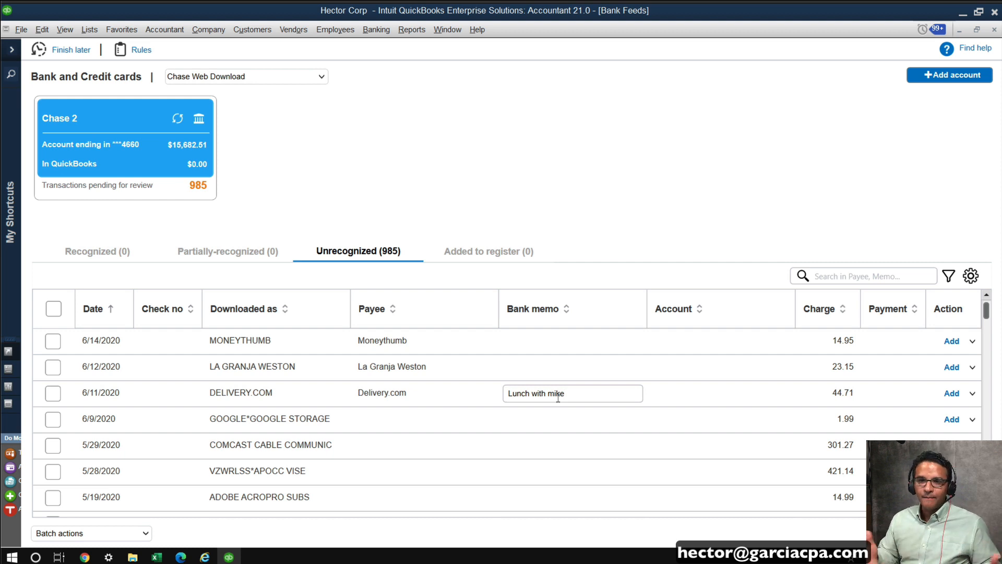
Step: Assign the Meals and Entertainment account to the Delivery.com charge and show its action menu
click(720, 393)
text(Mea)
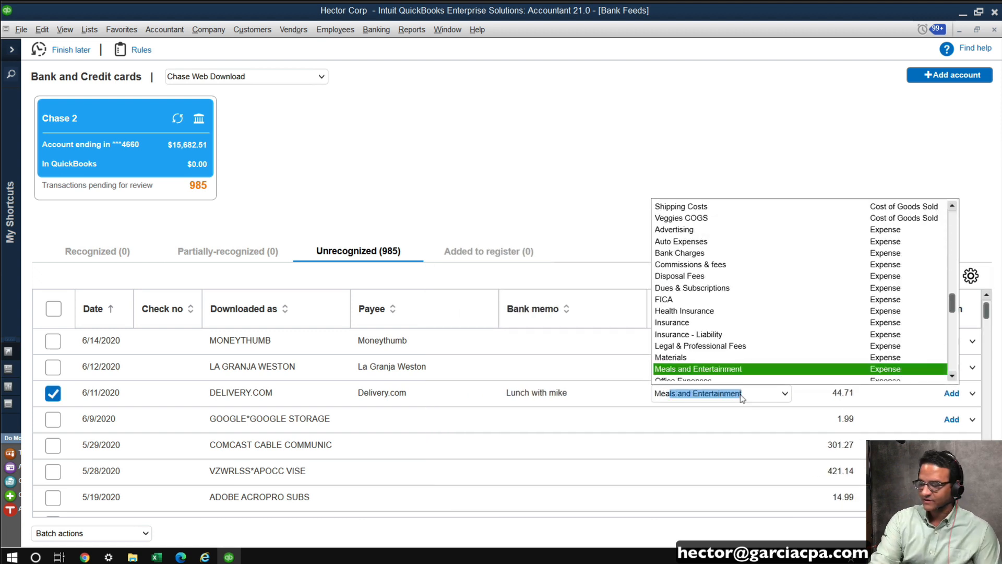
mouse_move(698, 357)
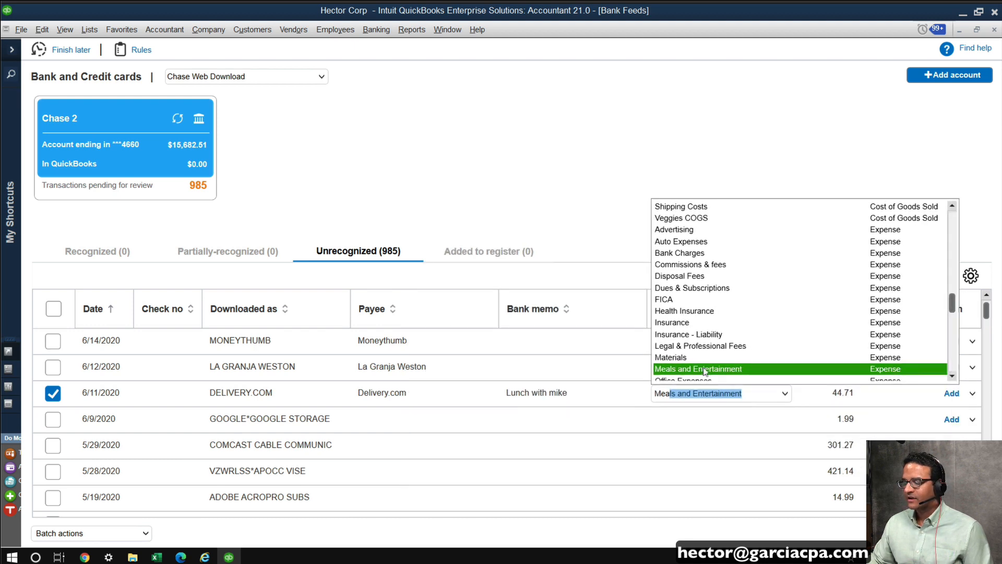
click(699, 369)
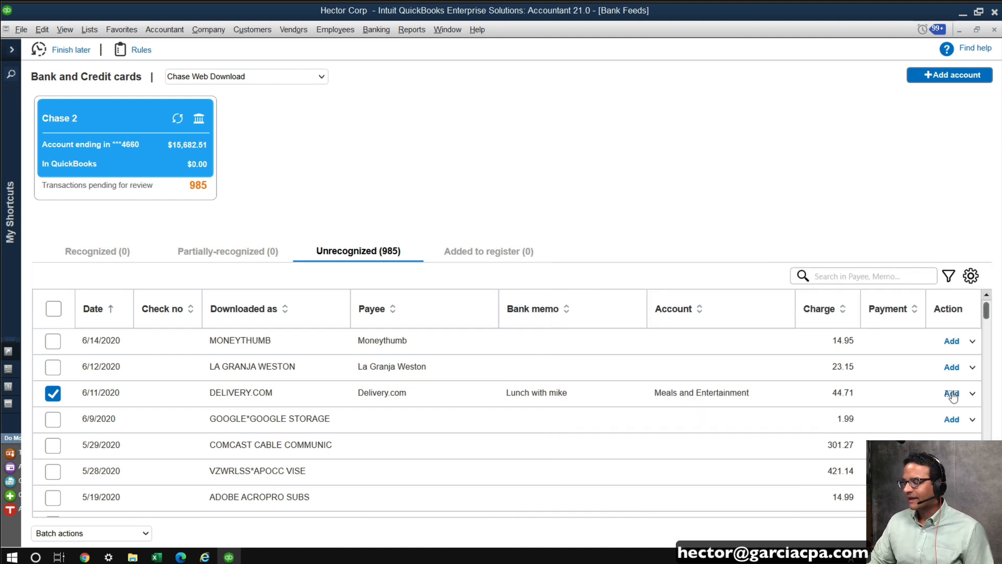
click(972, 393)
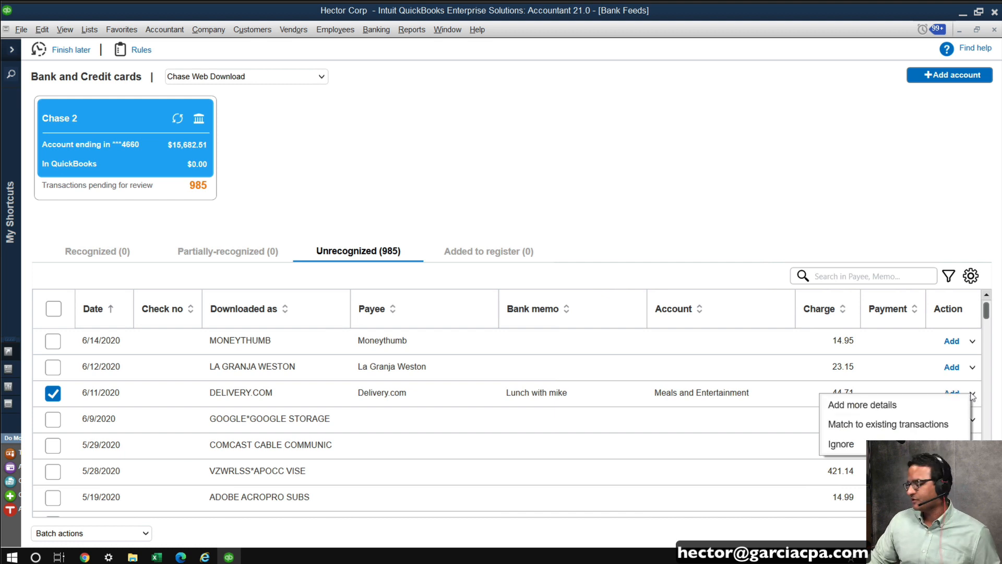
mouse_move(861, 405)
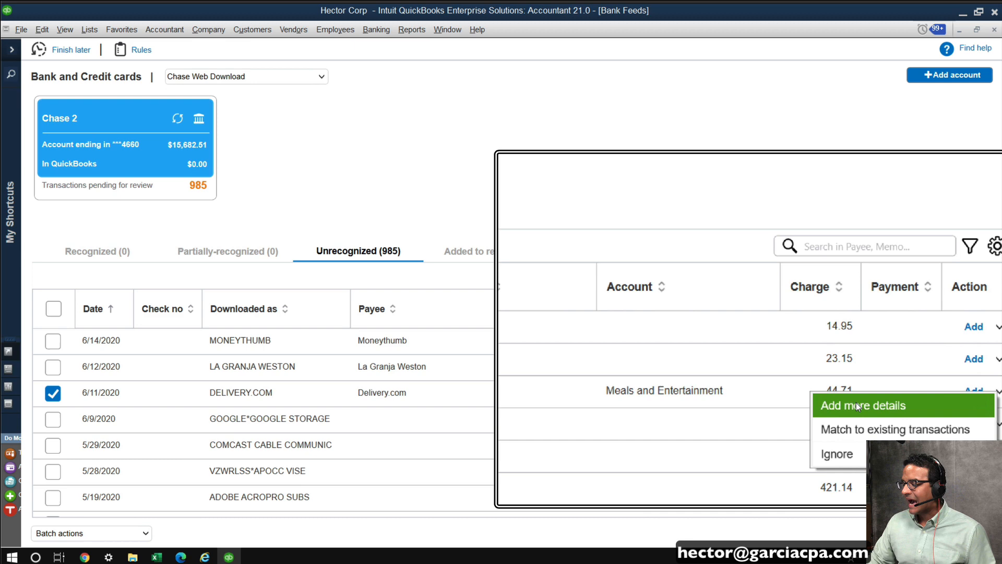
Step: In Add/Match Transaction, add a second expense line and set the first line's amount to 24.71
click(863, 405)
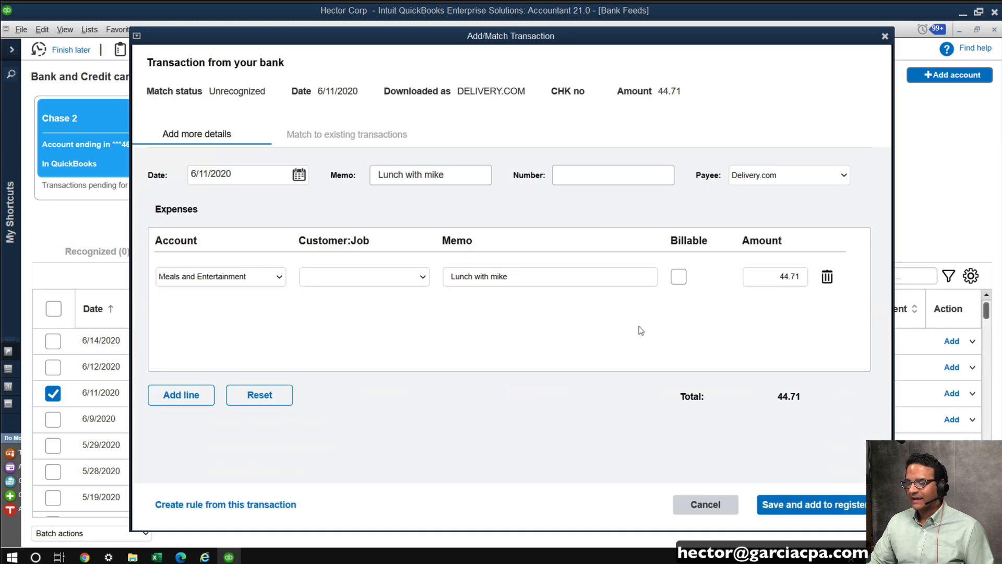
mouse_move(301, 482)
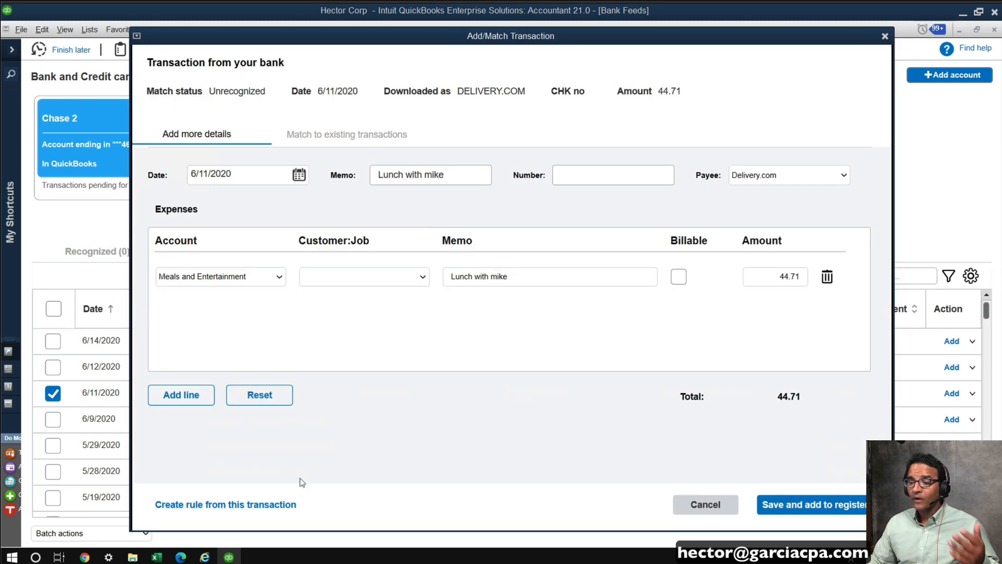
mouse_move(268, 313)
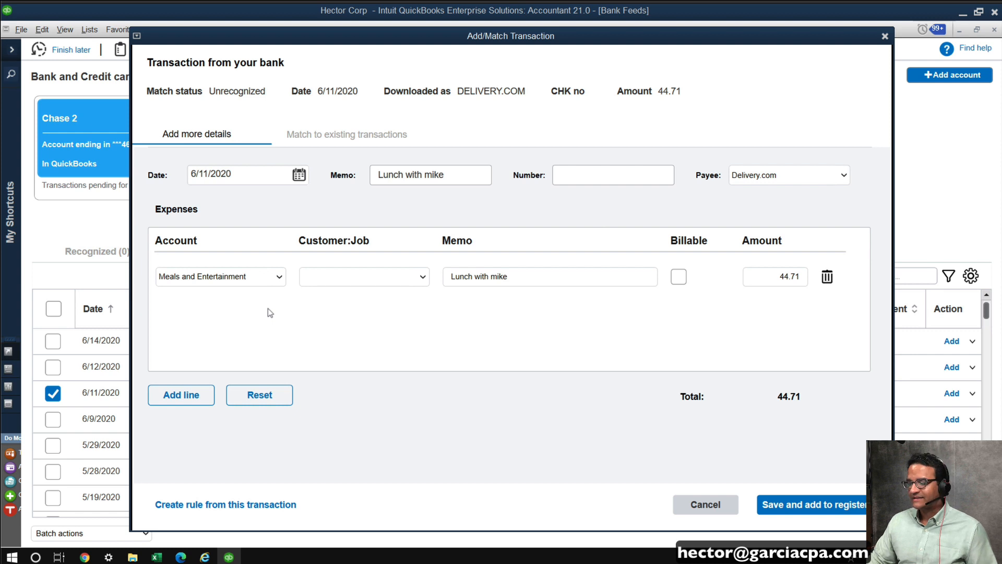
mouse_move(830, 334)
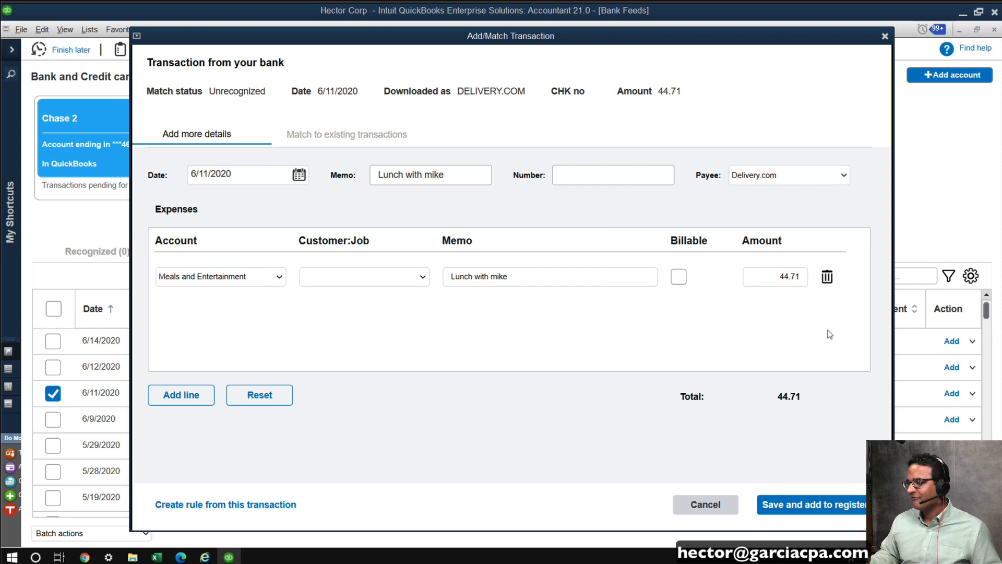
mouse_move(692, 334)
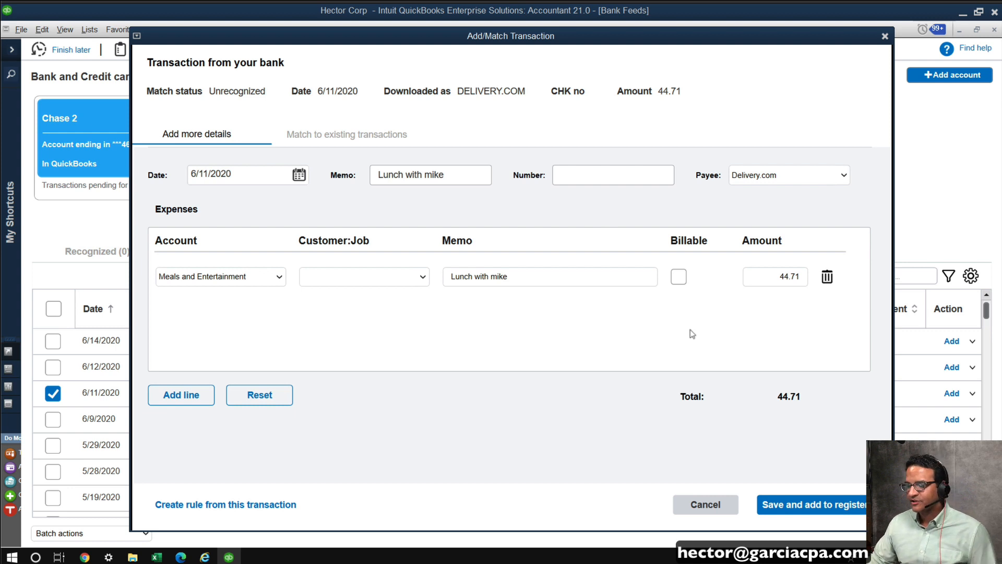
click(180, 395)
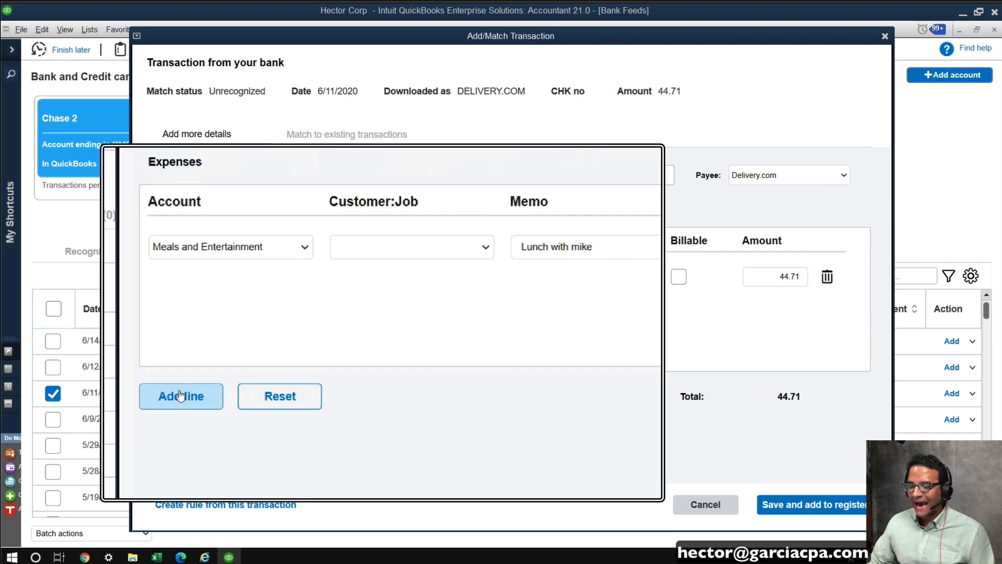
click(181, 395)
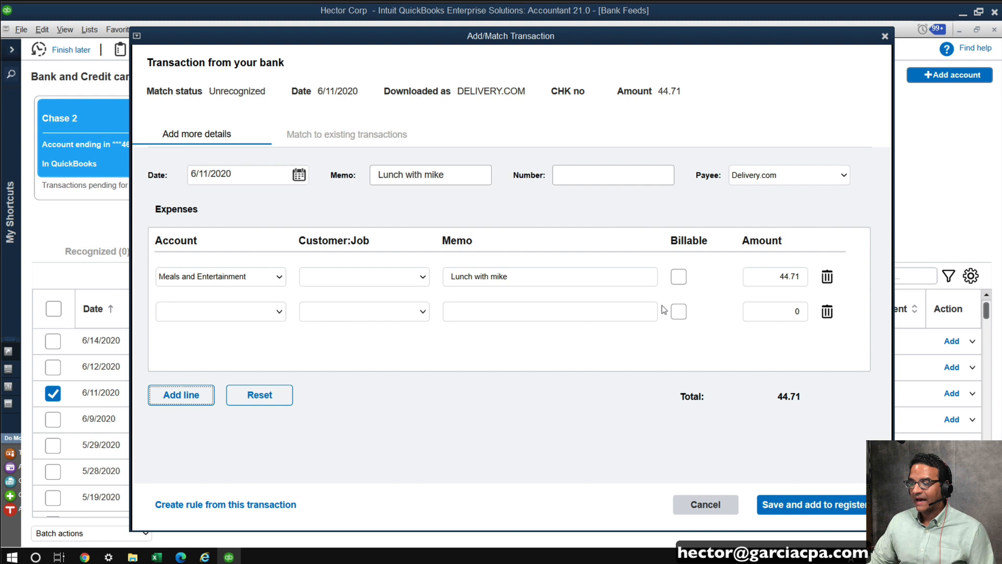
click(776, 275)
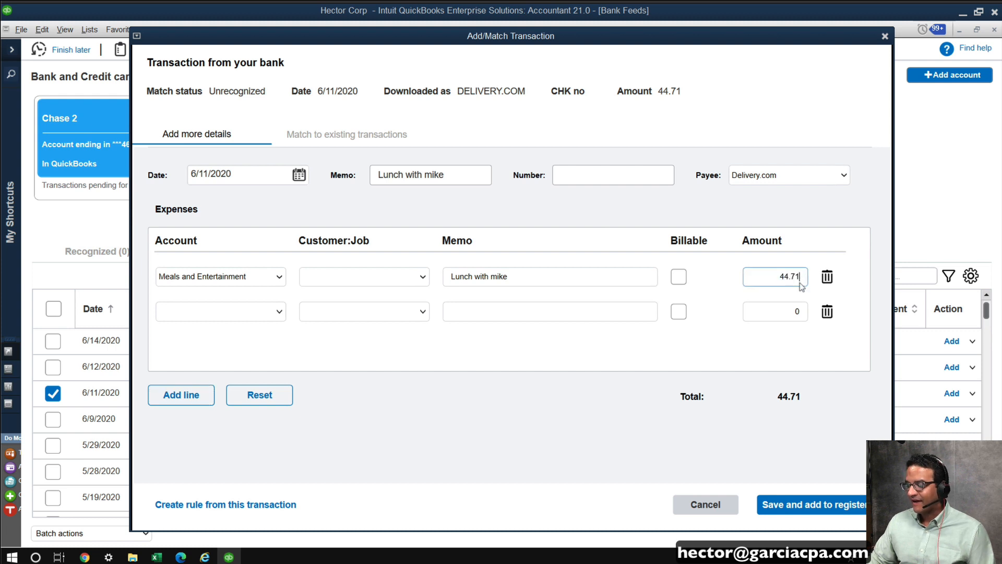
text(/2)
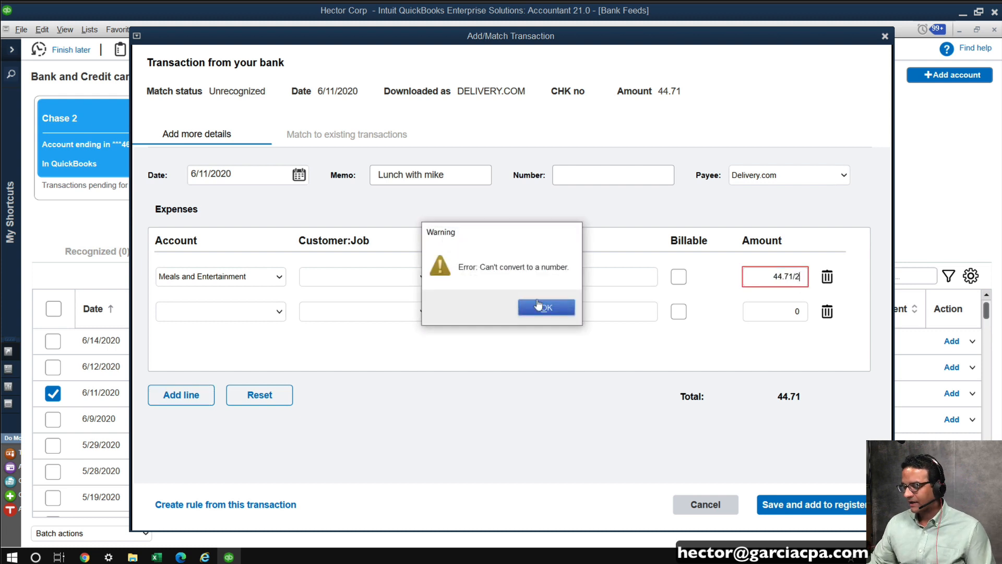
click(545, 307)
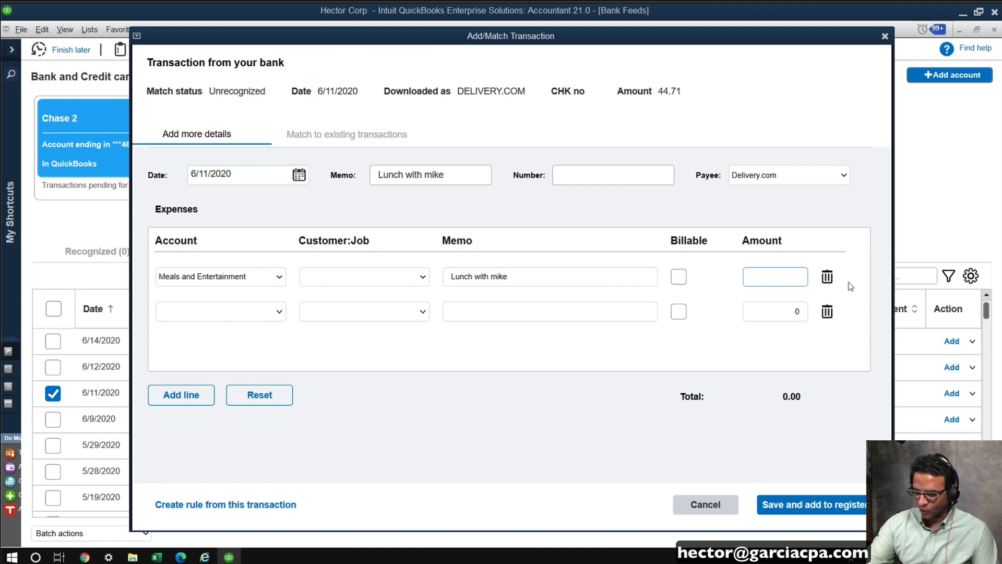
text(24.71)
click(775, 311)
text(20)
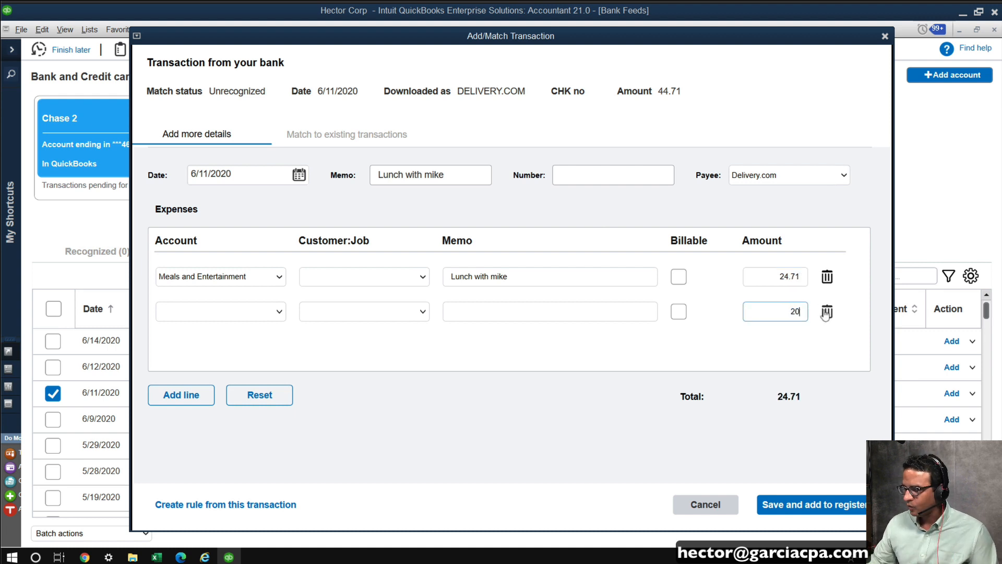
Step: Fill line 2 with memo 'personal' and Owner's Personal Expenses, then save the split to the register
text(pe)
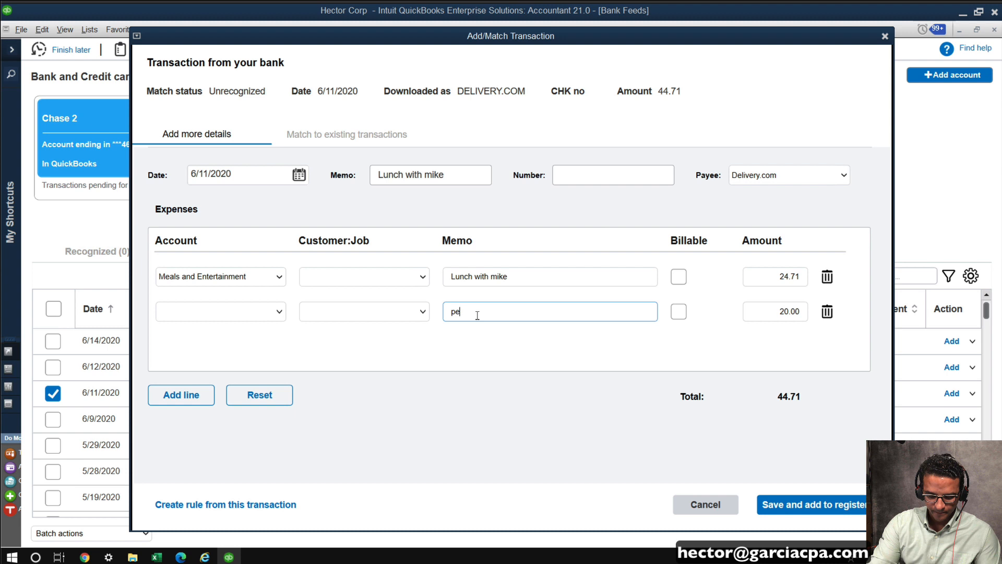
text(rsonal)
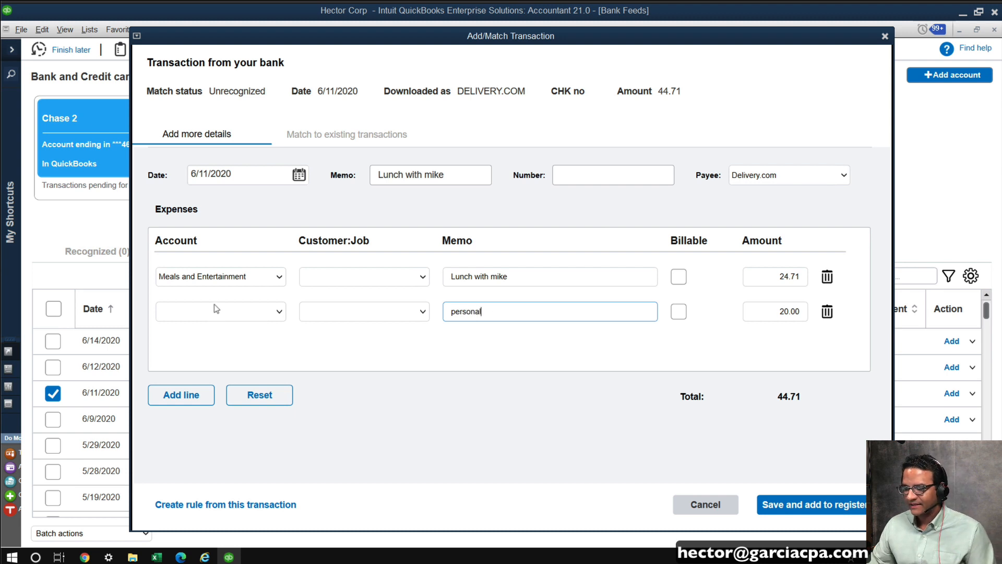
click(220, 311)
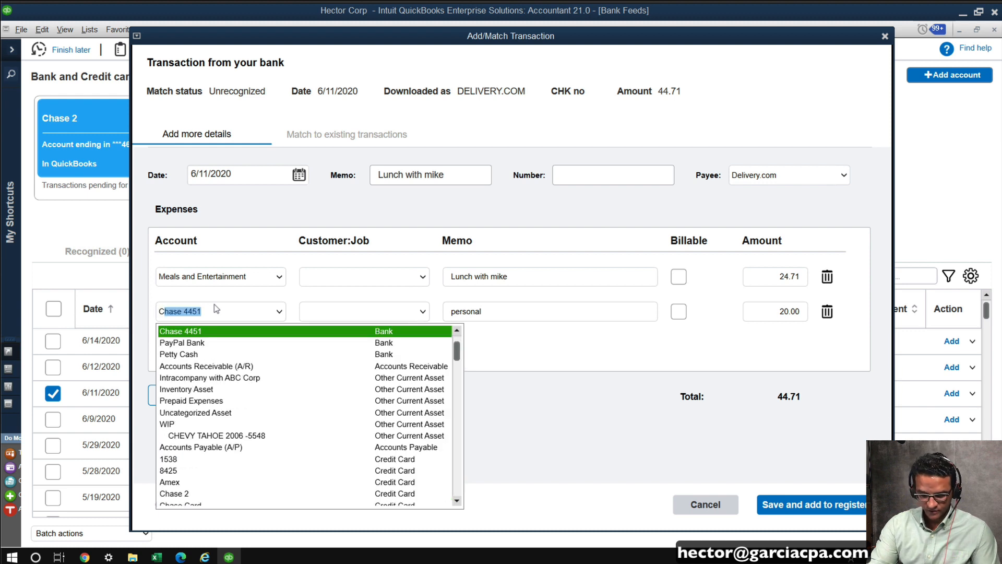
text(Capit)
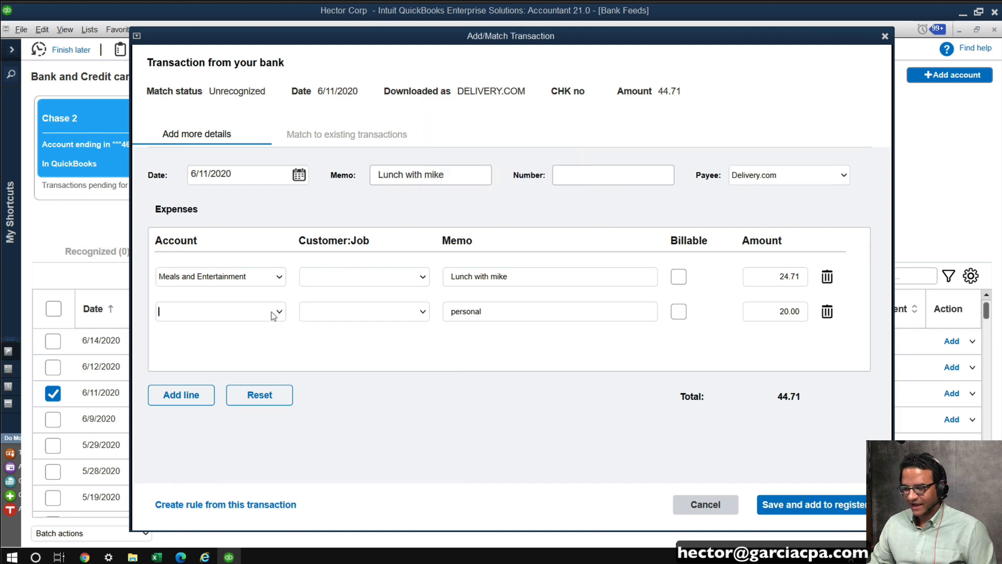
click(278, 311)
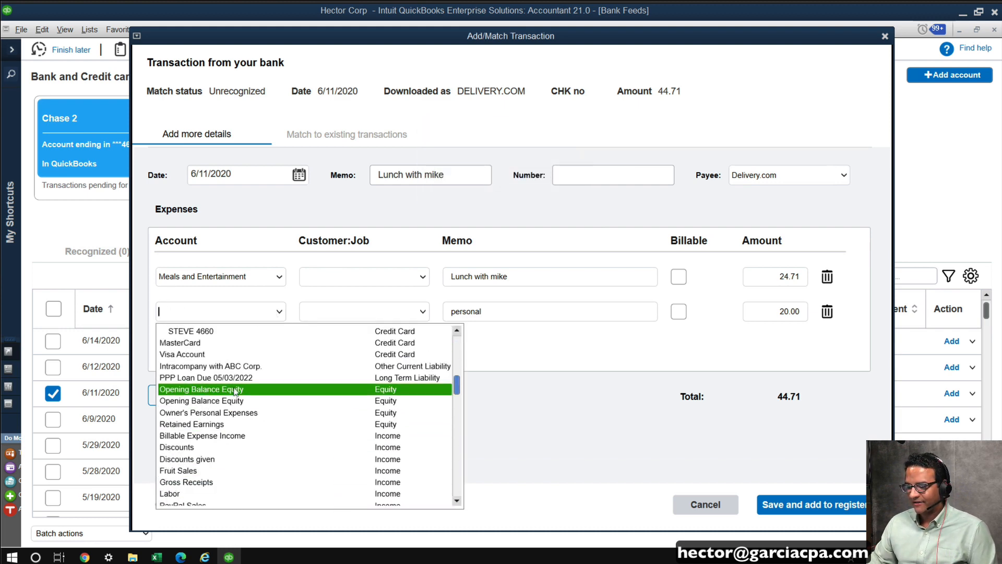
mouse_move(210, 412)
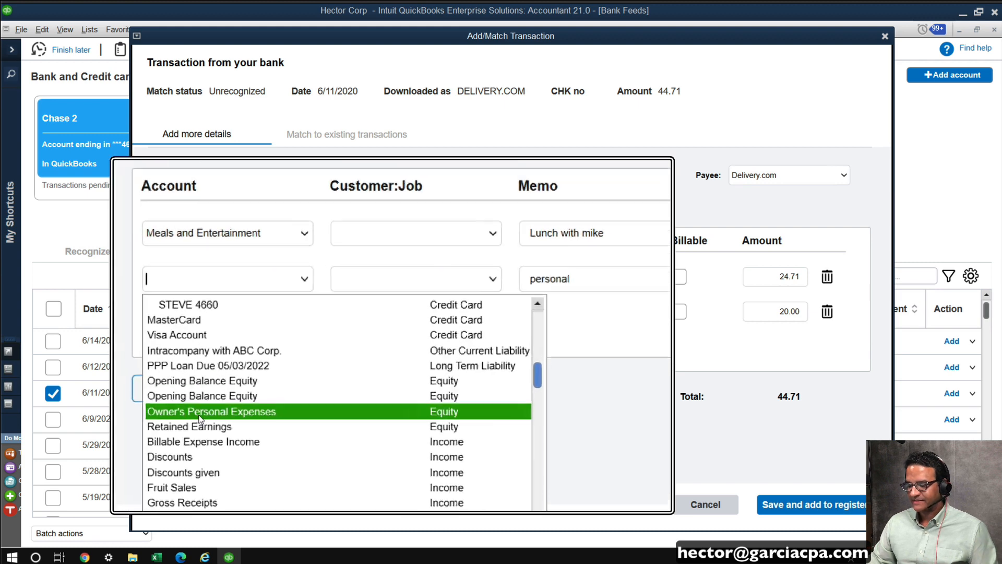
click(212, 411)
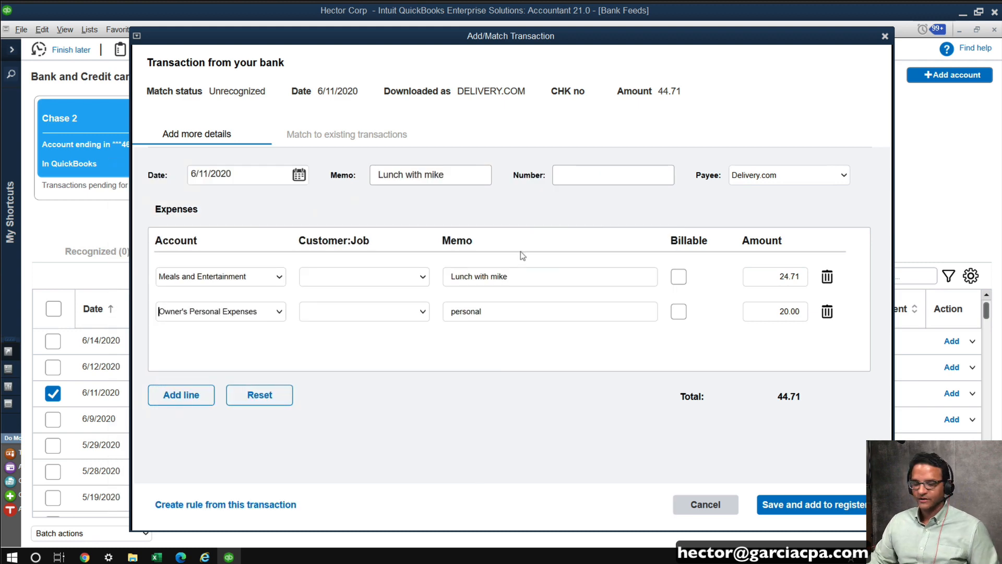
mouse_move(552, 268)
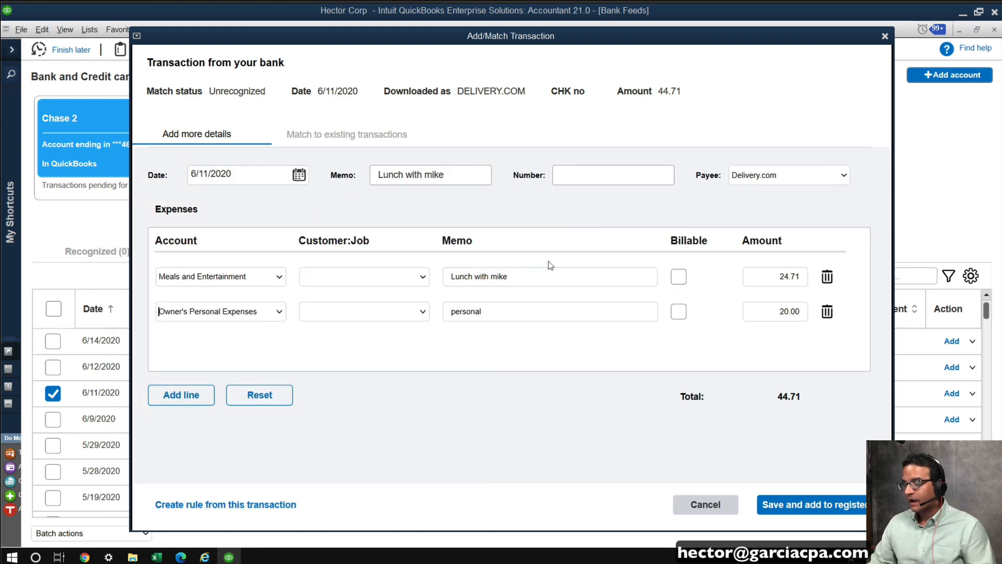
mouse_move(421, 277)
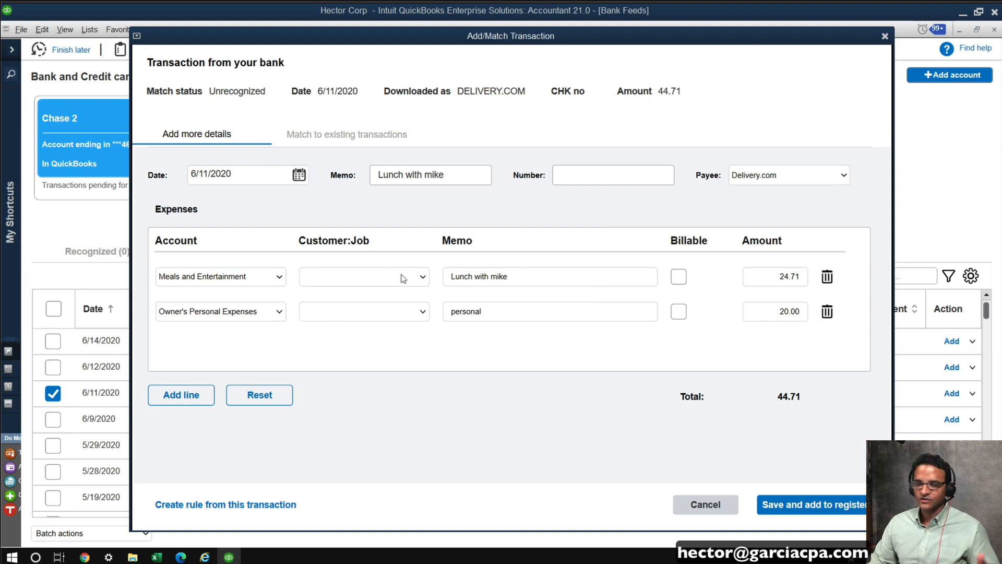
click(358, 276)
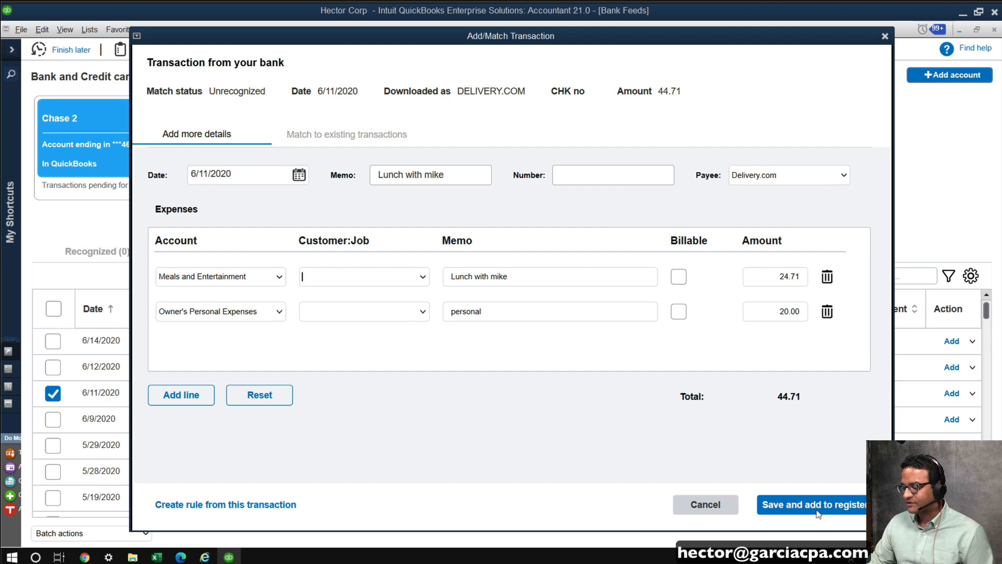
click(813, 504)
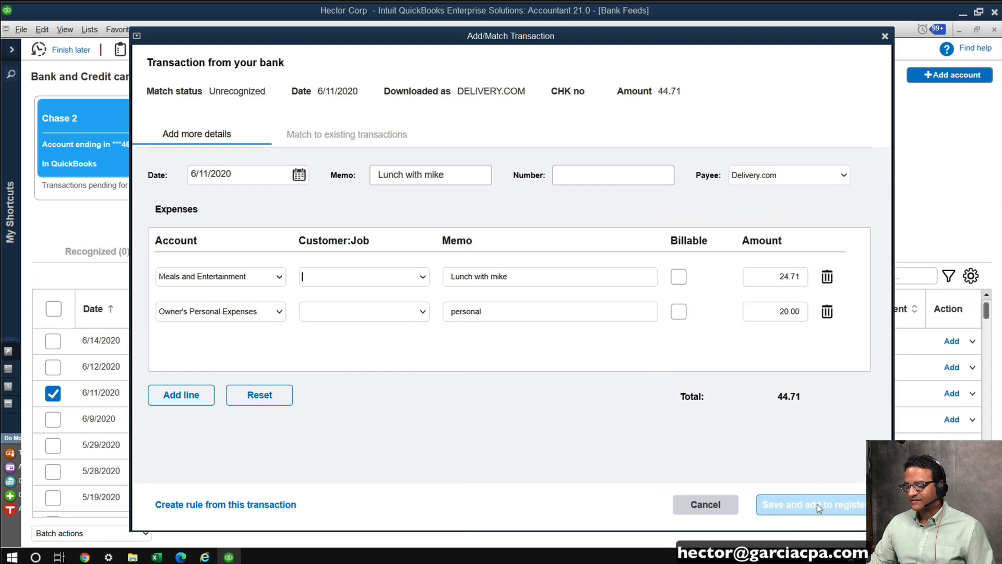
Step: Review the split Delivery.com charge on the Added to register tab, then return to Unrecognized
click(812, 504)
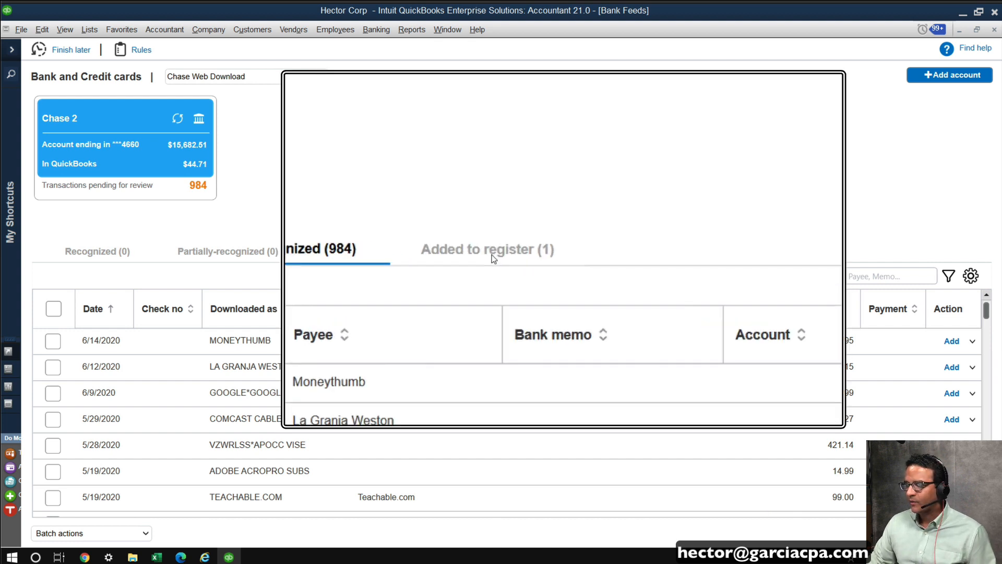
click(488, 251)
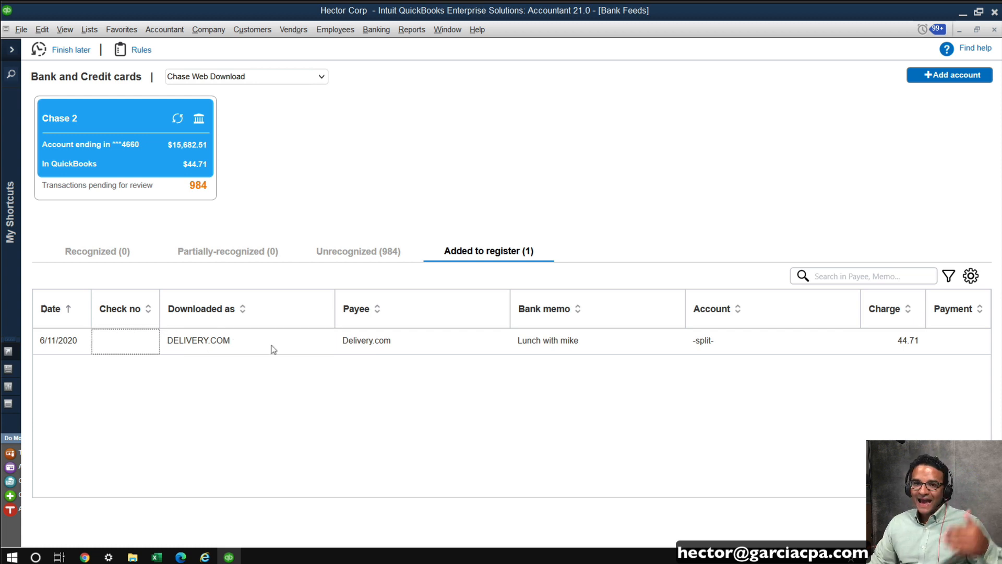
click(247, 341)
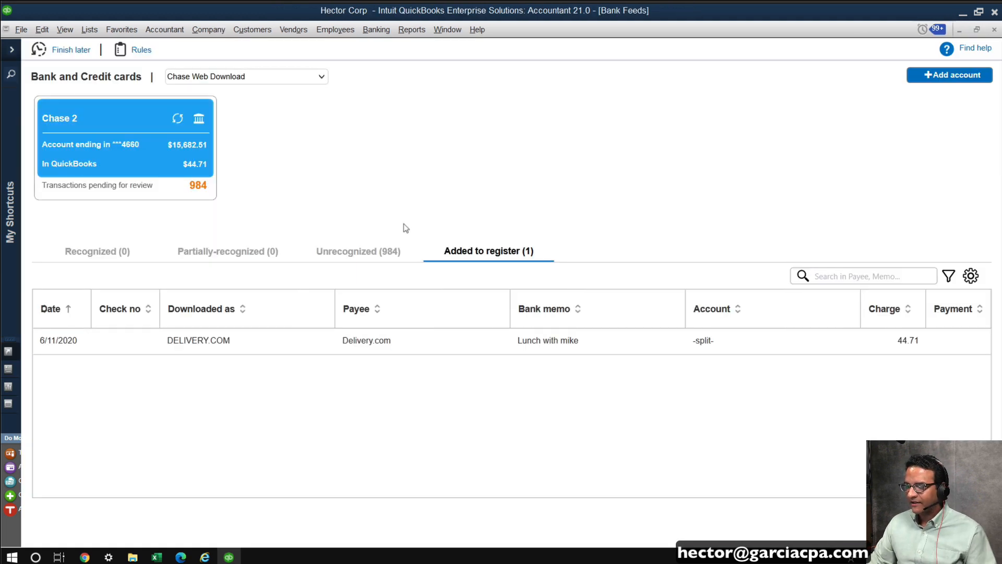
click(358, 250)
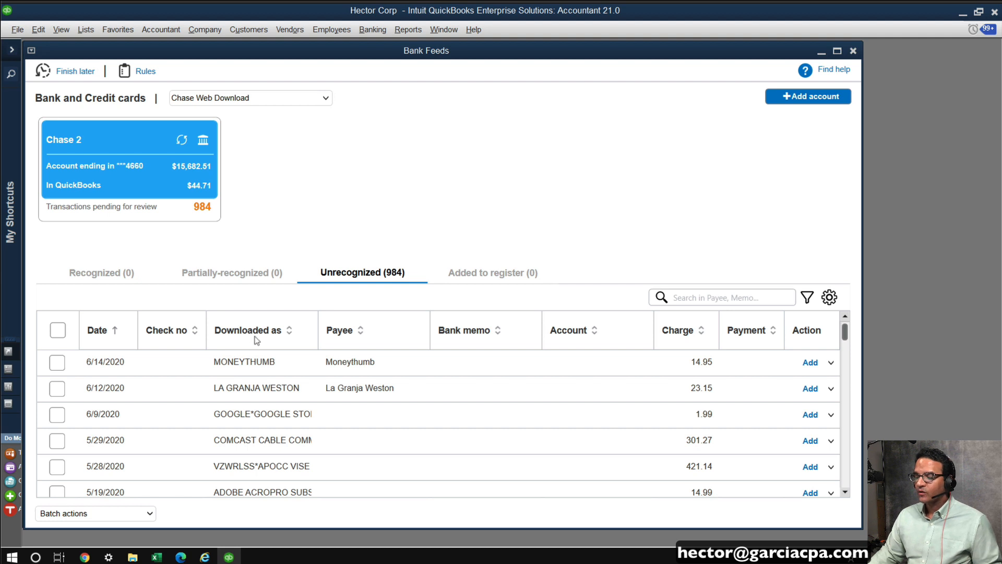
Step: Sort by Downloaded as and give the 1/7/2020 7-ELEVEN charge payee 7-eleven and Auto Expenses
click(247, 330)
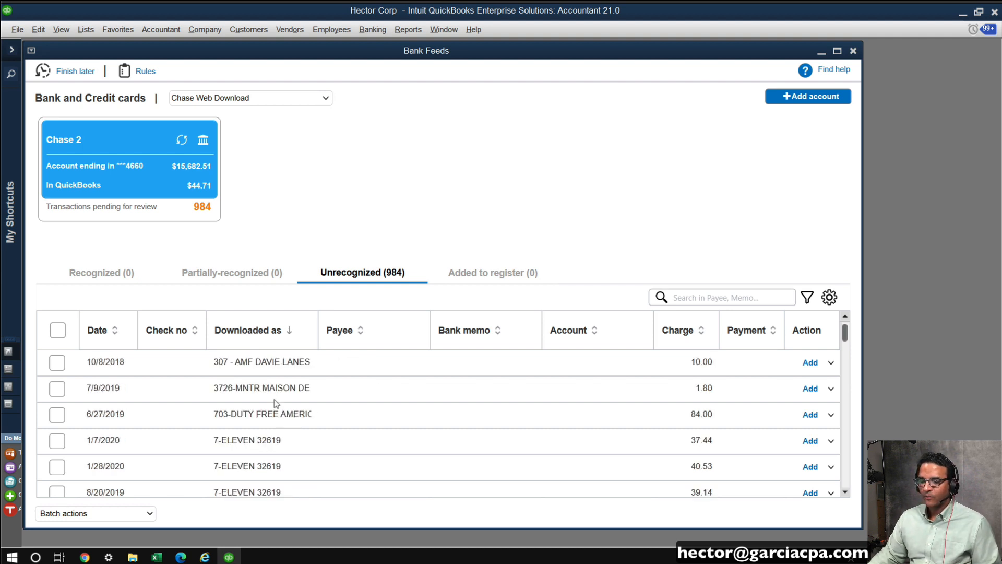
click(374, 441)
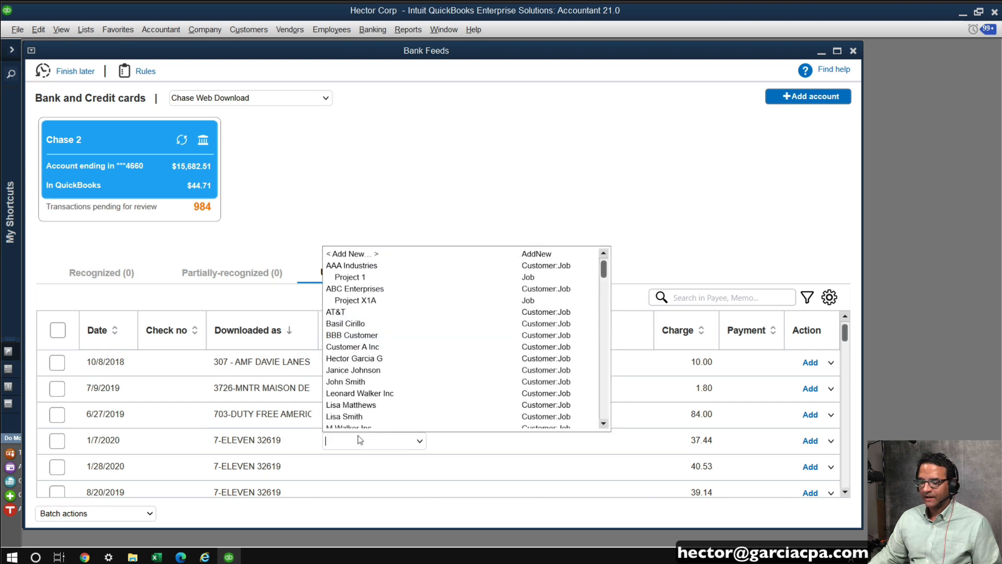
text(7e)
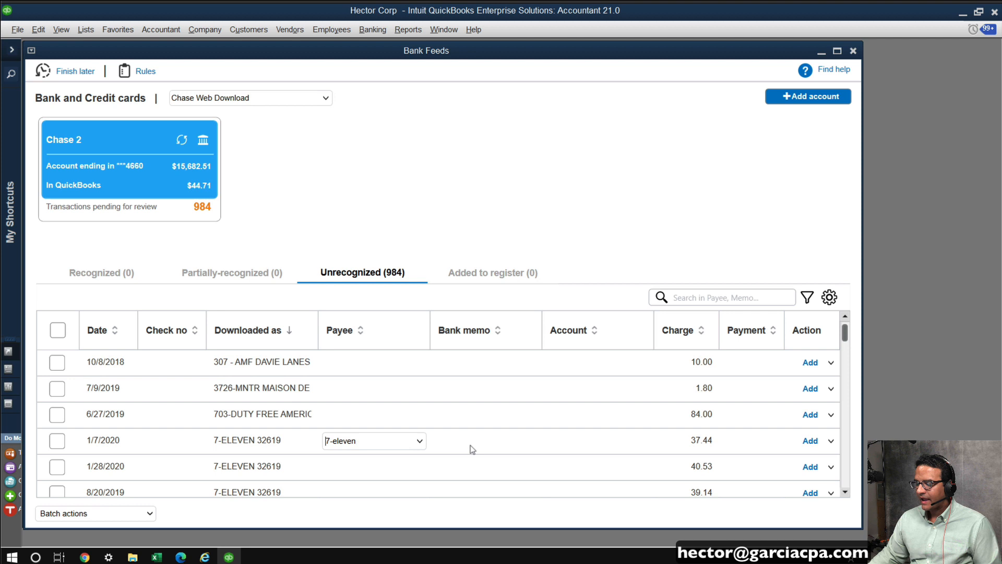
click(597, 440)
text(Auto Expenses)
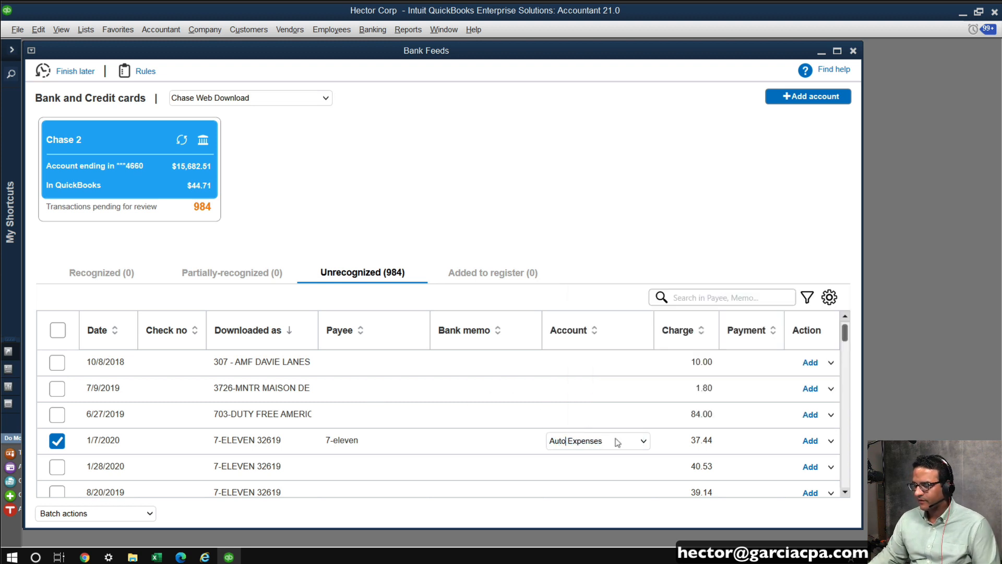
Step: Bring up the full details of the 7-ELEVEN charge via Add more details
click(833, 440)
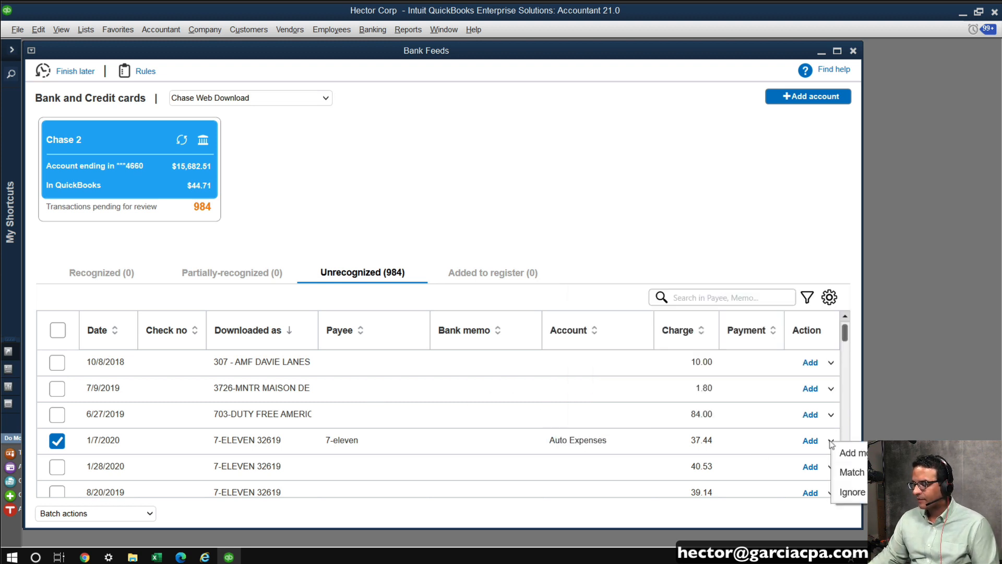
click(853, 453)
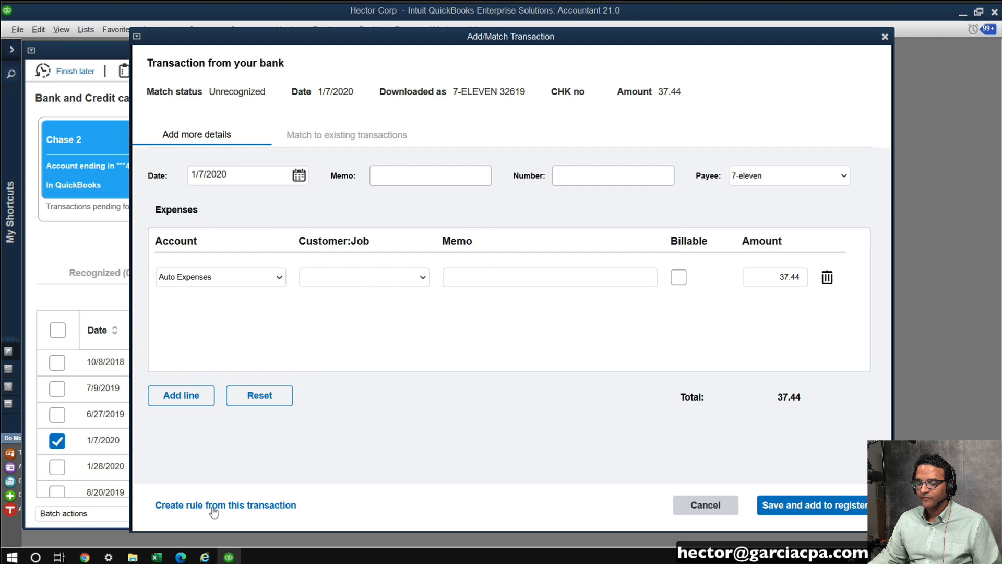
Step: Create a rule named 7-eleven with condition Description Matches 7-ELEVEN 32619, Auto Expenses, and save it
click(226, 504)
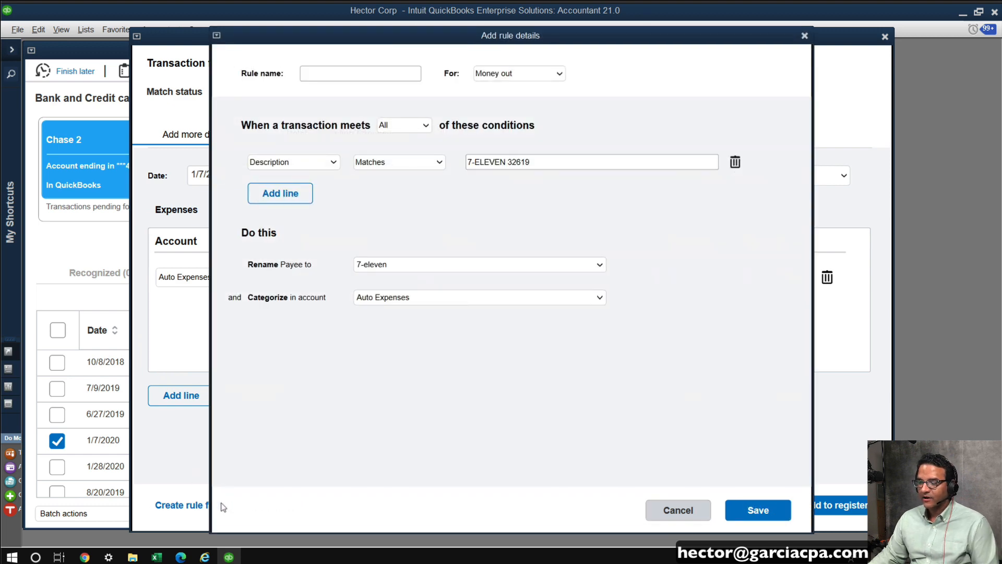
mouse_move(439, 398)
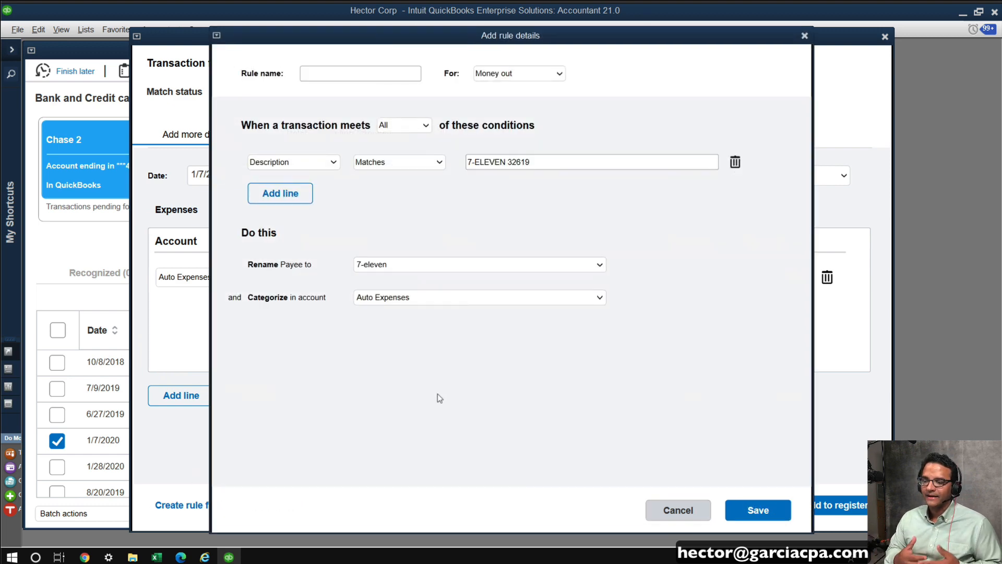
mouse_move(501, 54)
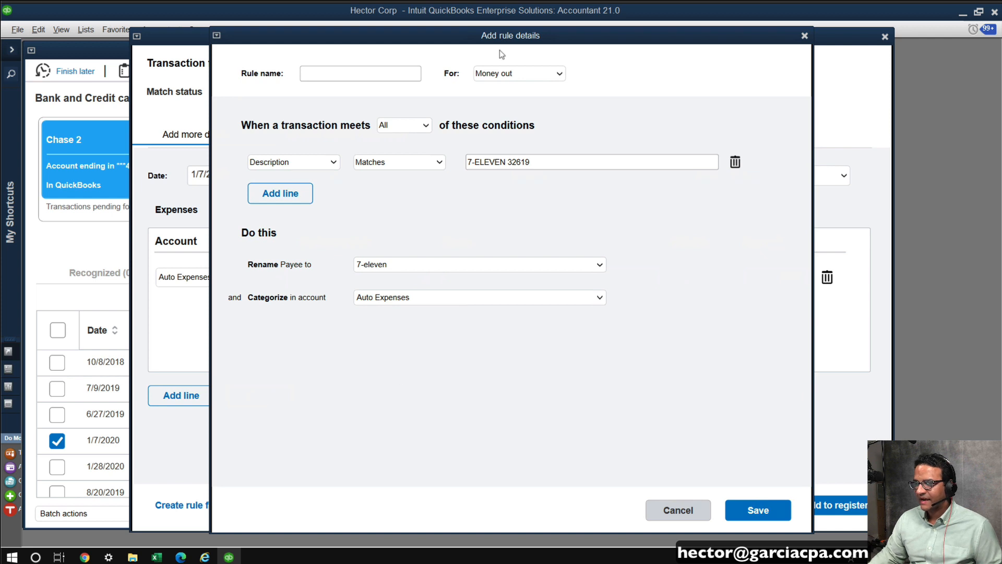
click(361, 73)
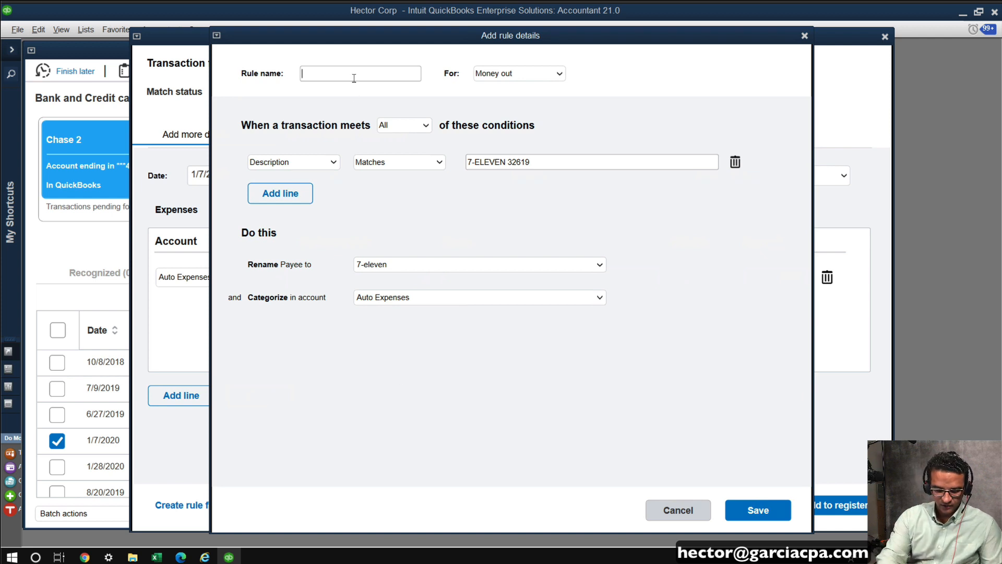
text(7-eleve)
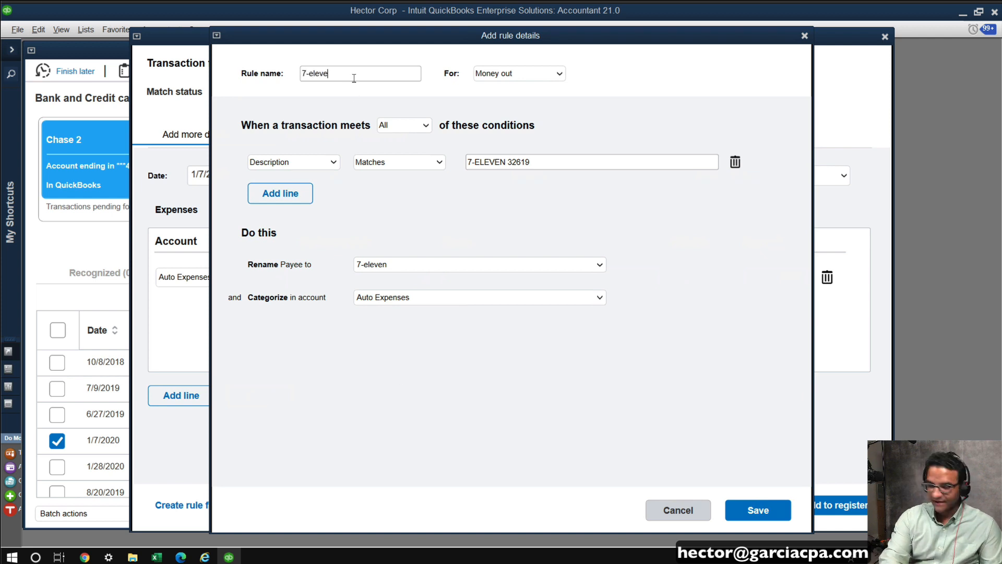
click(293, 162)
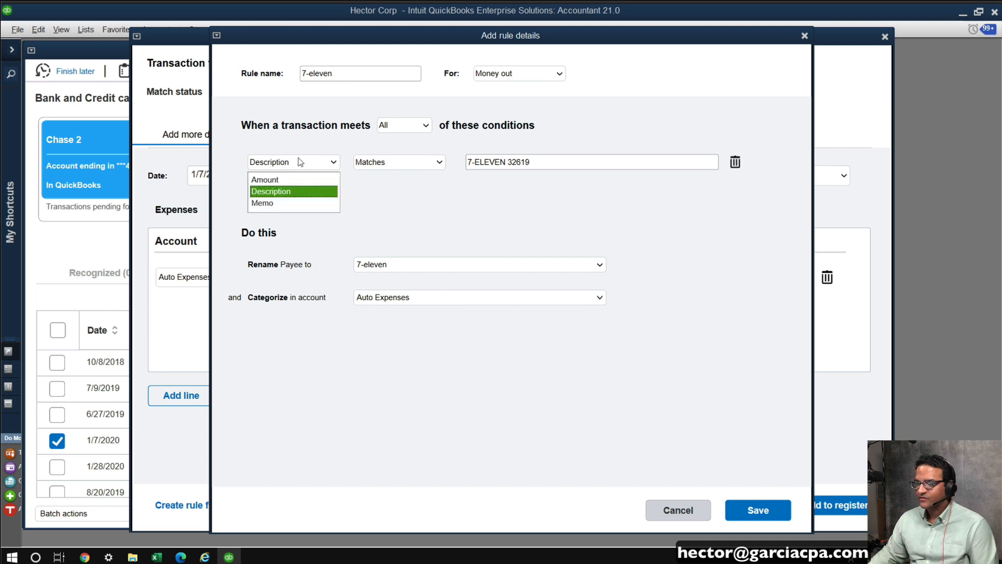
click(270, 191)
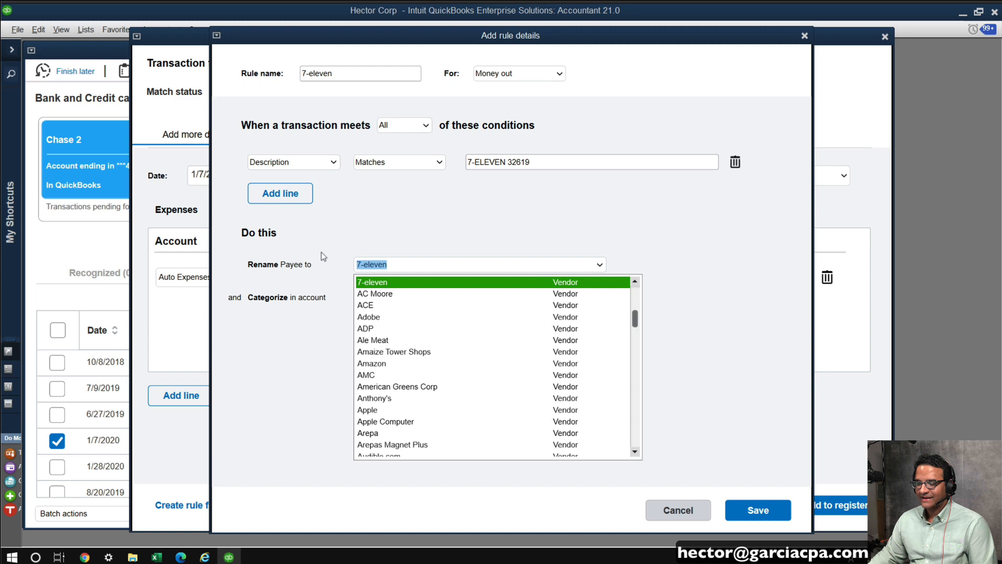
click(371, 282)
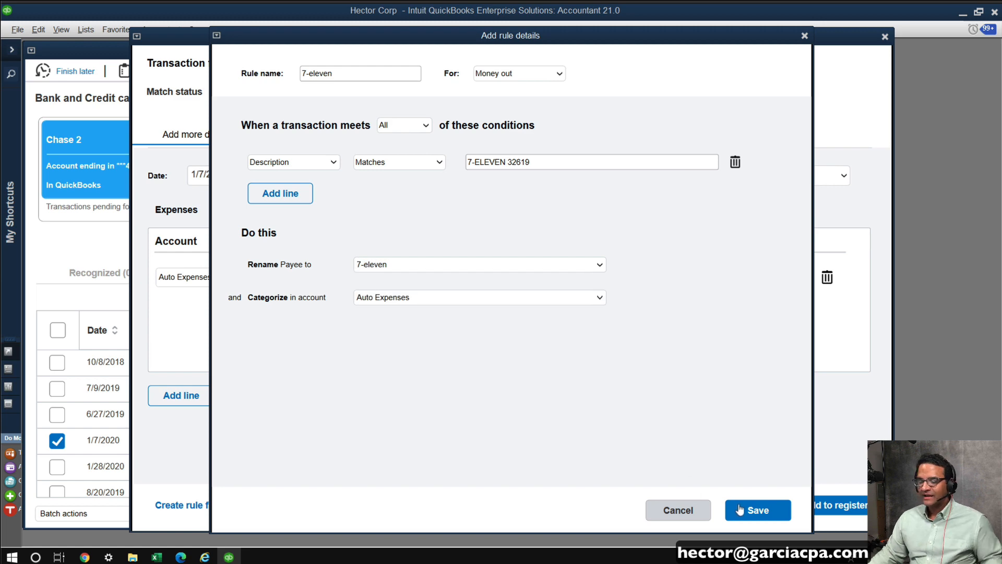
click(758, 511)
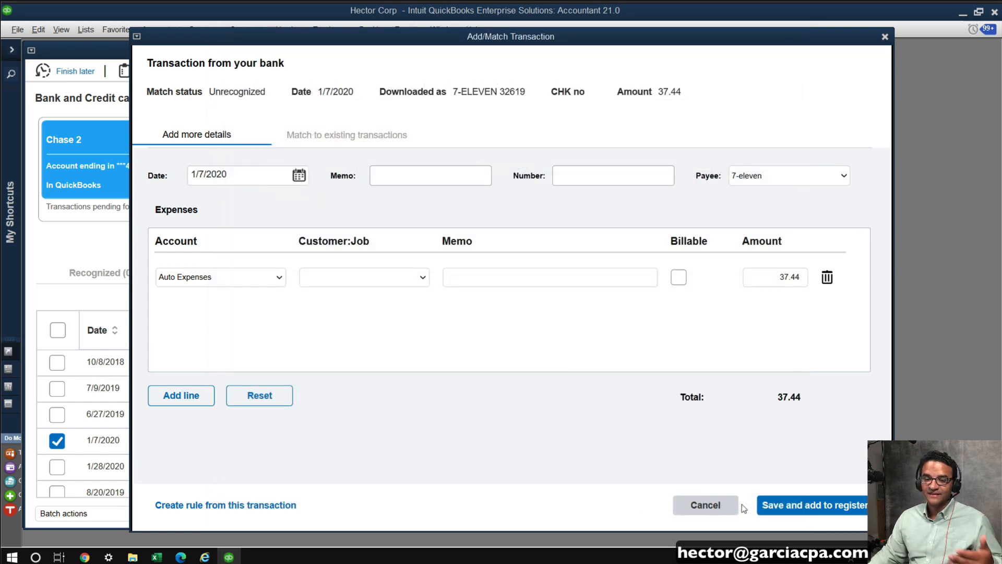
Step: Return to the transaction list and show the Recognized tab with the rule's three 7-ELEVEN matches
click(705, 506)
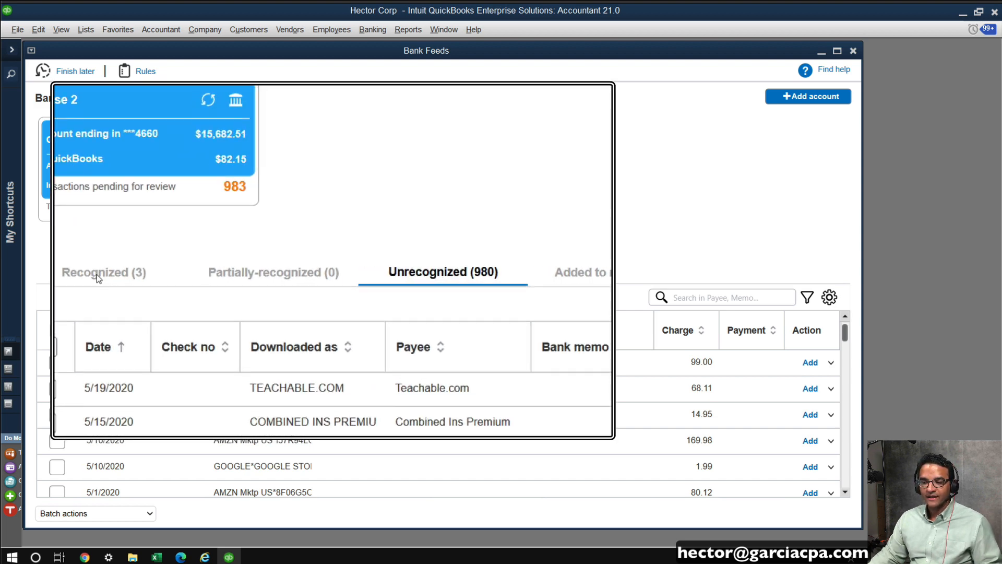
click(103, 271)
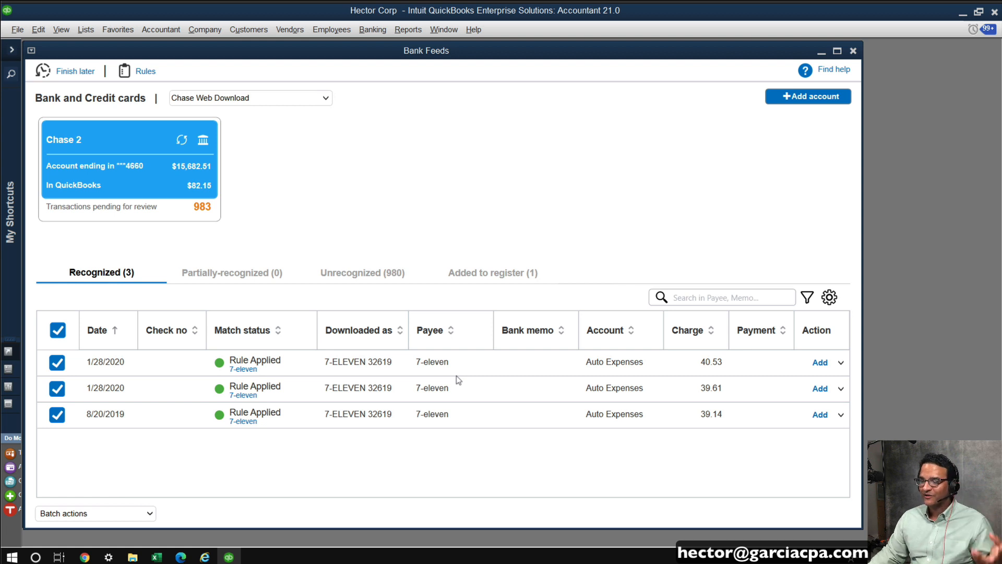
mouse_move(377, 435)
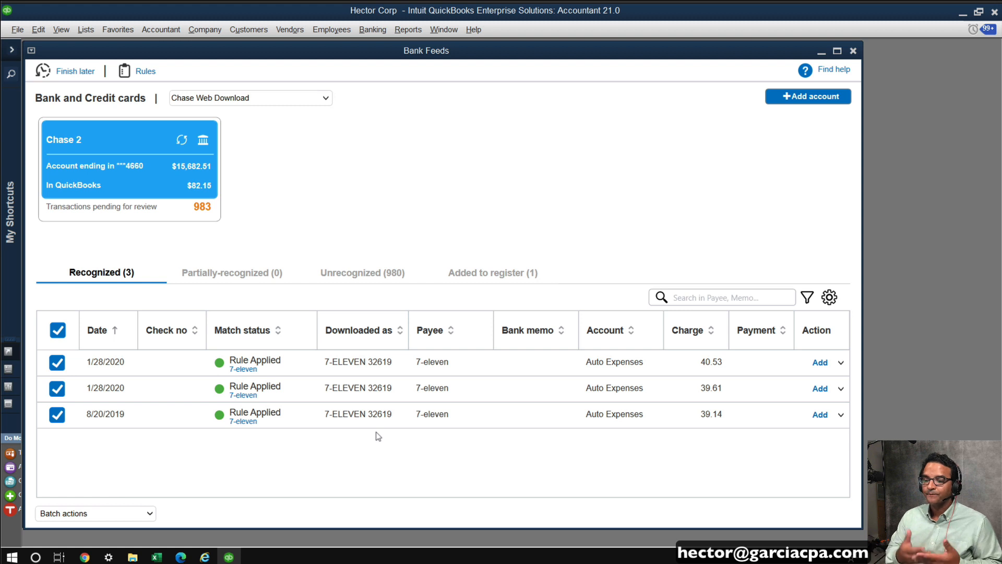
mouse_move(367, 434)
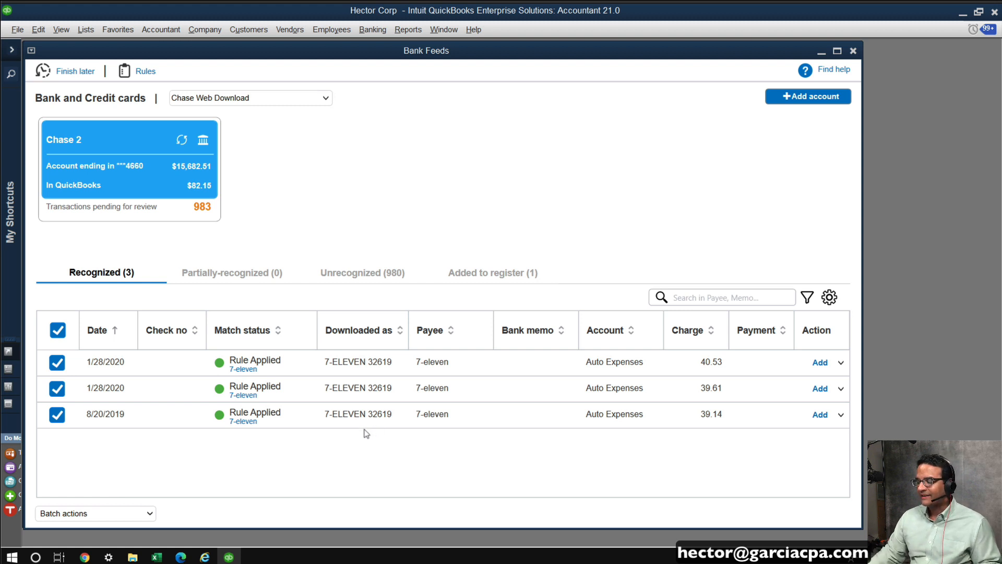
mouse_move(870, 361)
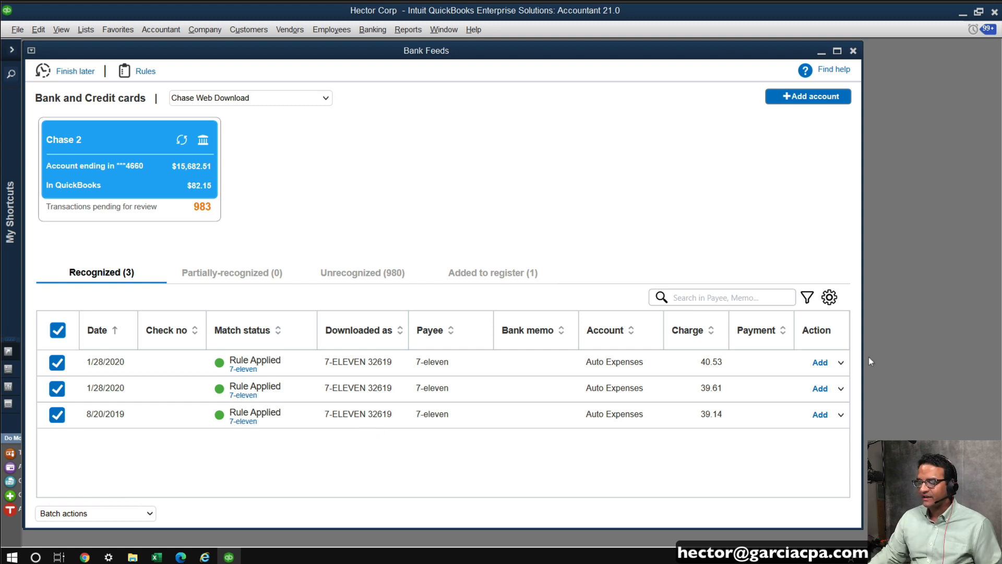
click(95, 513)
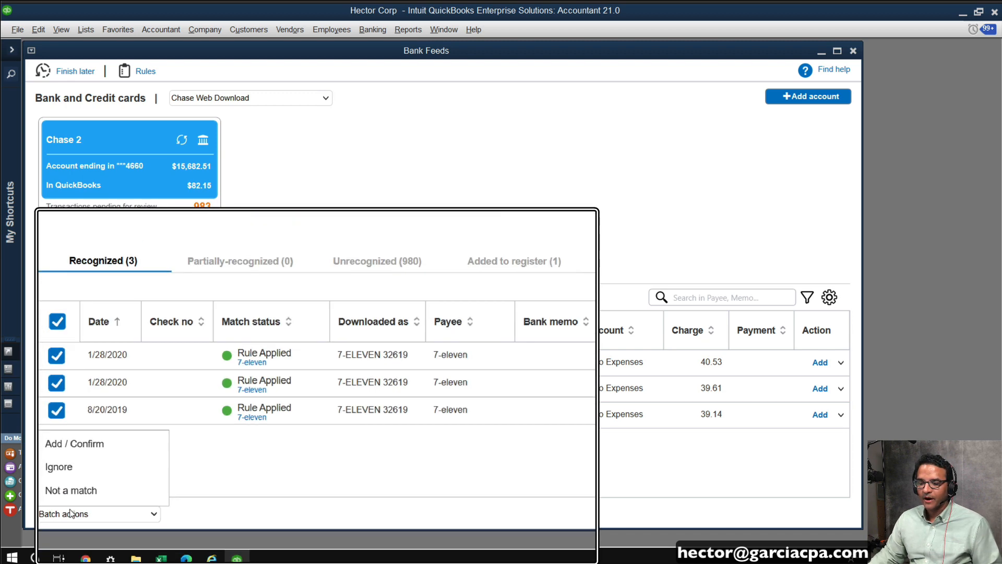
click(411, 488)
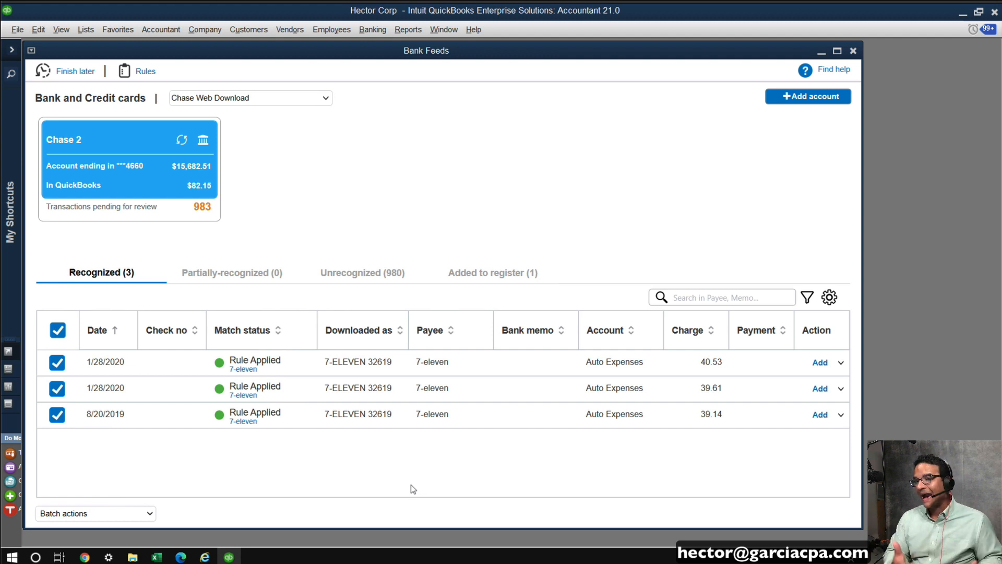
mouse_move(286, 468)
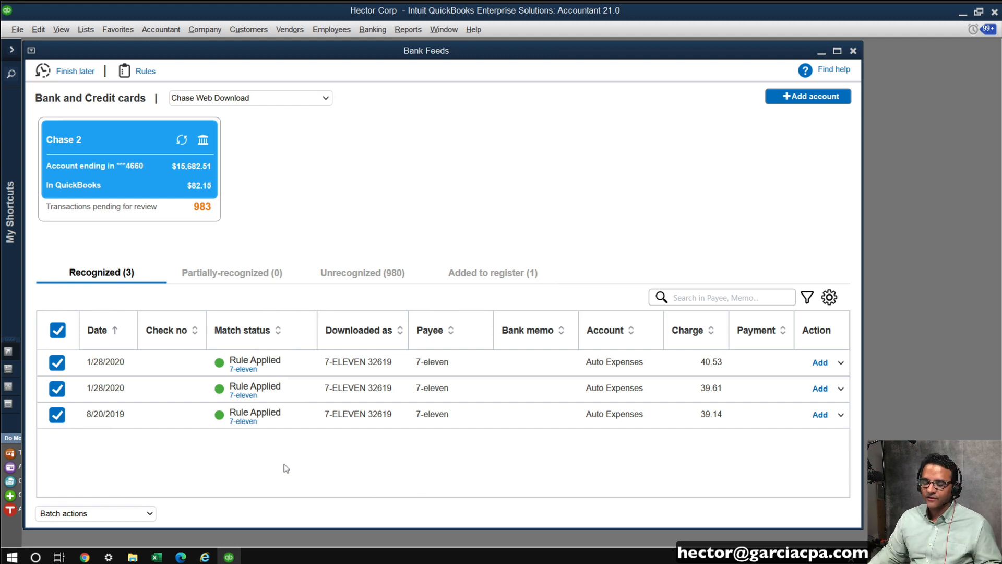
Step: Use Batch actions > Add / Confirm to add the three recognized transactions to the register
click(95, 513)
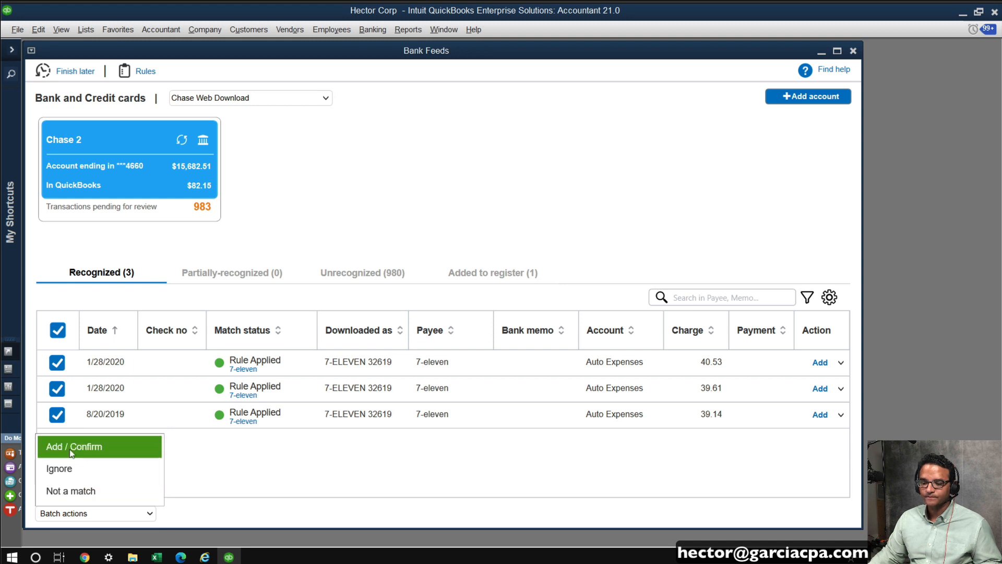
click(74, 446)
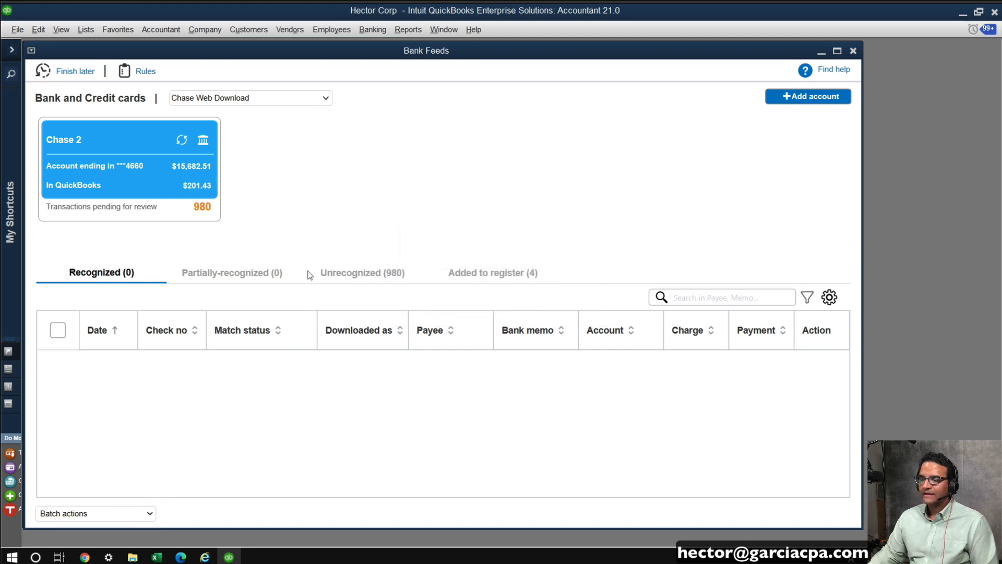
Step: Inspect the unrecognized 7-ELEVEN 34819 rows, then bring up the Rules list
click(362, 273)
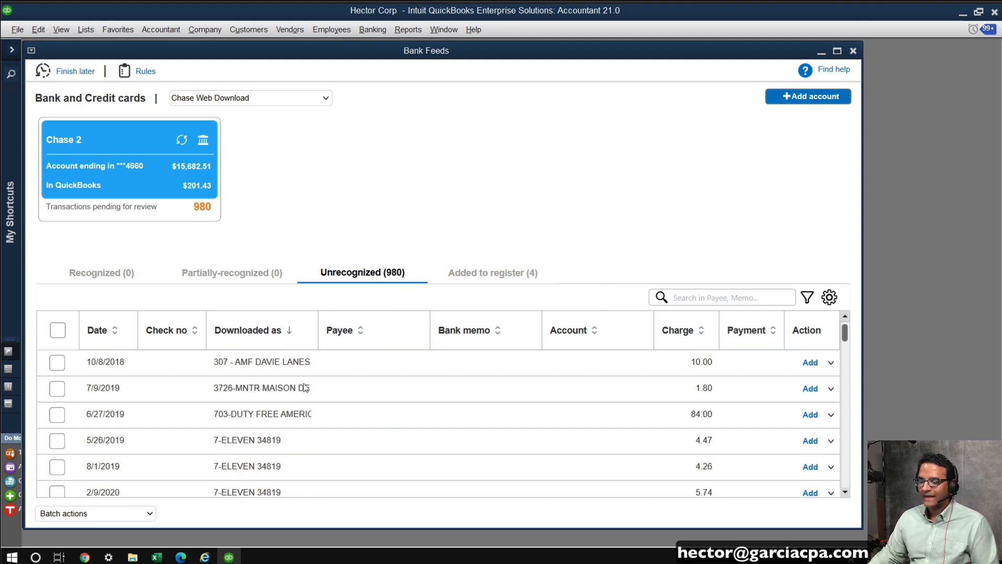
mouse_move(280, 505)
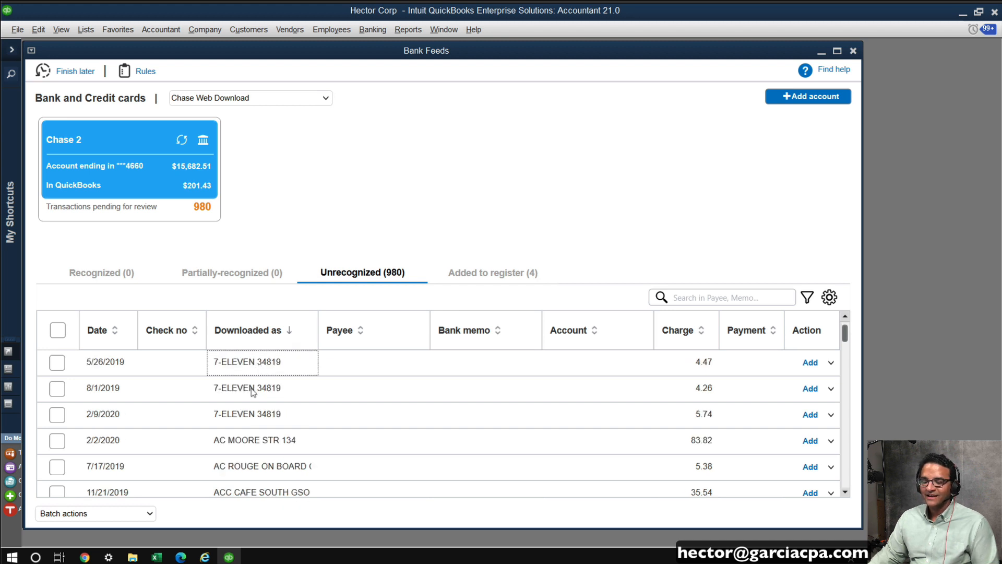
click(261, 414)
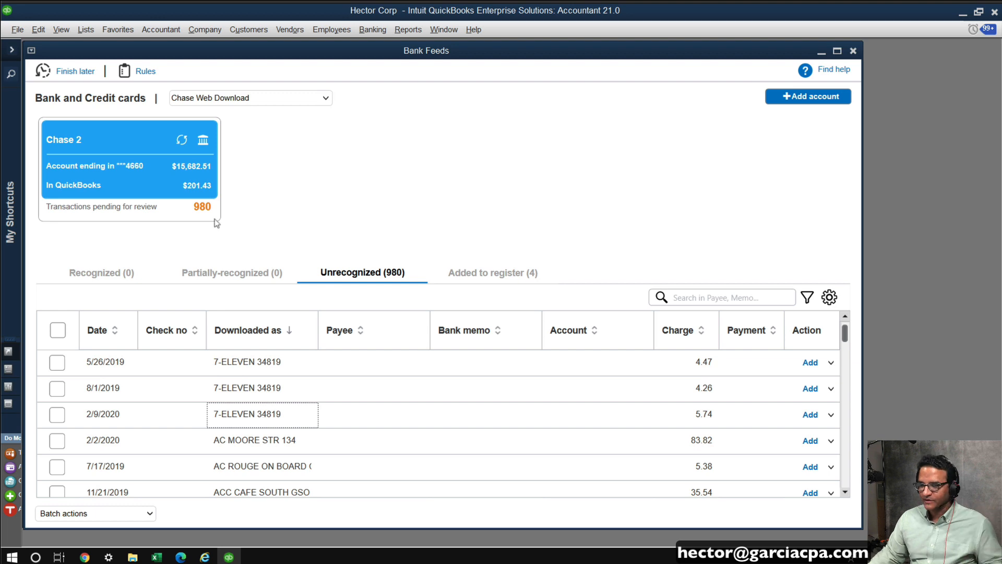
click(144, 71)
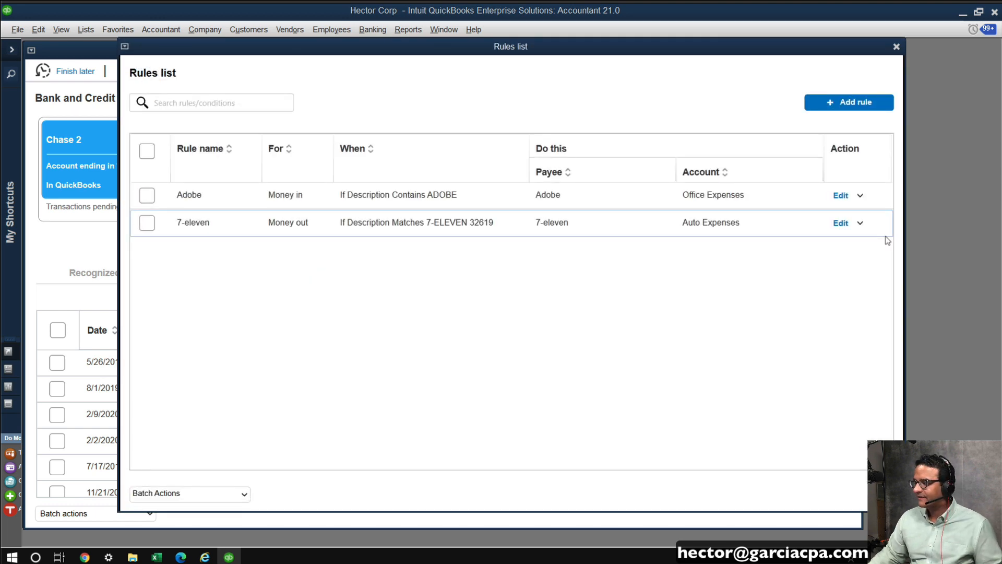
Step: Edit the 7-eleven rule so its condition uses Contains instead of Matches
click(861, 222)
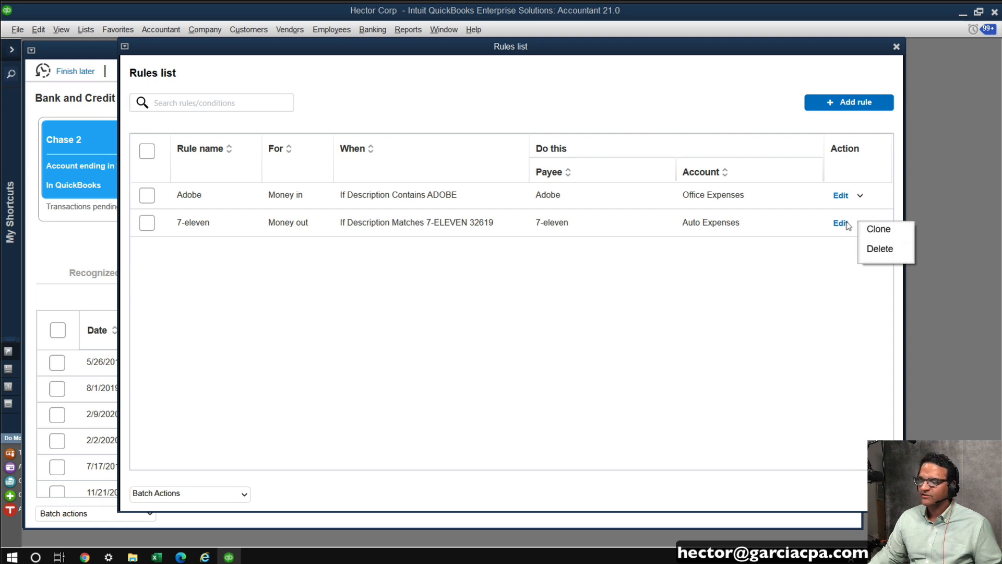
click(840, 223)
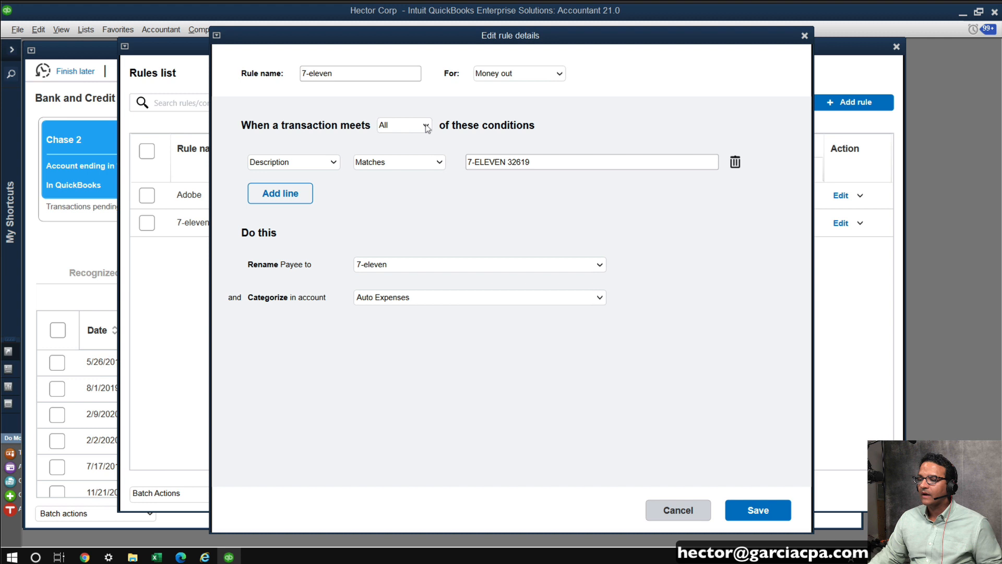
mouse_move(440, 166)
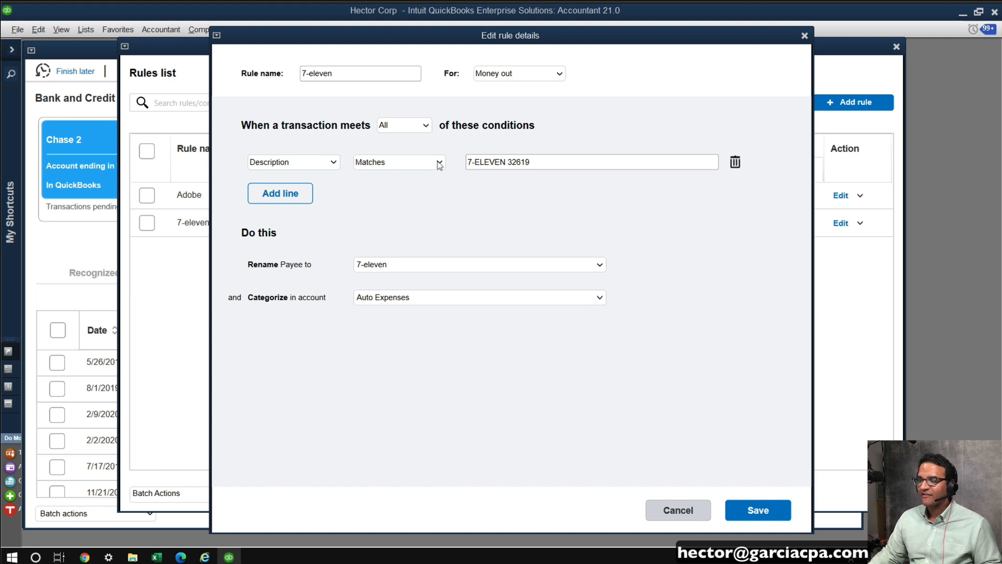
click(437, 162)
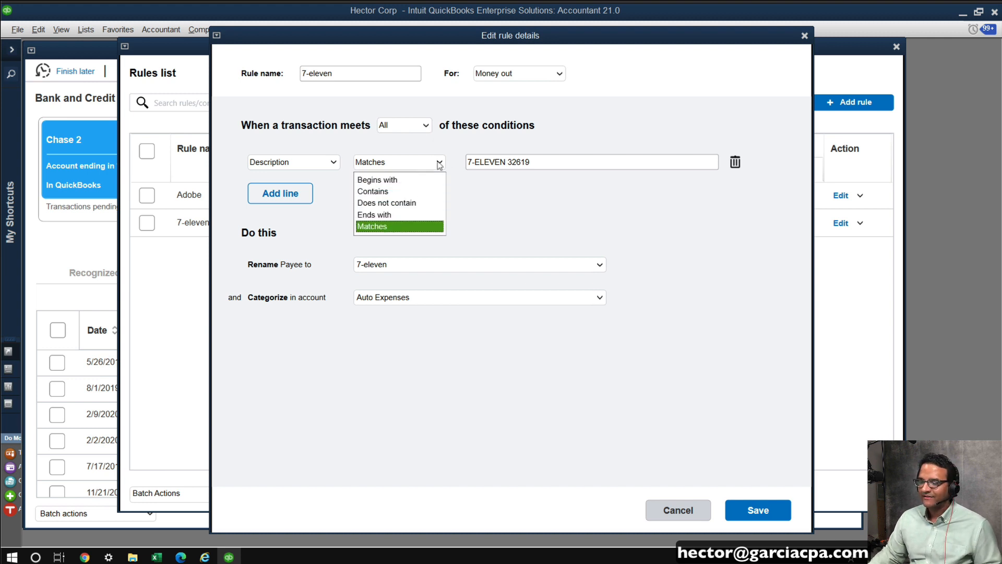
click(373, 191)
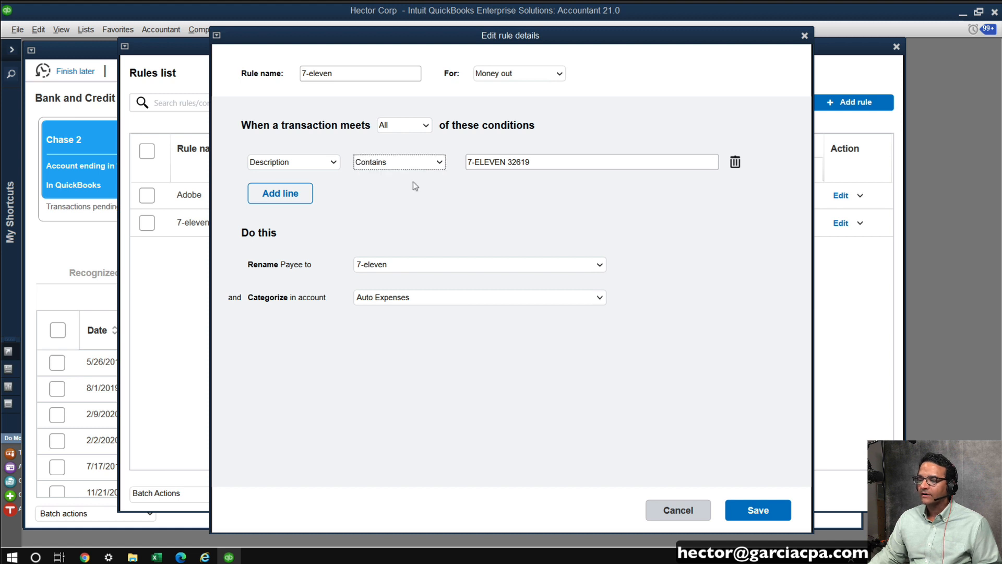
Step: Remove store number 32619 from the condition, save the rule and close the Rules list
double_click(516, 162)
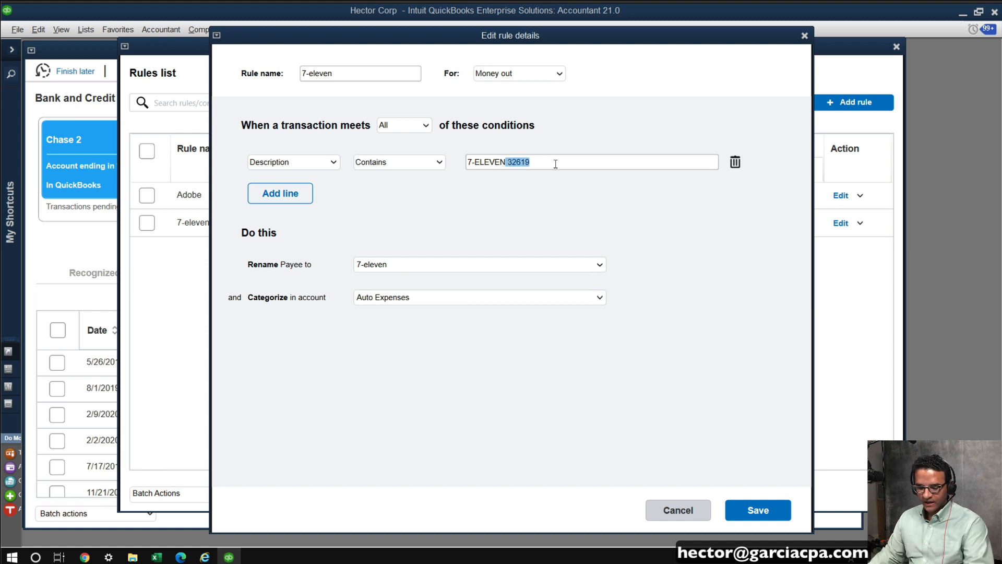
key(Backspace)
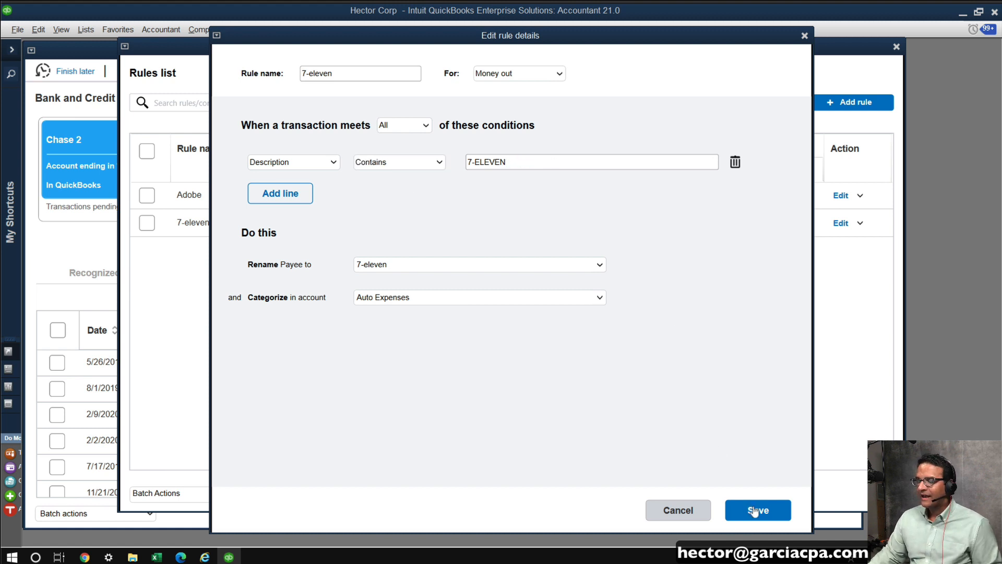
click(758, 511)
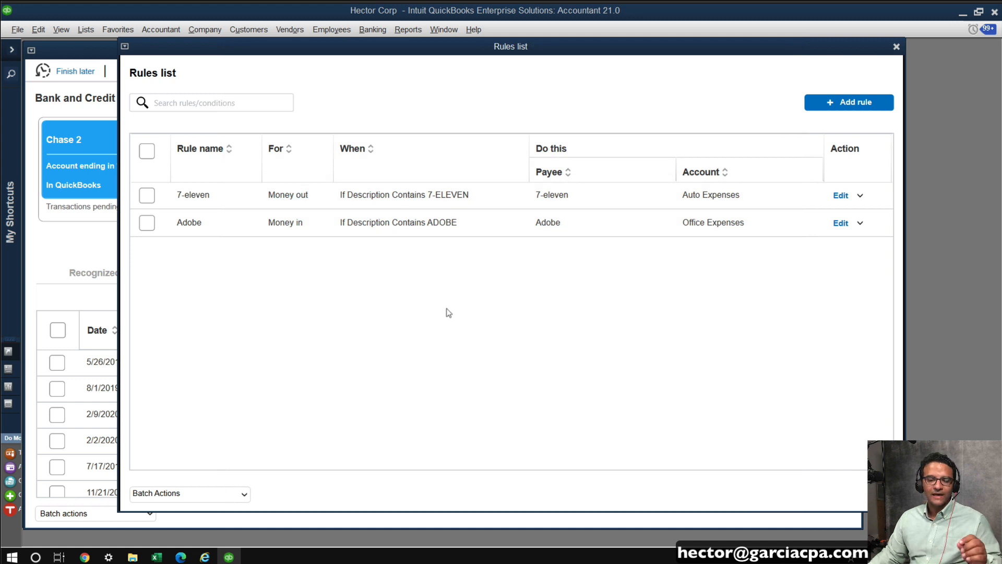
mouse_move(198, 481)
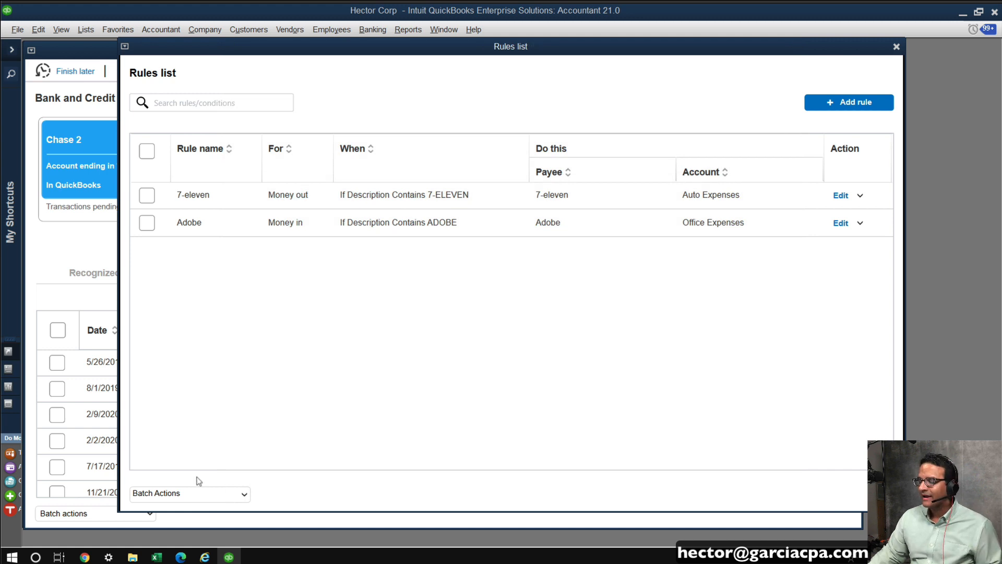
mouse_move(458, 201)
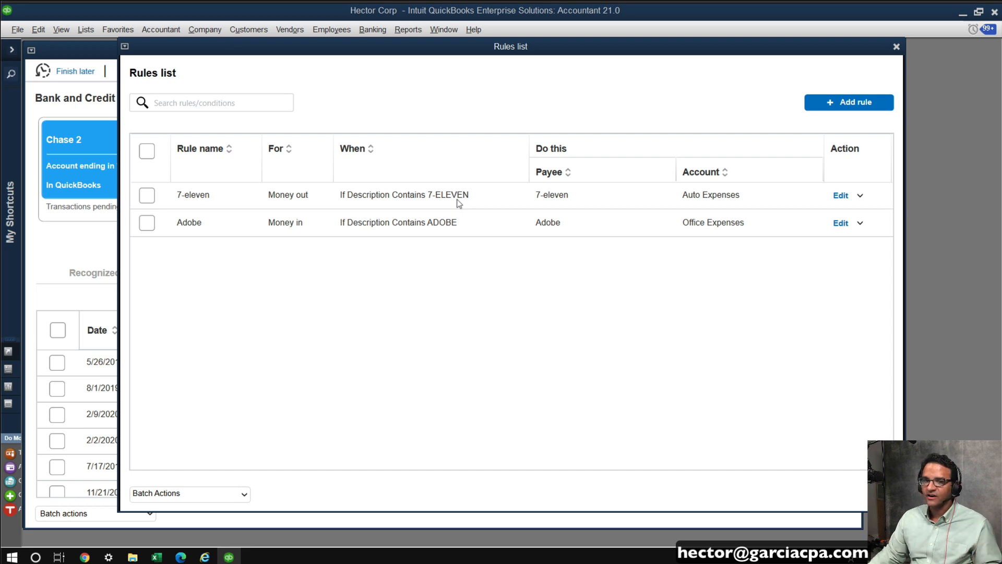
mouse_move(903, 61)
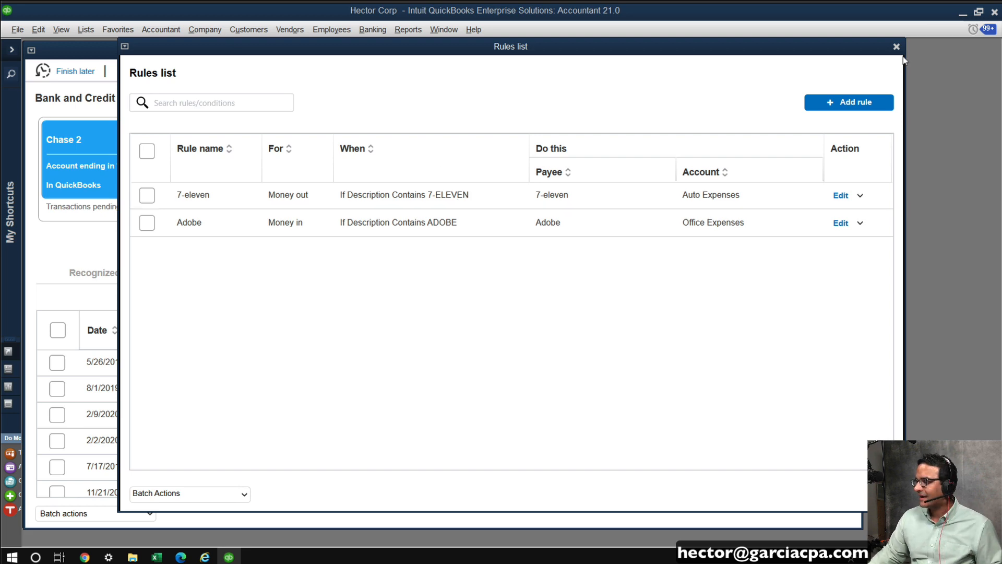
click(896, 46)
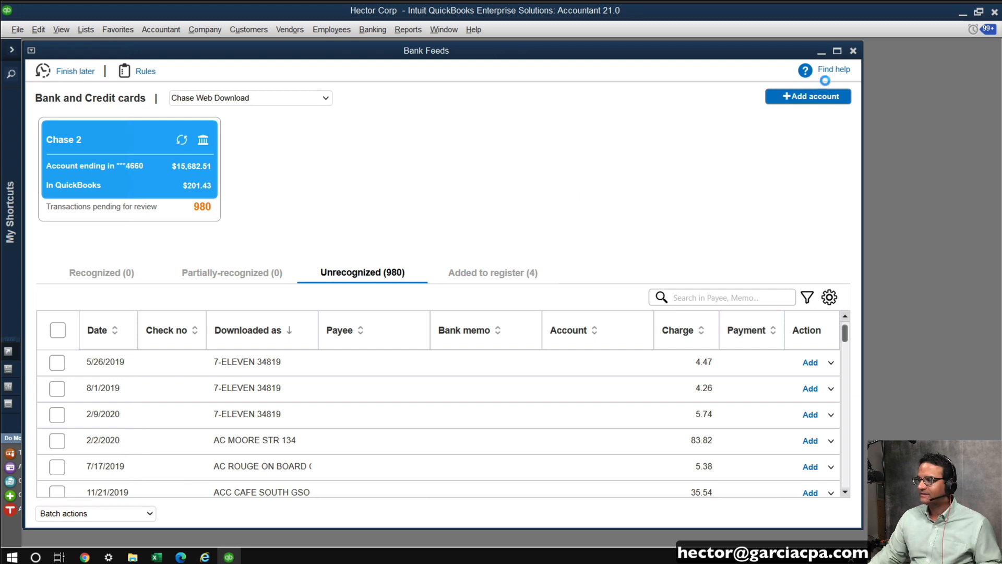
Step: Show the Recognized list with the three 7-ELEVEN charges the rule assigned to Auto Expenses
click(96, 330)
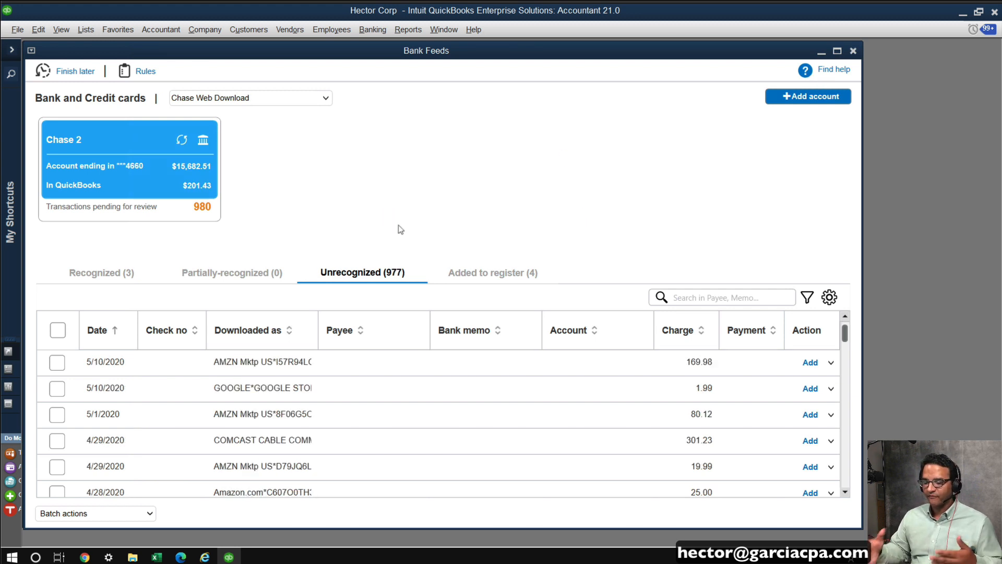
mouse_move(96, 275)
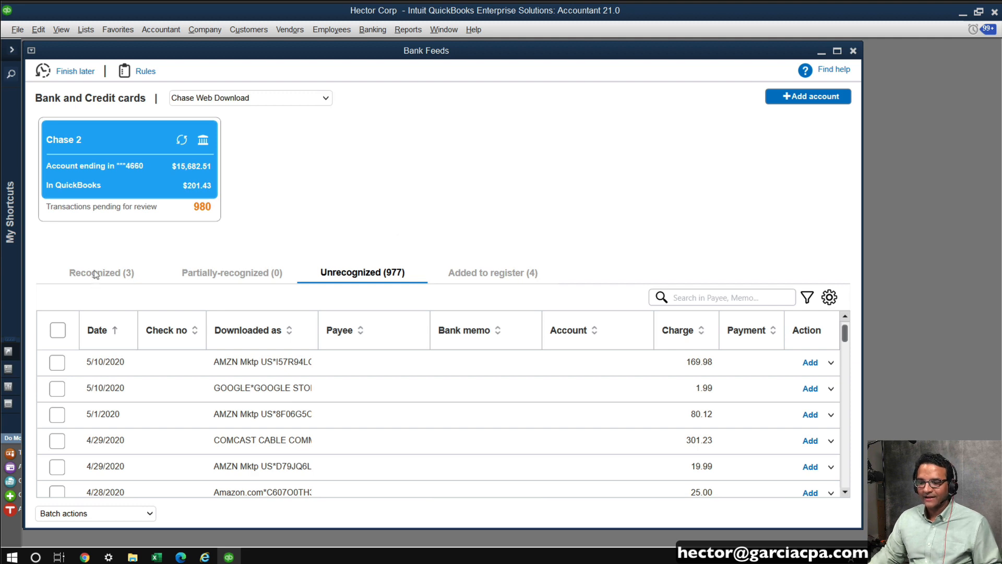
click(100, 272)
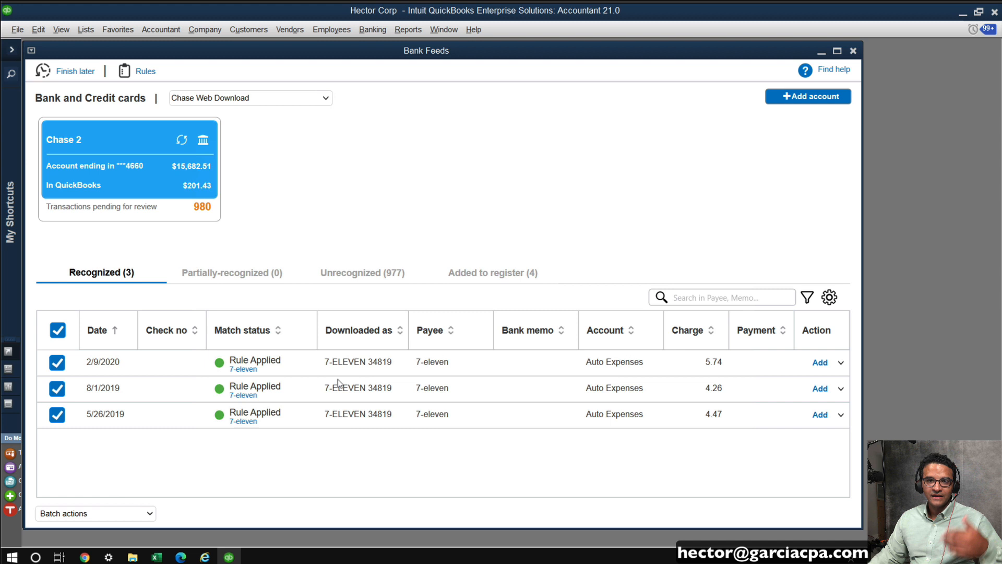
mouse_move(415, 458)
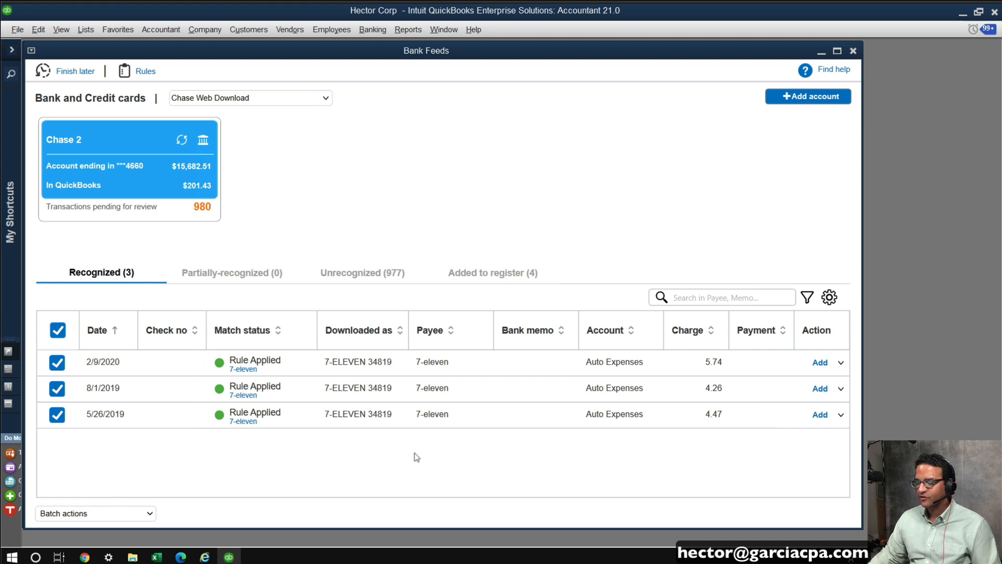
mouse_move(370, 432)
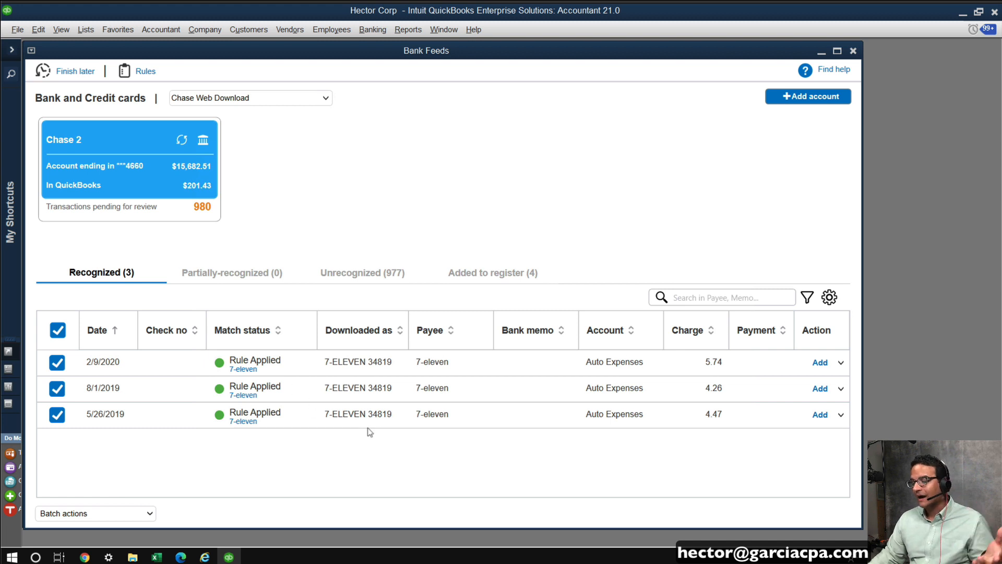
mouse_move(148, 515)
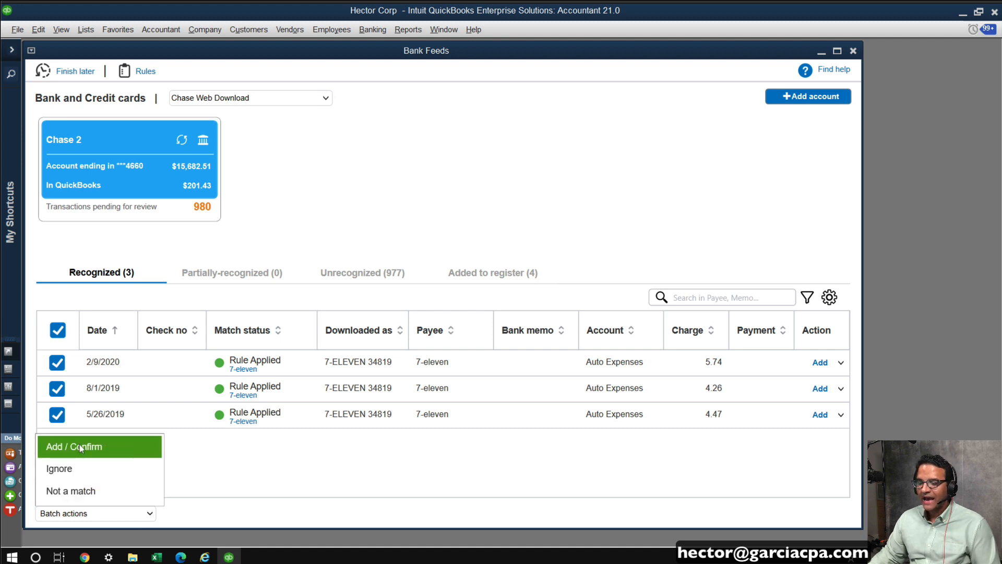
Step: Batch-add all three recognized 7-ELEVEN charges to the register and acknowledge the status message
click(75, 446)
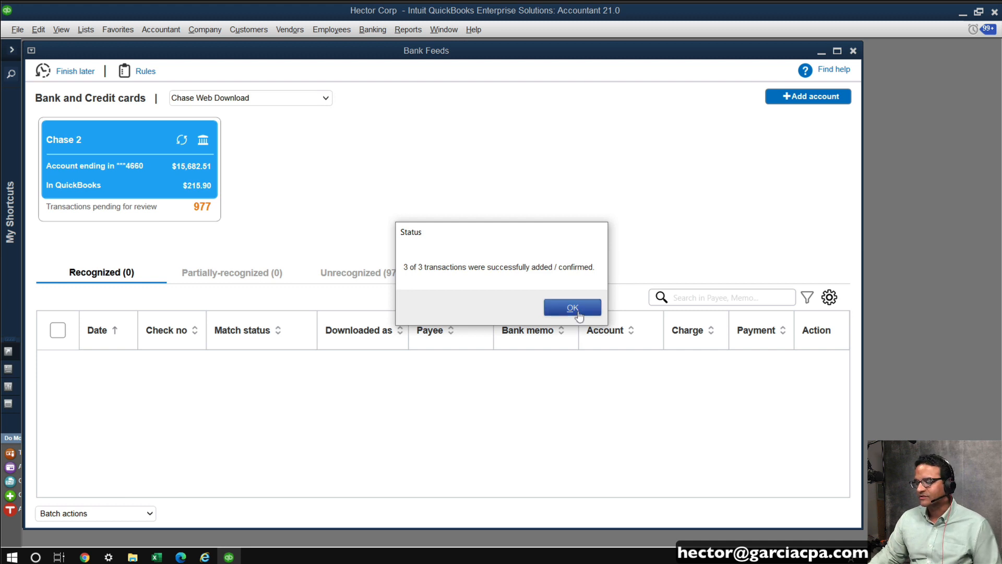
click(571, 307)
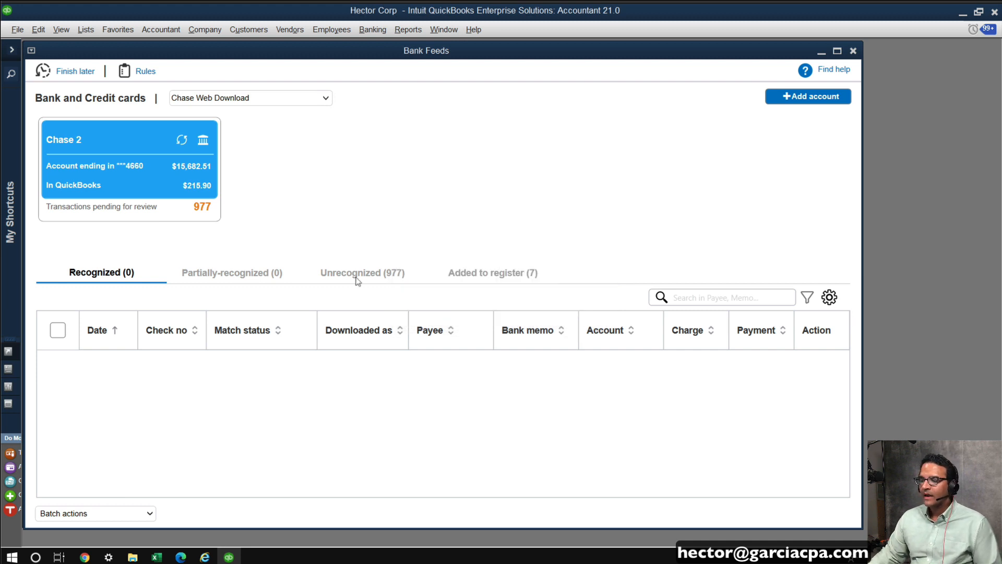
Step: Review the 977 unrecognized transactions, then close the Bank Feeds window
click(363, 273)
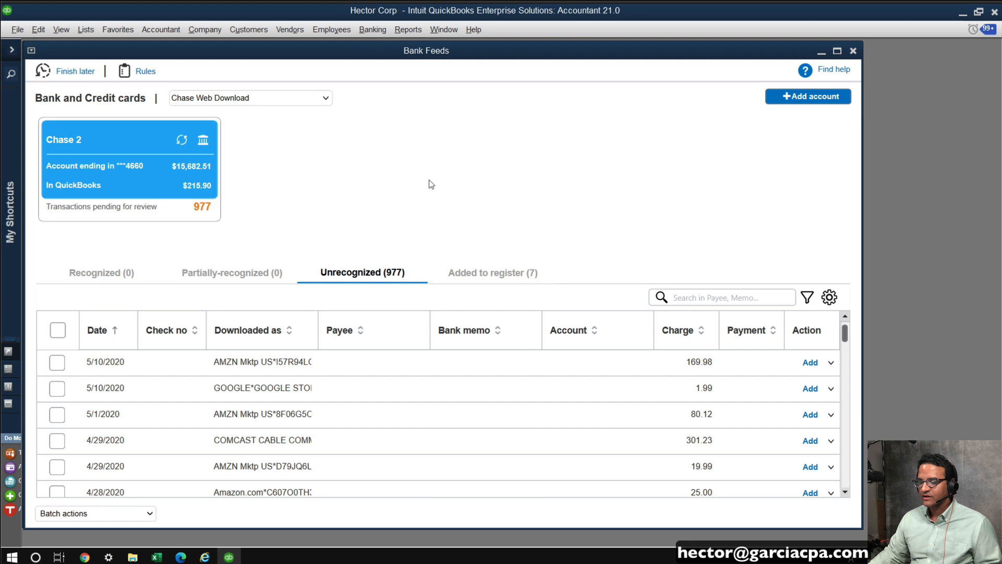
click(261, 362)
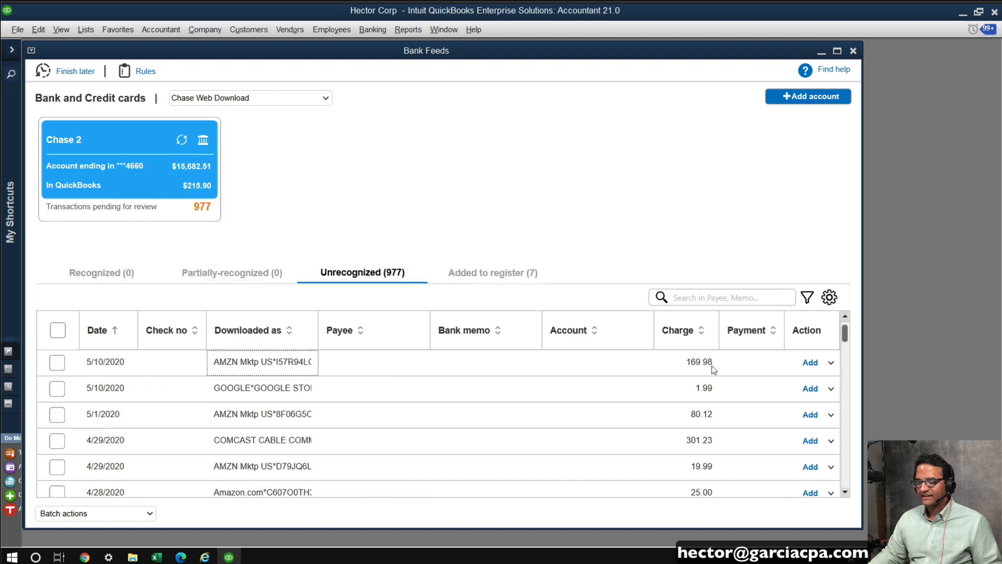
mouse_move(712, 370)
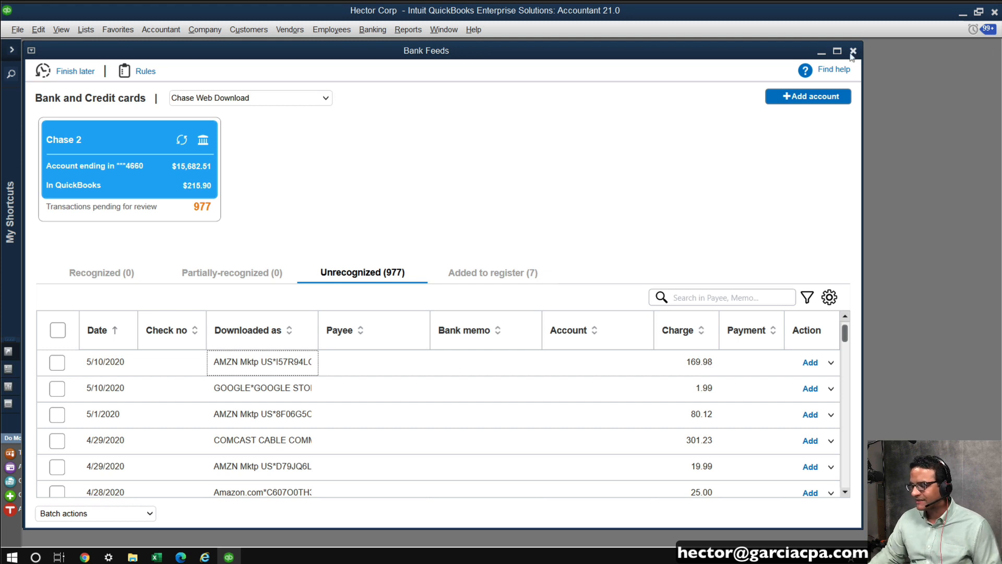
click(853, 50)
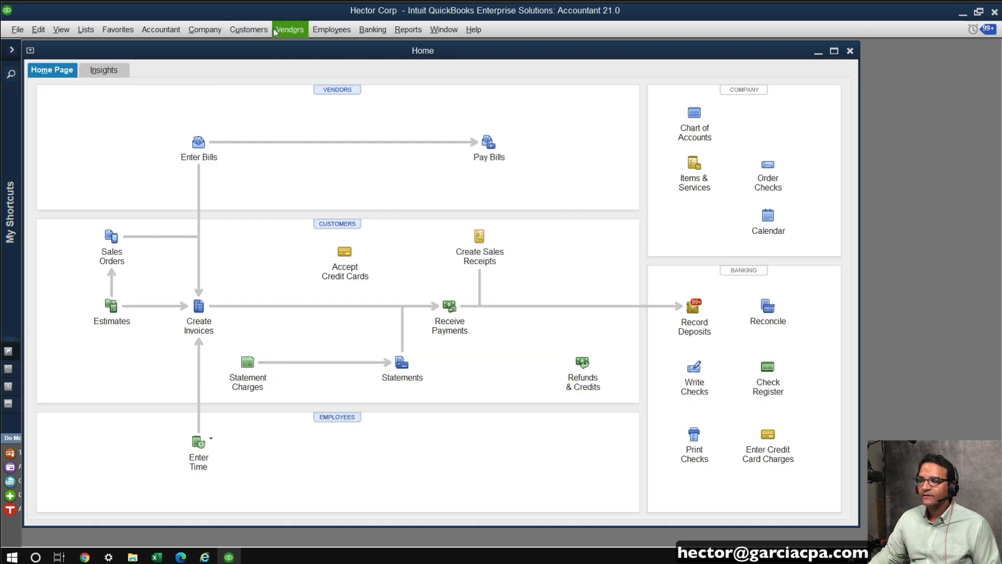
Step: Start a credit card charge to Amazon for 169 from the Banking menu
click(373, 29)
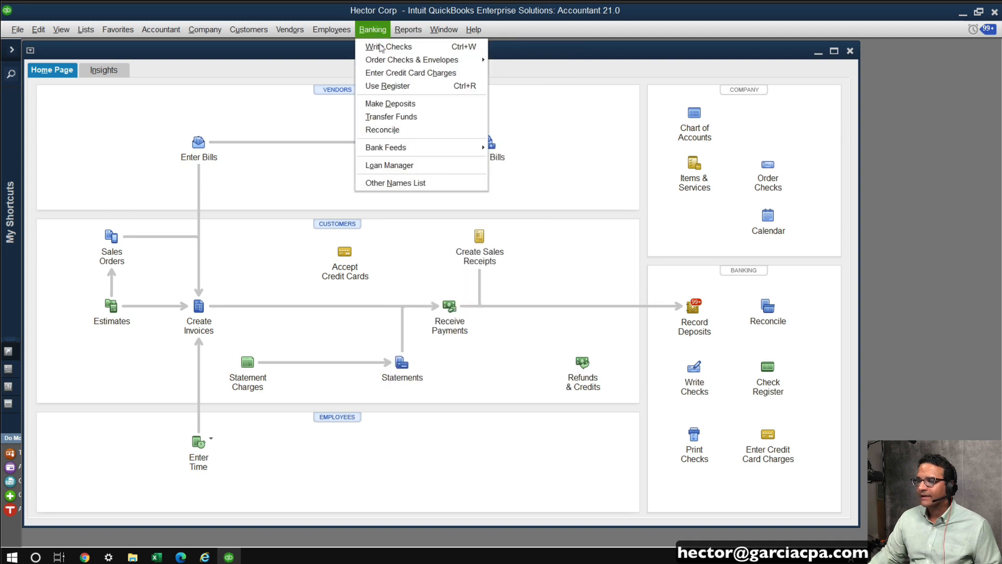
click(386, 79)
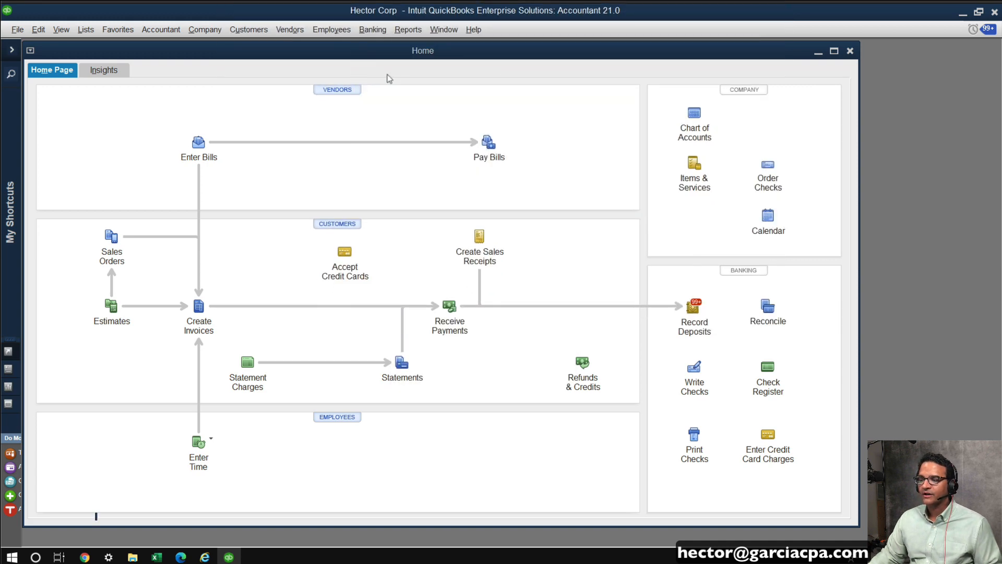
click(768, 434)
text(Ama)
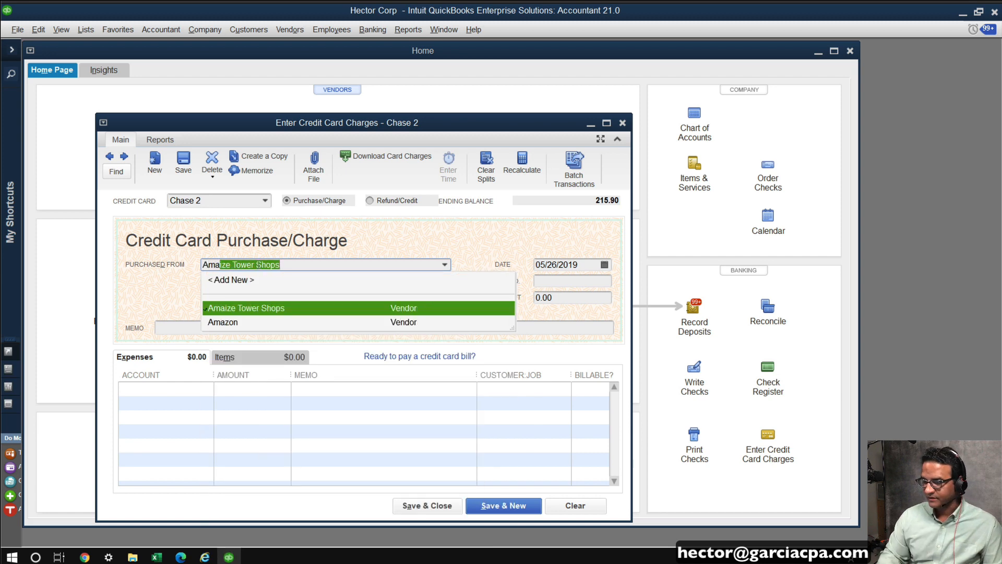
click(221, 322)
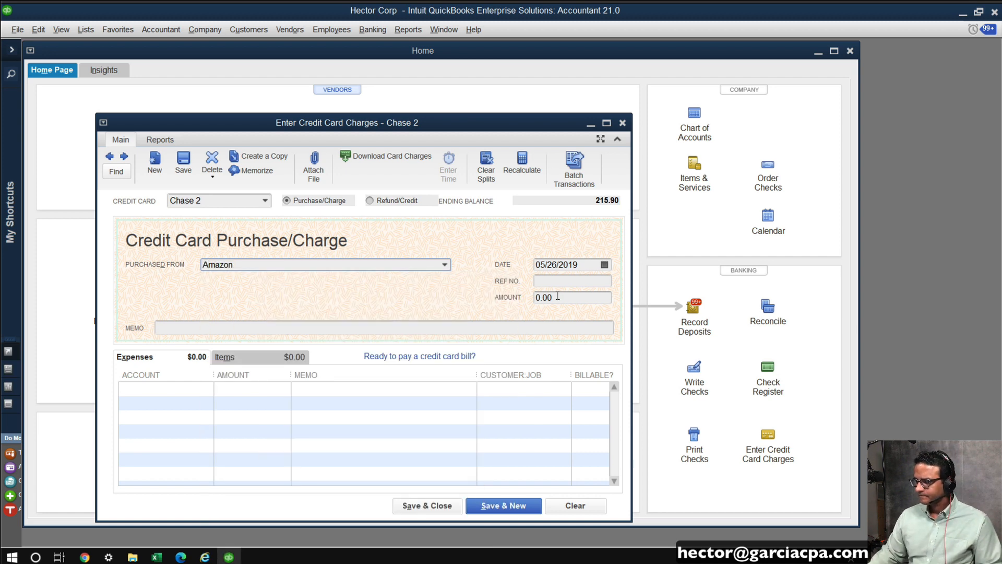
text(16)
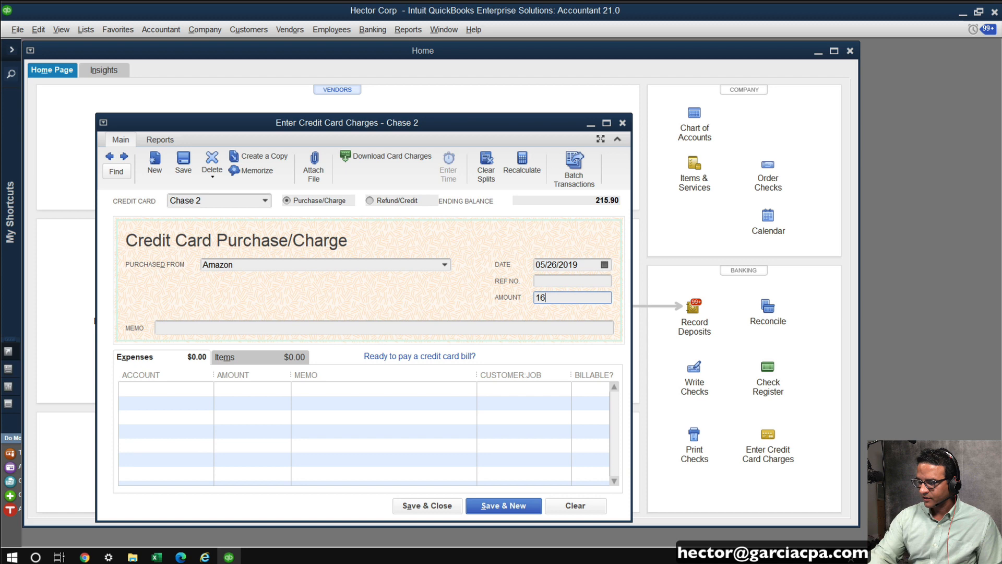
text(9)
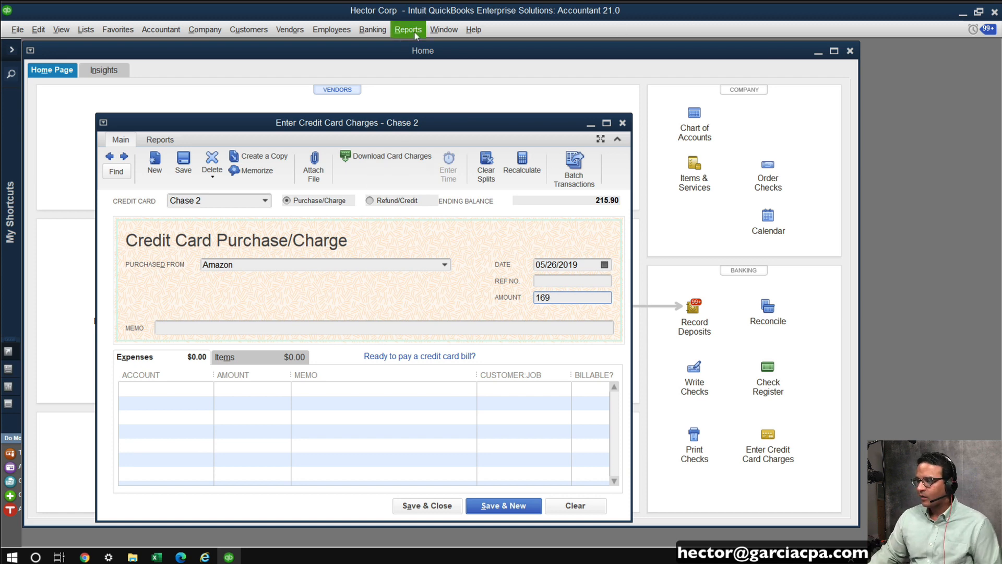
Step: Bring the Bank Feeds Unrecognized list back to the front via the Window menu
click(371, 29)
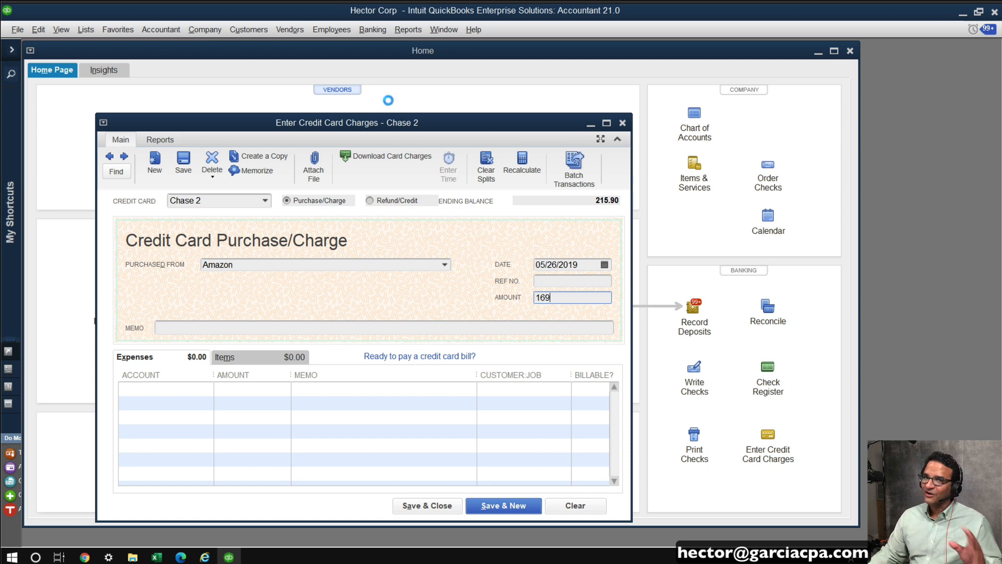
click(391, 160)
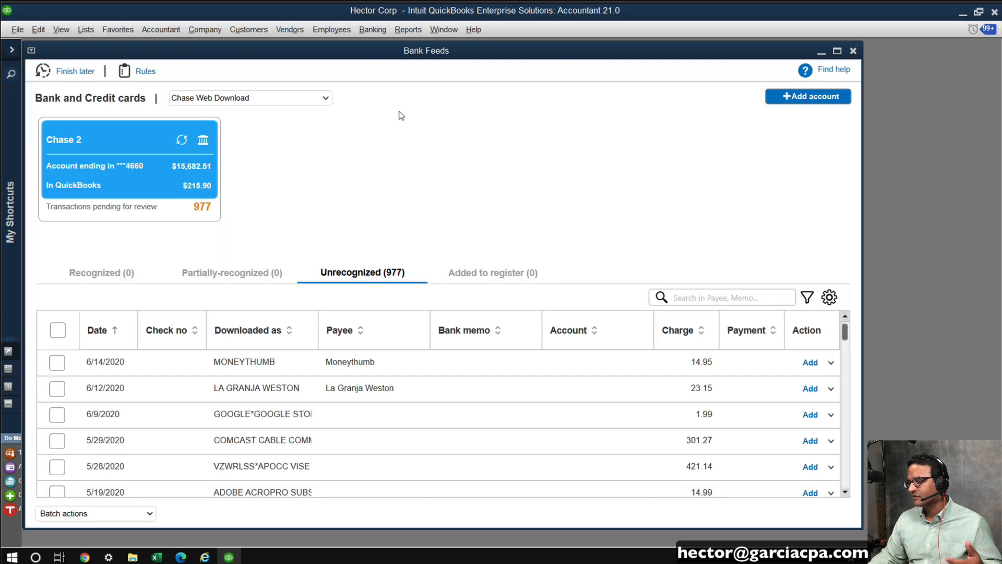
Step: Sort the Unrecognized list by description, then by charge with the largest amounts first
click(247, 330)
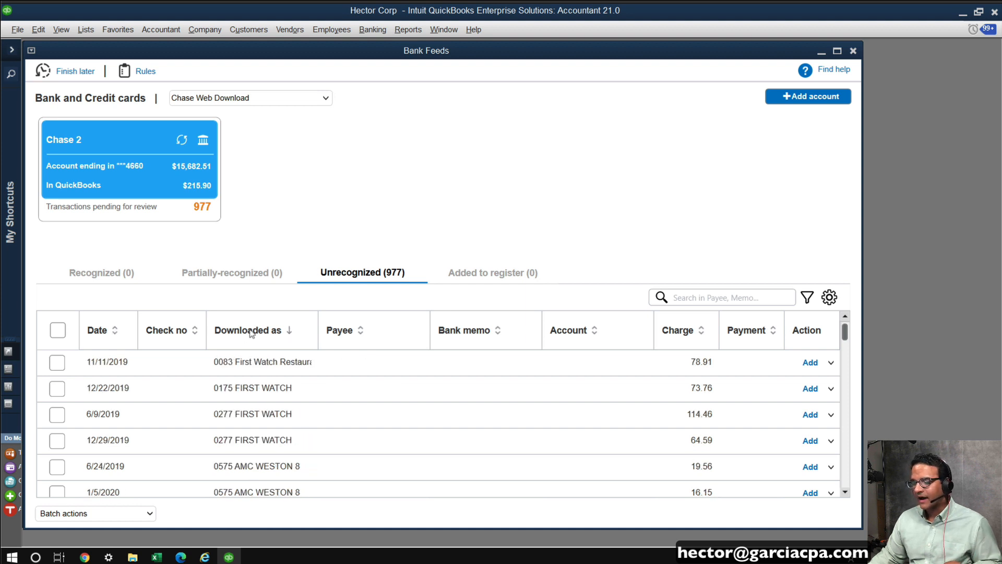
click(246, 330)
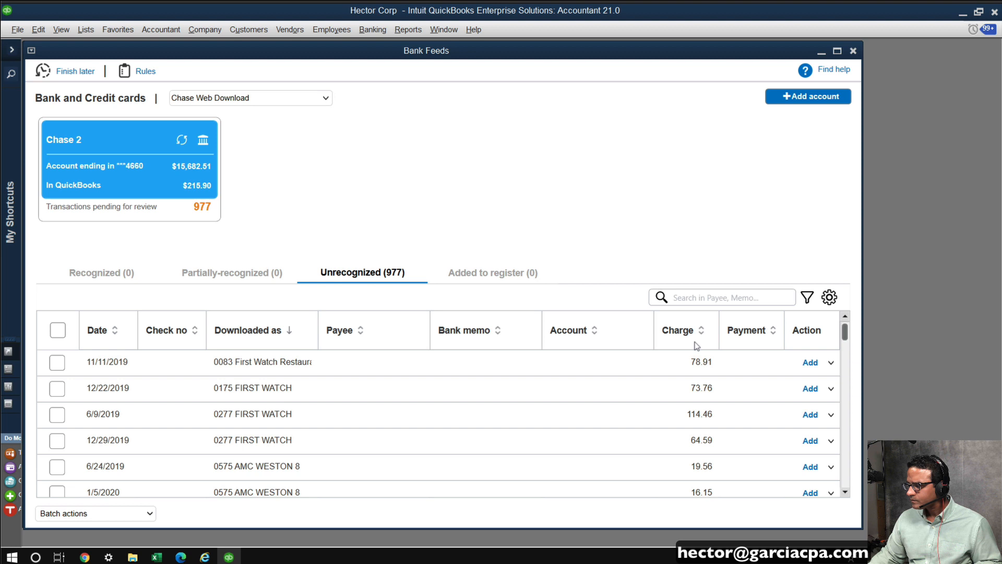
click(700, 330)
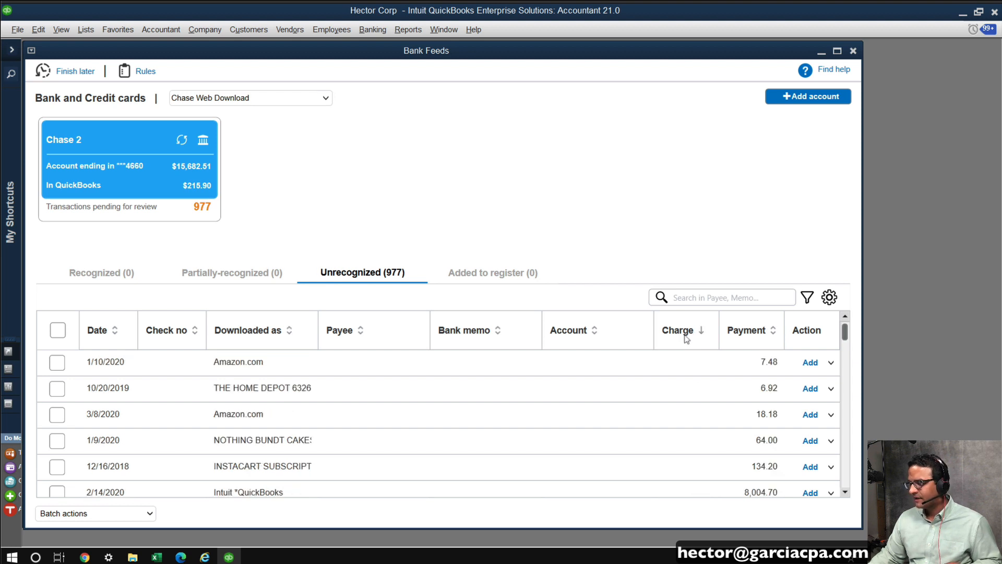
click(678, 330)
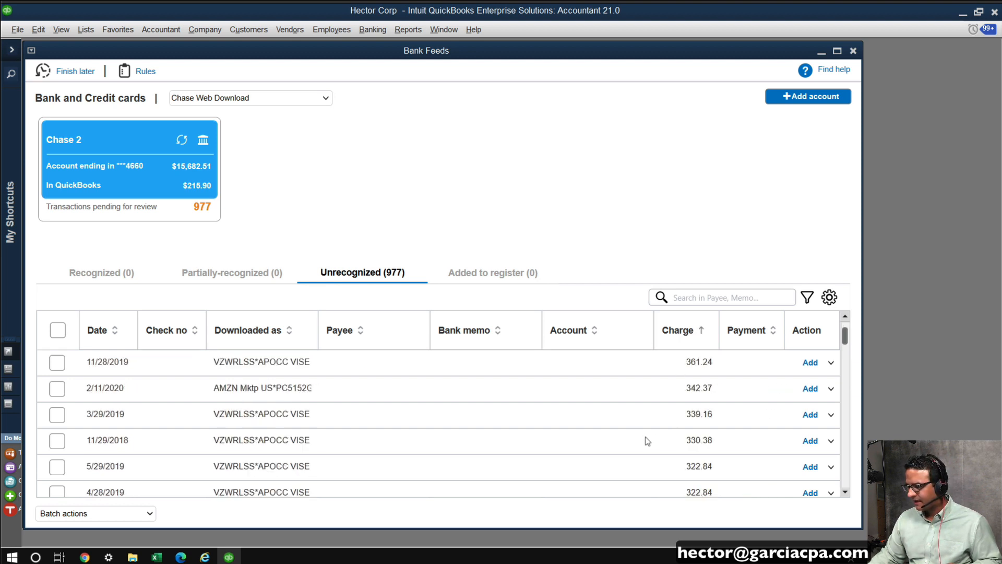
scroll(down, 3)
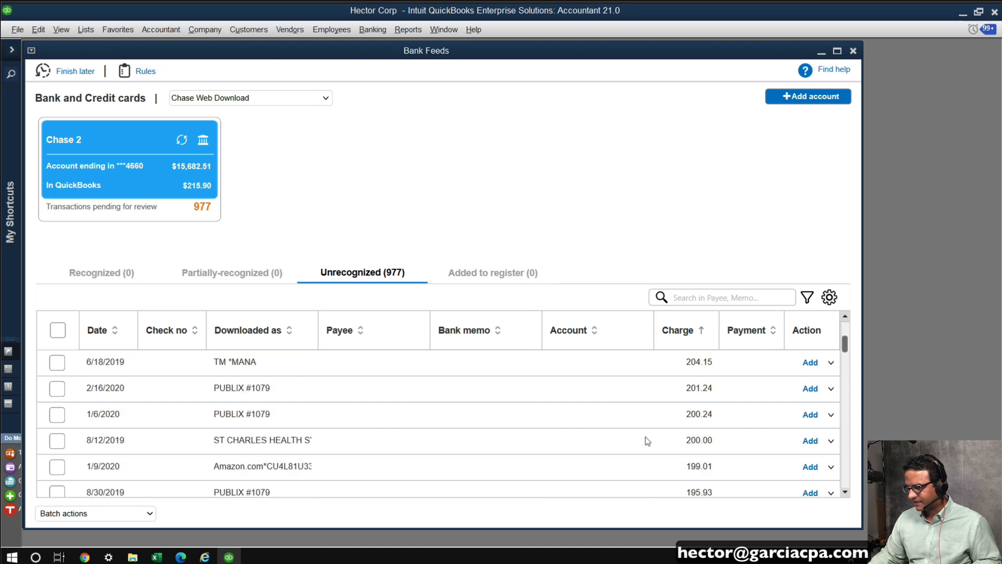
scroll(down, 3)
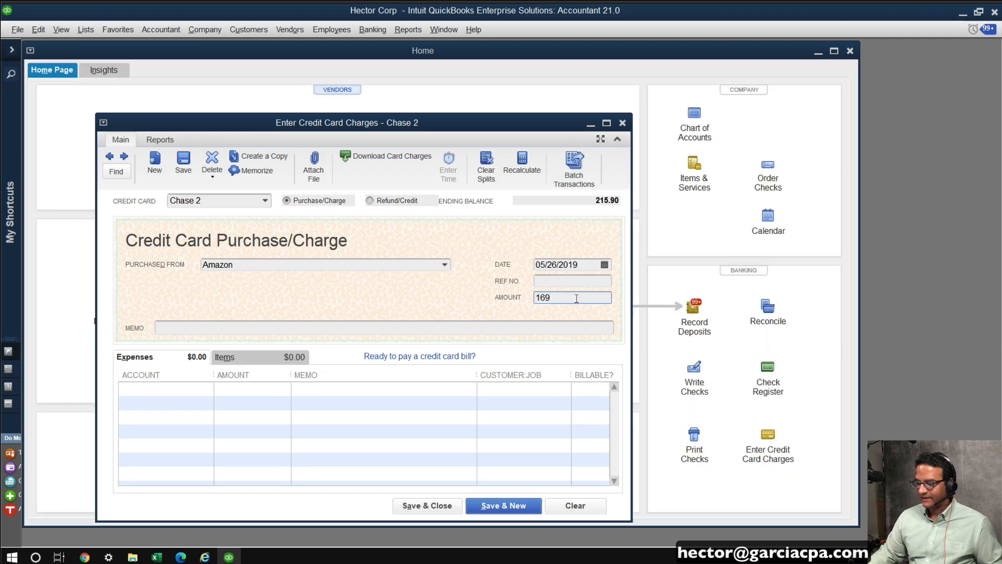
Step: Complete the Amazon charge as 169.98 to Office Supplies with memo 'new printer' and save it
text(.98)
click(165, 388)
text(Off)
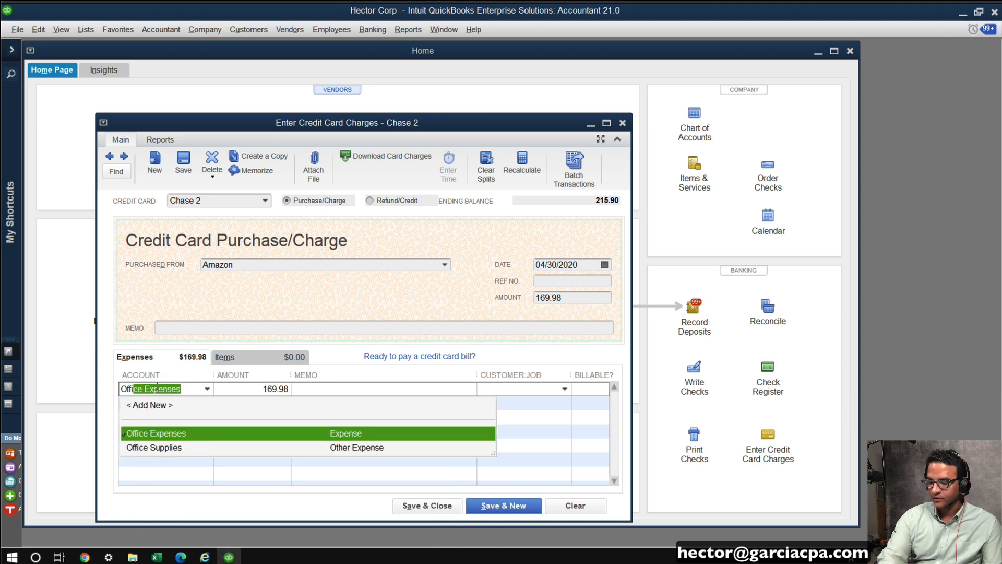
click(153, 447)
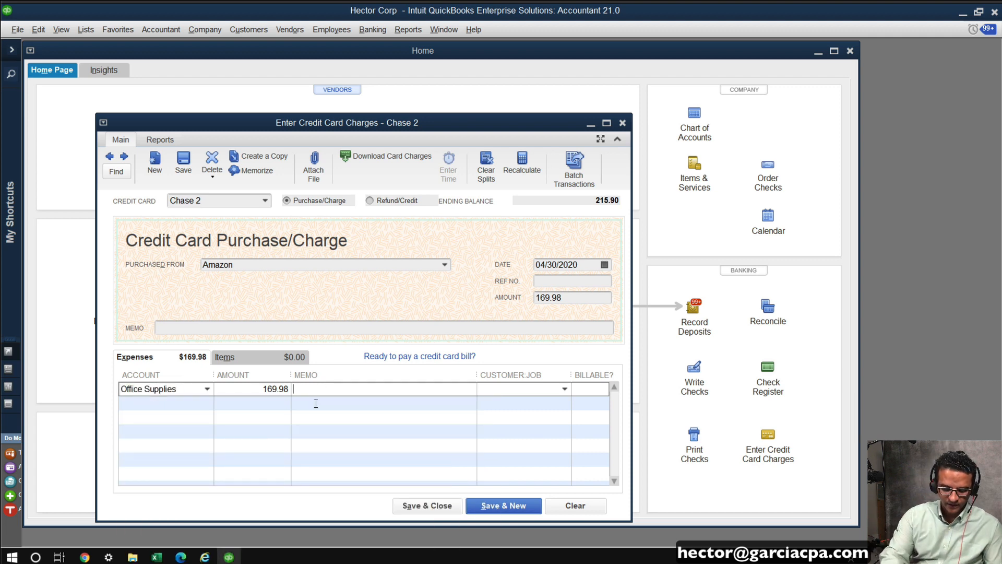
text(new printer)
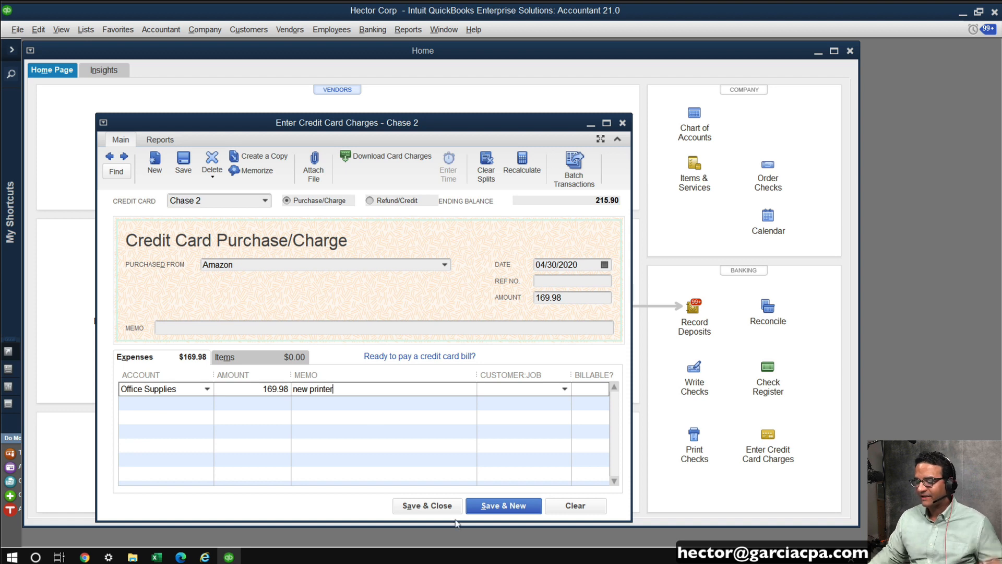
click(504, 505)
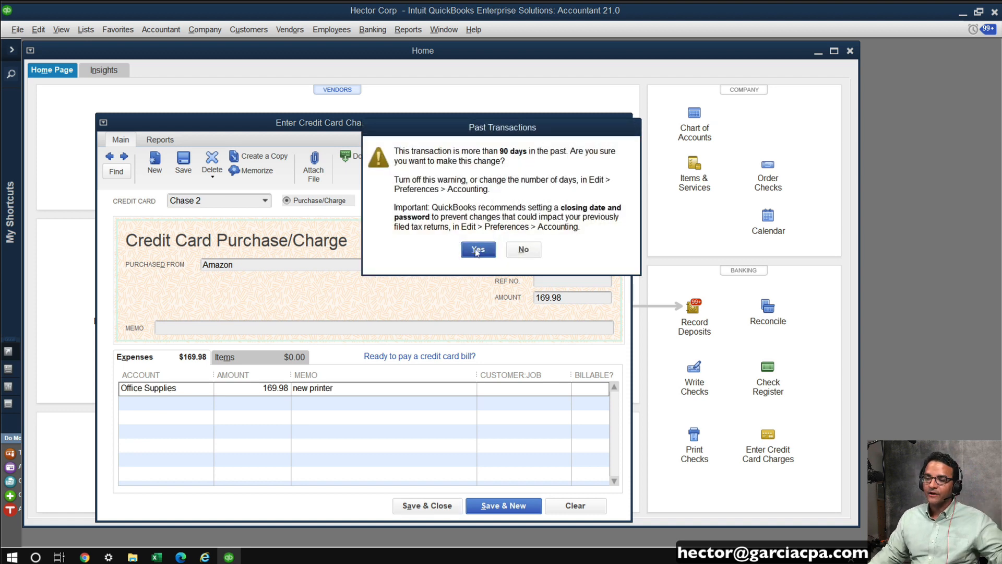
click(478, 250)
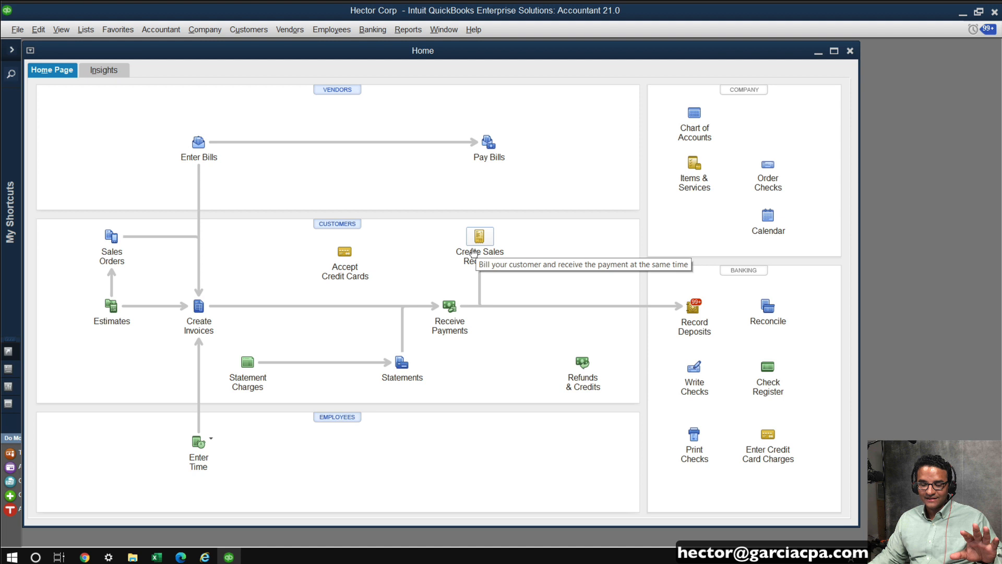
Step: Reopen the Bank Feeds Center for Chase 2 showing the recognized Amazon transaction
click(371, 29)
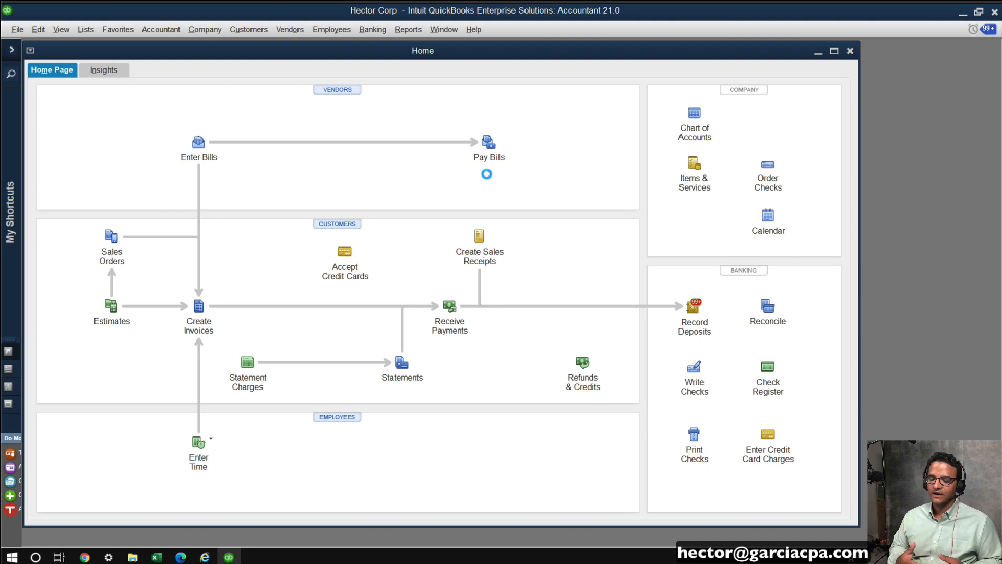
click(371, 29)
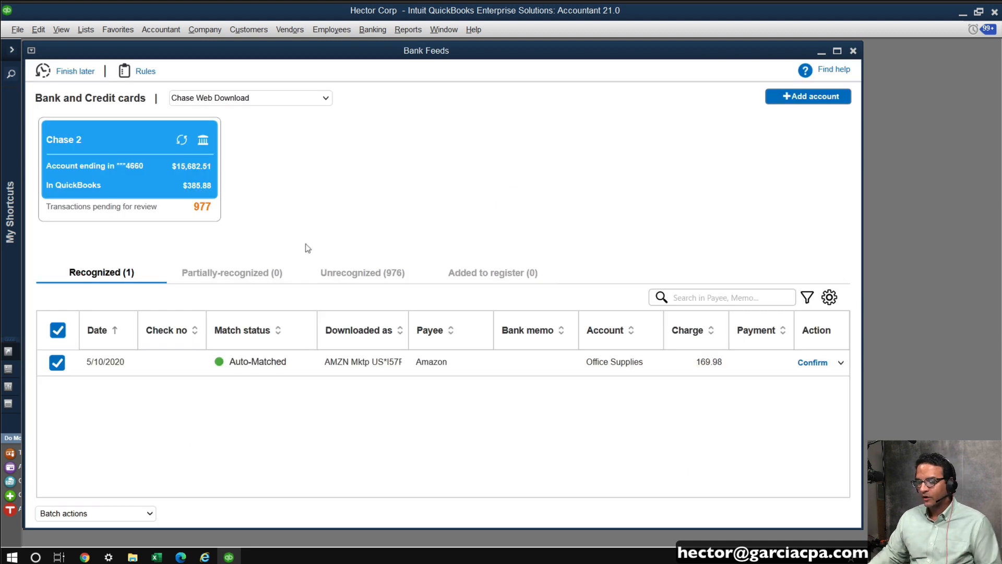
Step: View details of the auto-matched Amazon 169.98 charge from the Recognized list's Action menu
click(362, 272)
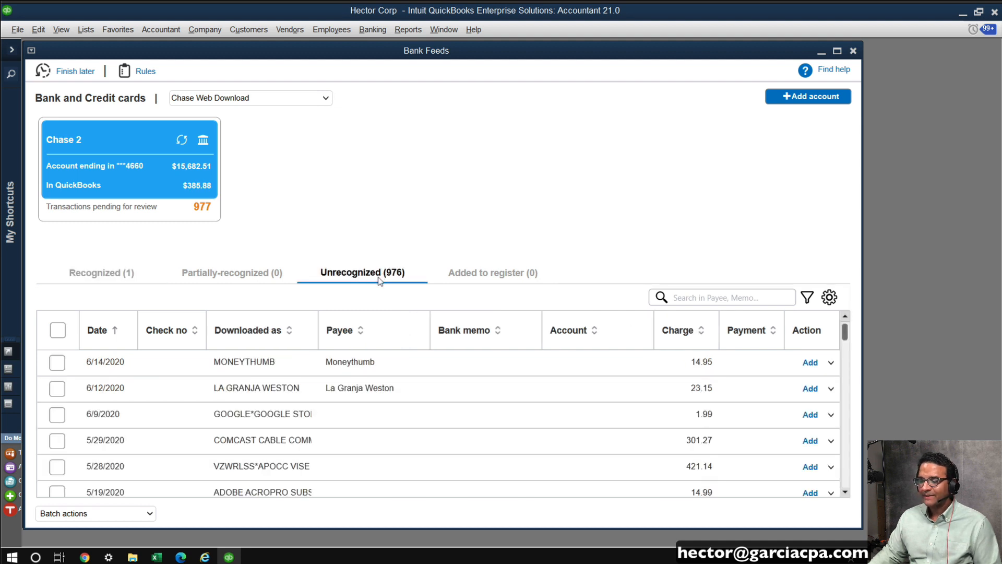
mouse_move(381, 281)
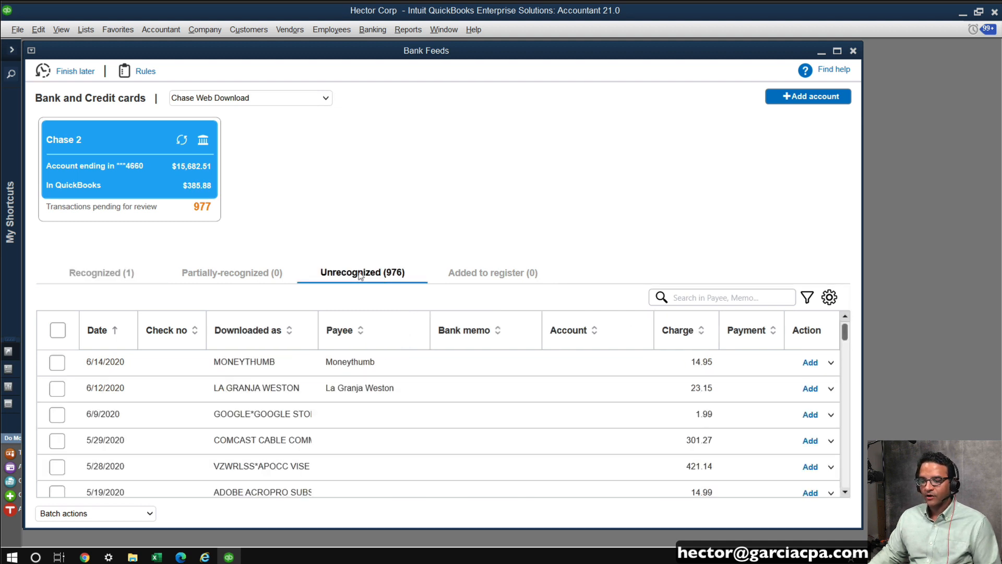
click(101, 273)
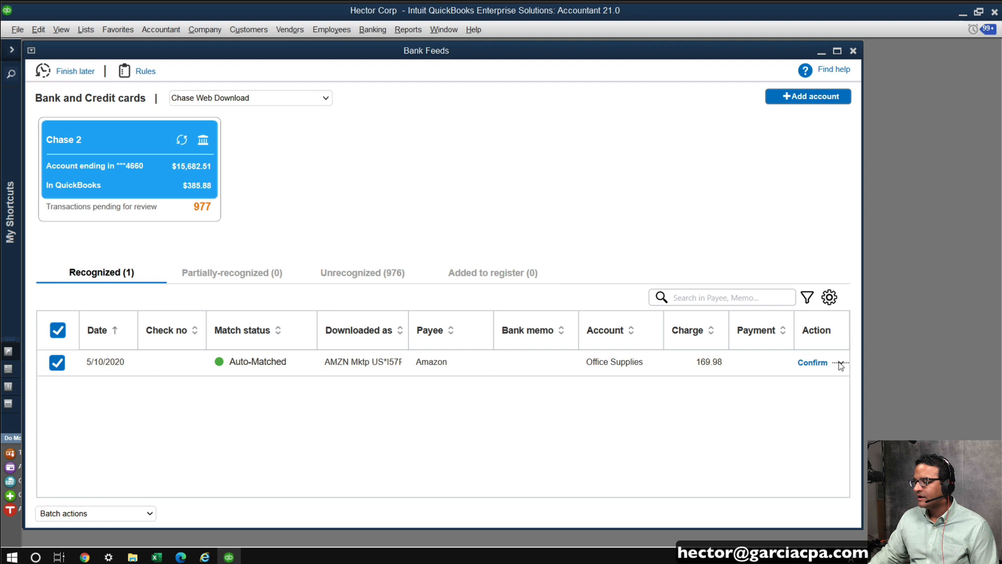
click(841, 363)
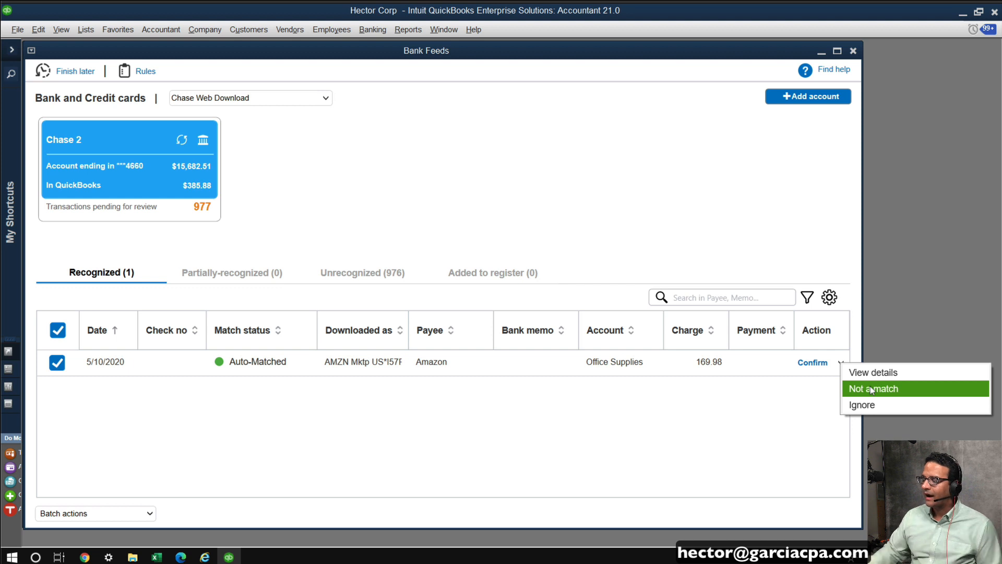
click(873, 372)
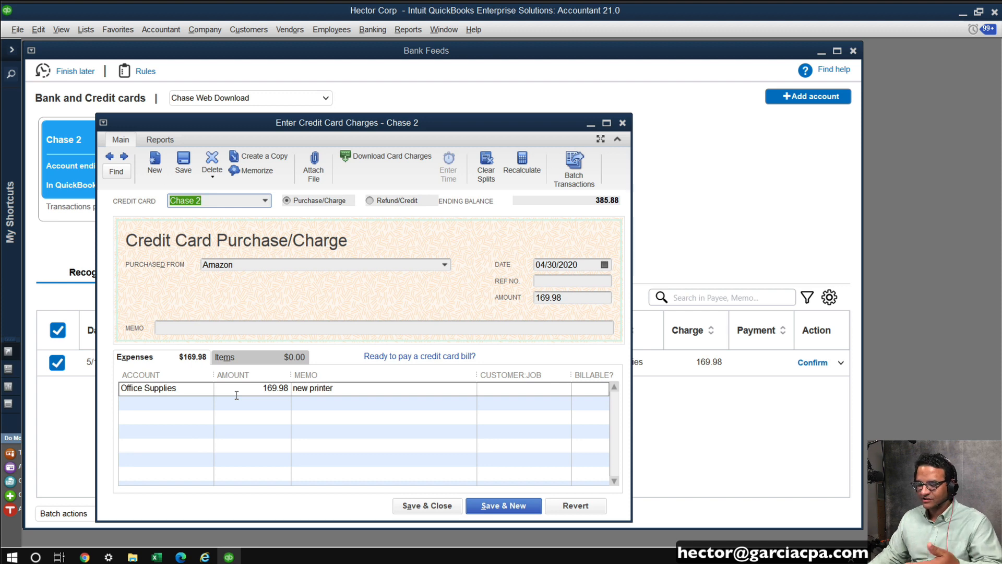
mouse_move(516, 452)
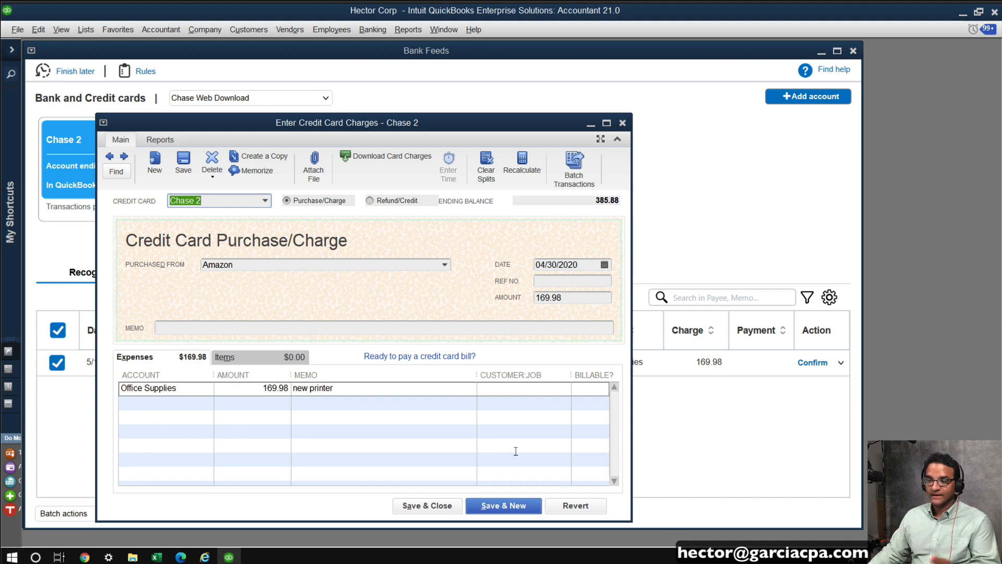
mouse_move(421, 497)
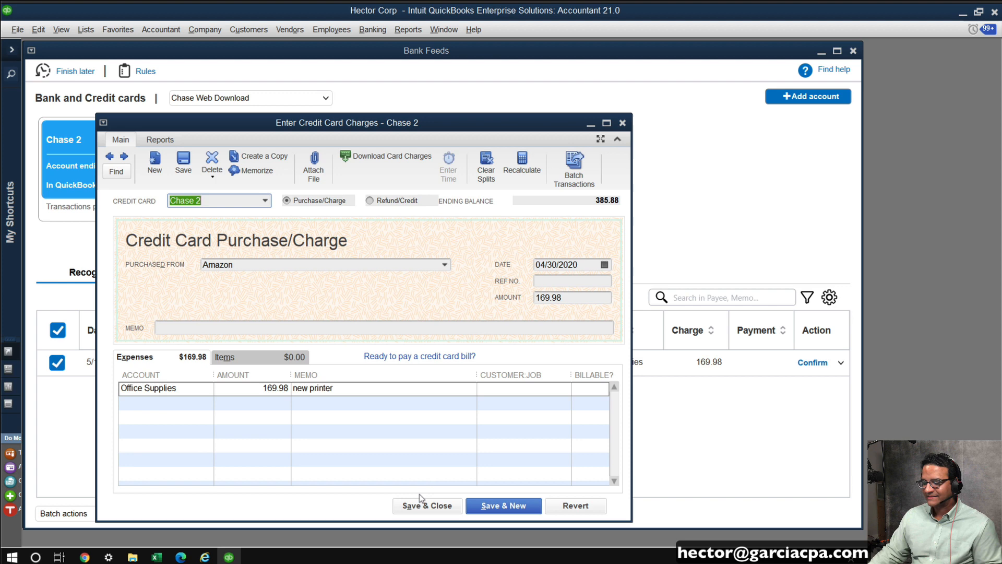
Step: Close the Amazon charge without saving changes
click(427, 505)
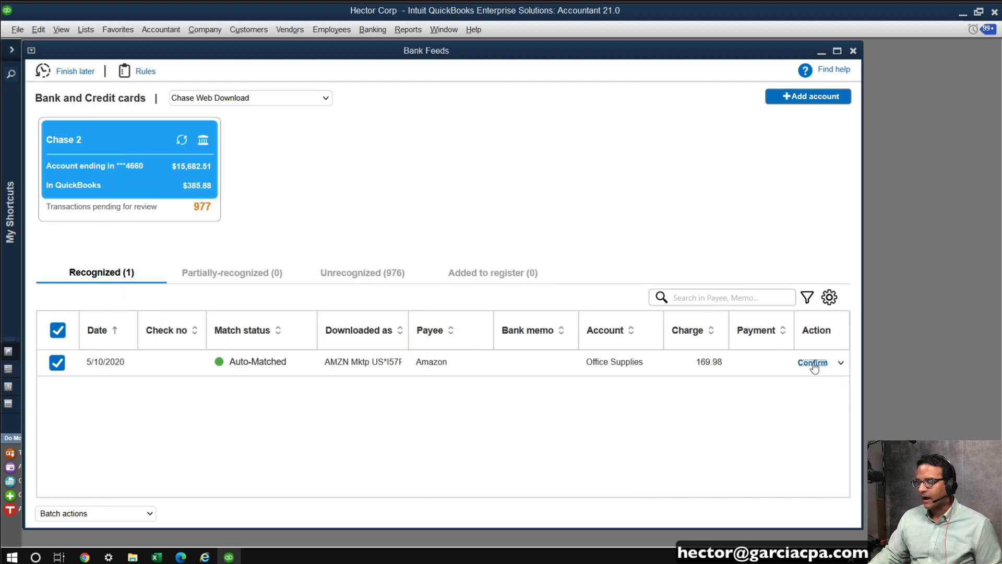
Step: Confirm the Amazon match into the register and show the 976 unrecognized transactions
click(812, 362)
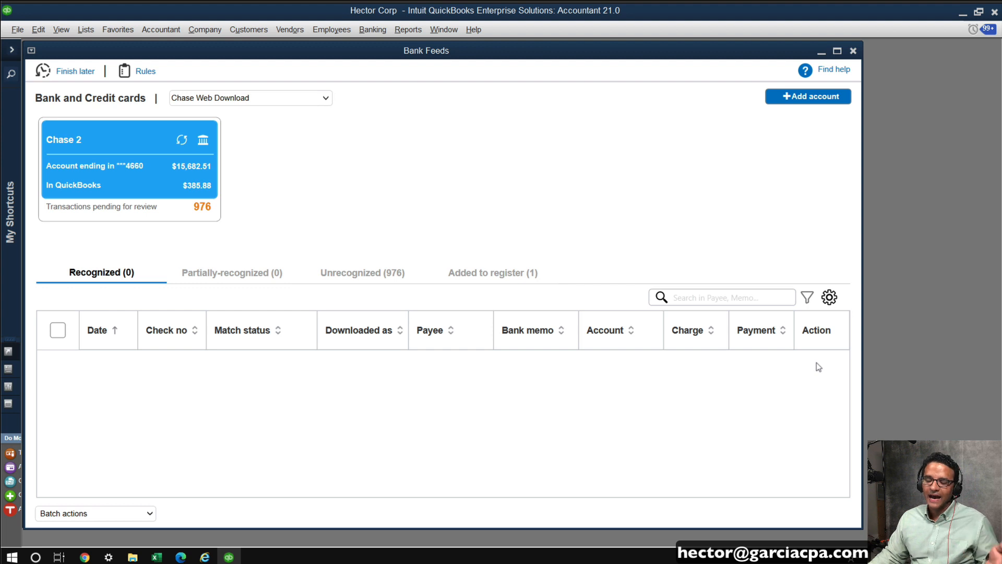
mouse_move(727, 365)
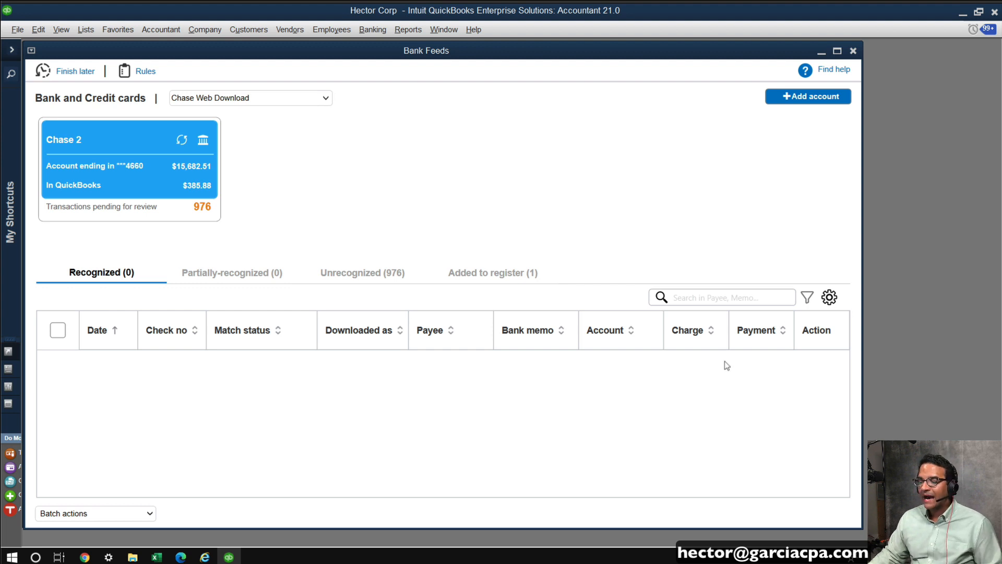
mouse_move(353, 277)
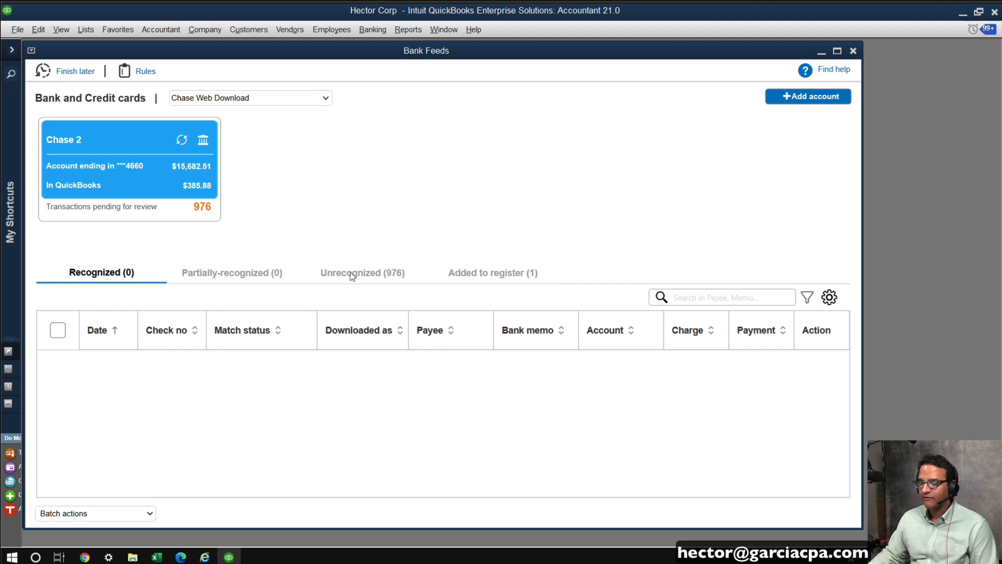
click(362, 272)
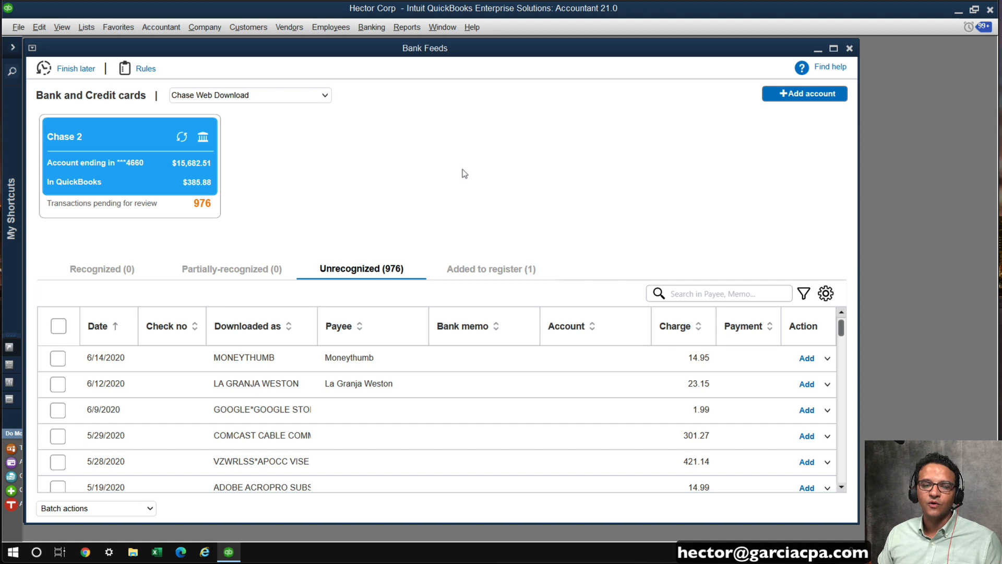
mouse_move(668, 340)
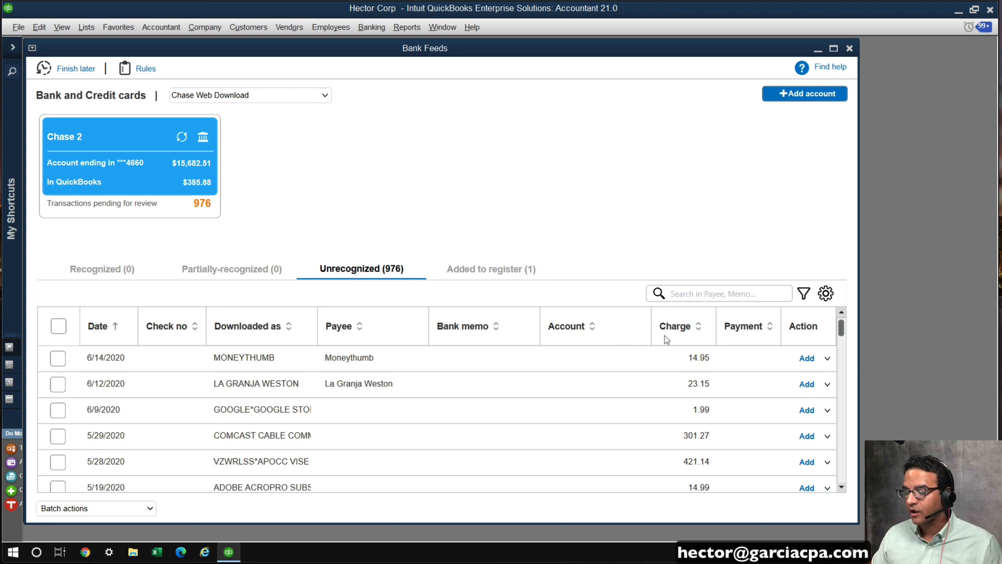
Step: Sort the Unrecognized list by the Charge column and focus the keyword search box
click(675, 325)
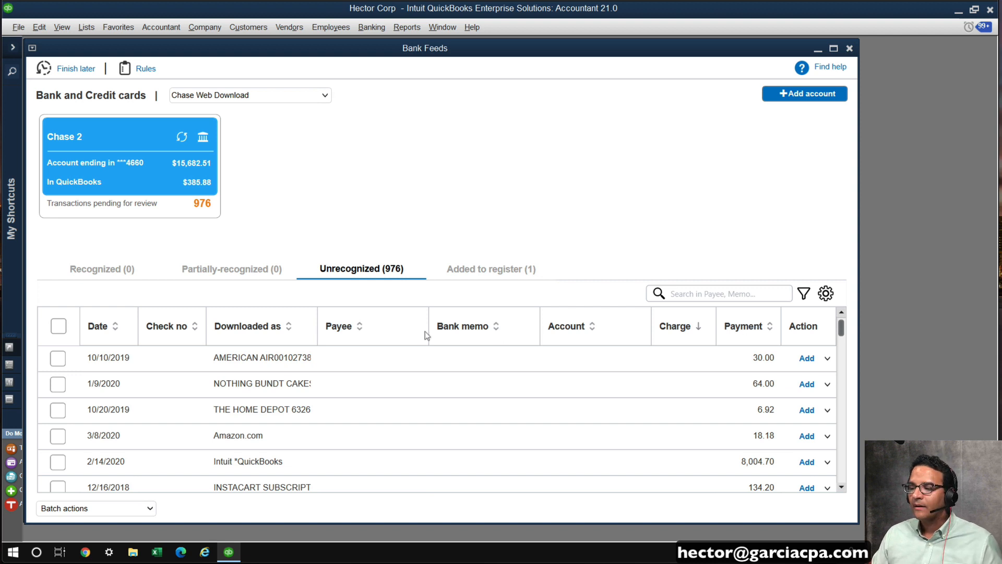
mouse_move(246, 322)
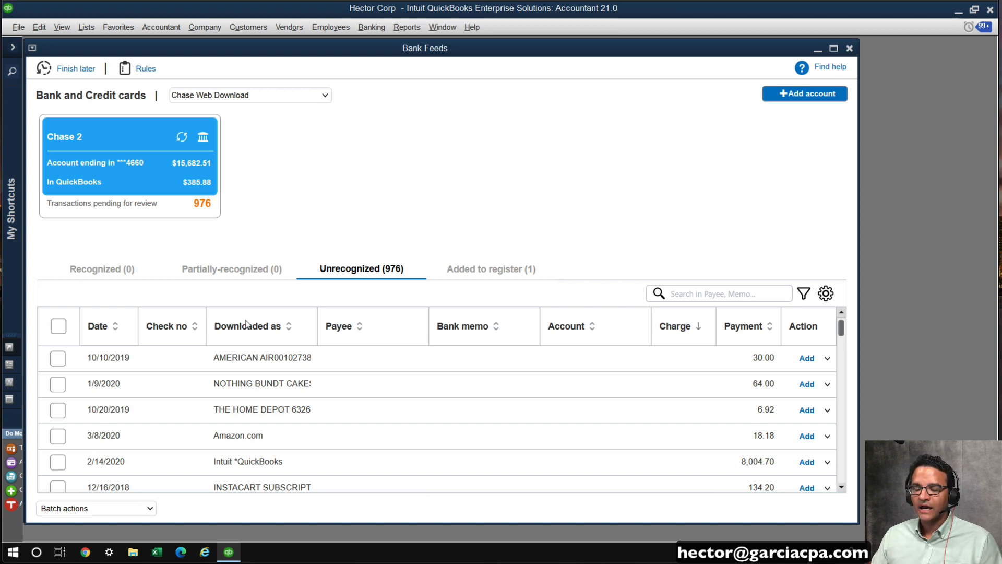
mouse_move(249, 329)
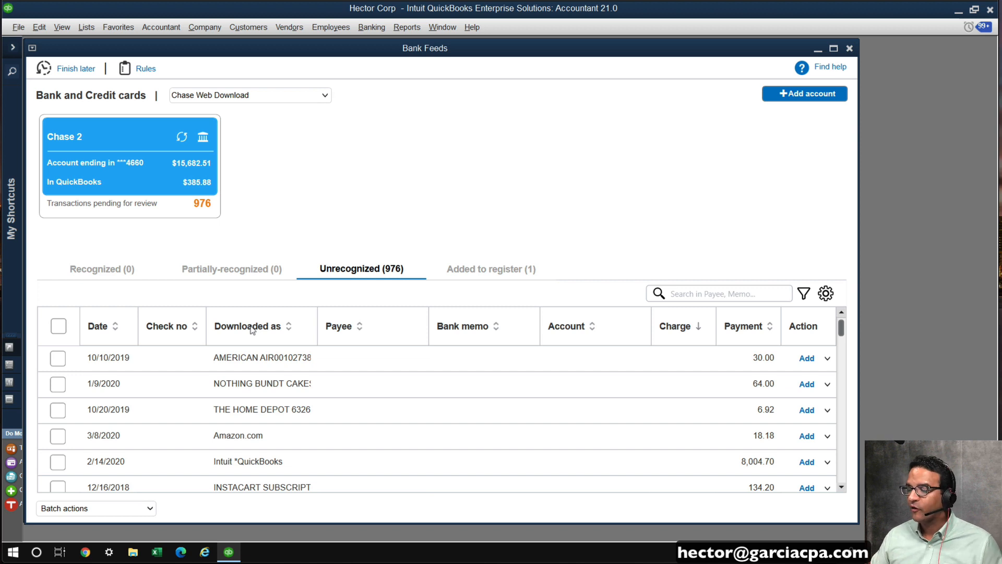
mouse_move(687, 346)
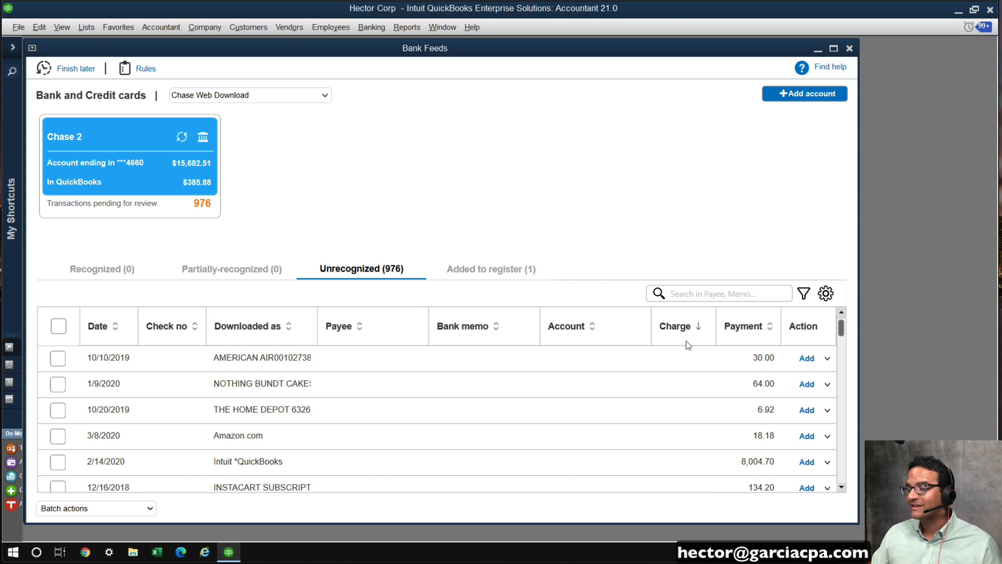
click(716, 294)
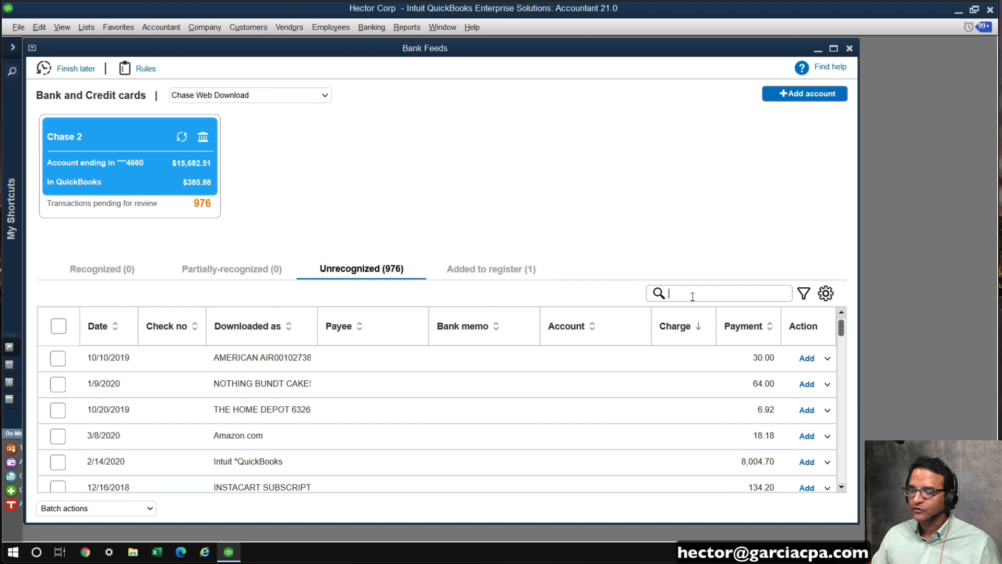
mouse_move(257, 328)
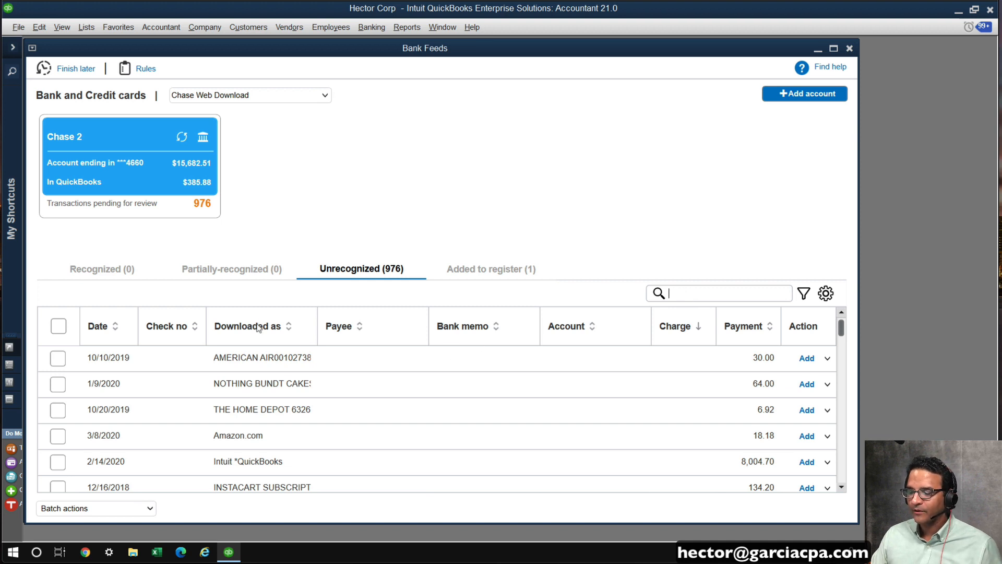
Step: Sort by Downloaded as, search 'com', then replace it with the keyword 'miami'
click(248, 326)
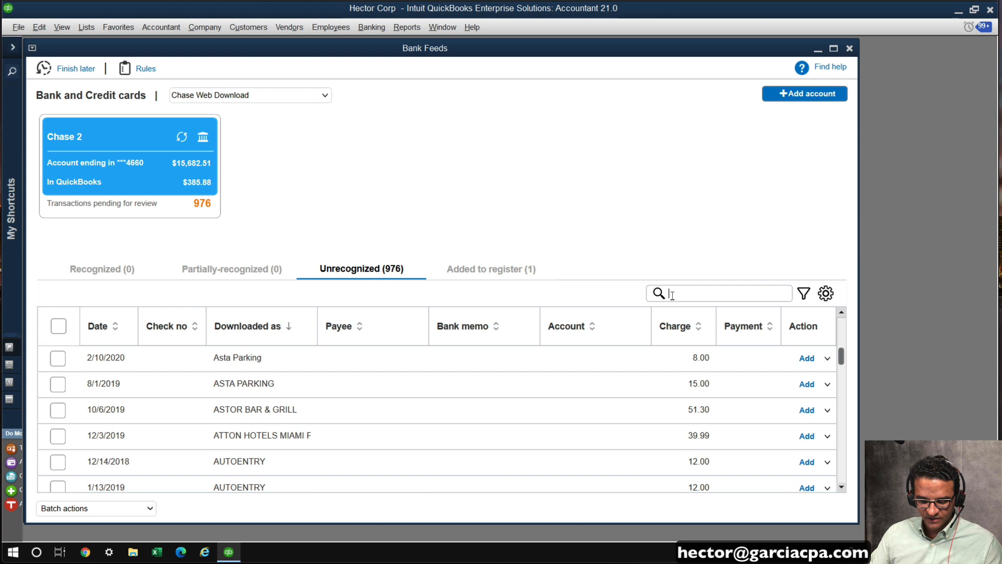
text(com)
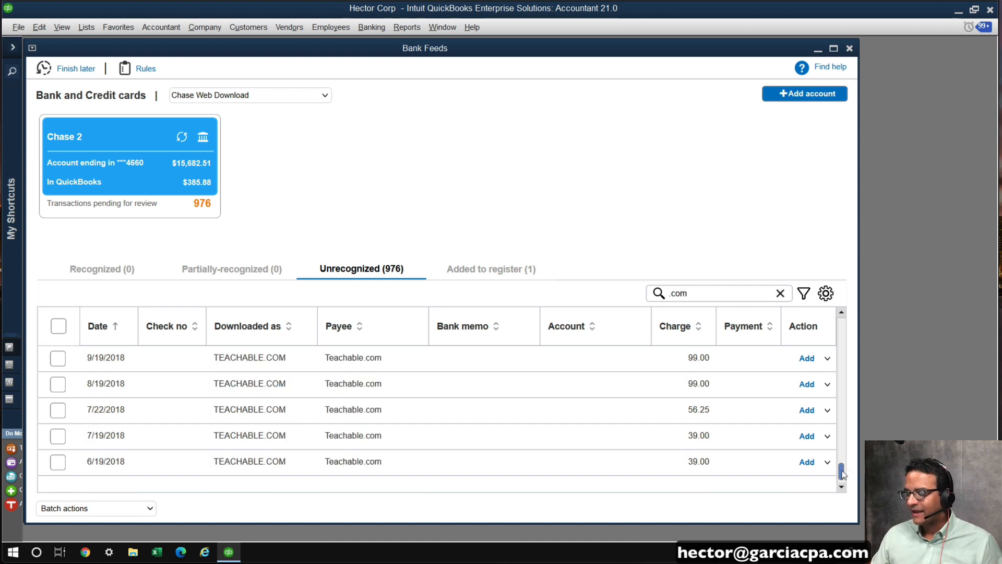
scroll(down, 3)
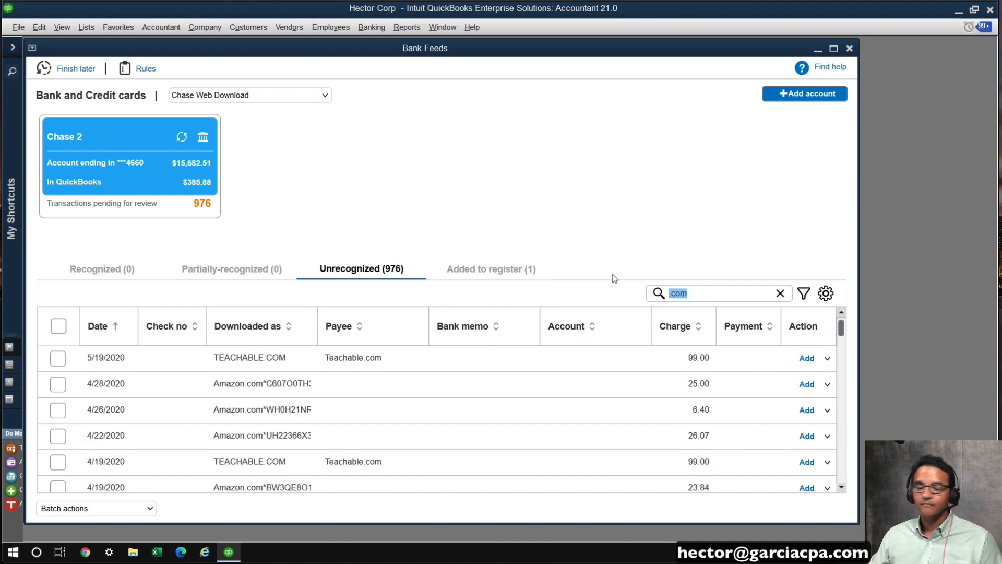
click(779, 292)
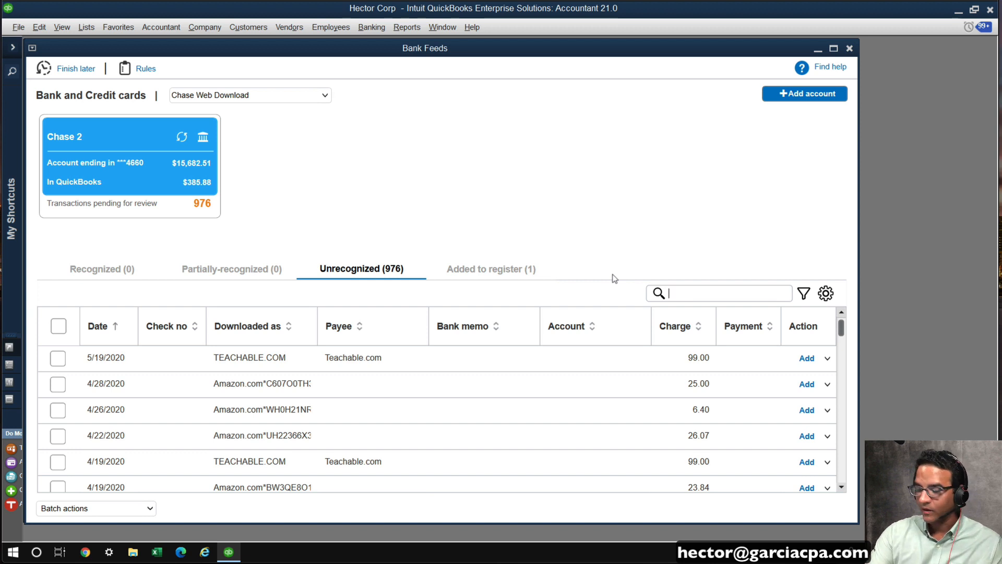
text(miami)
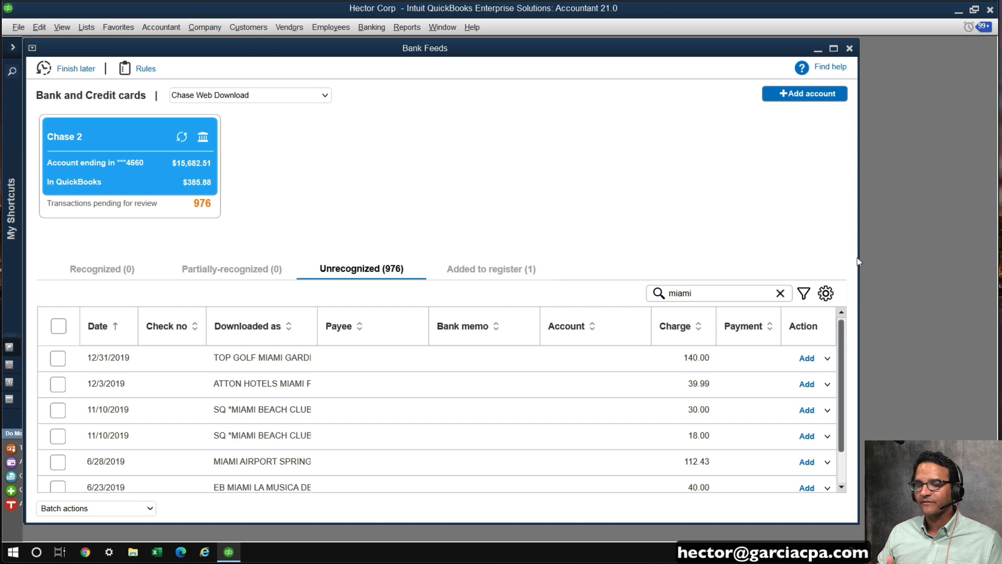
mouse_move(720, 283)
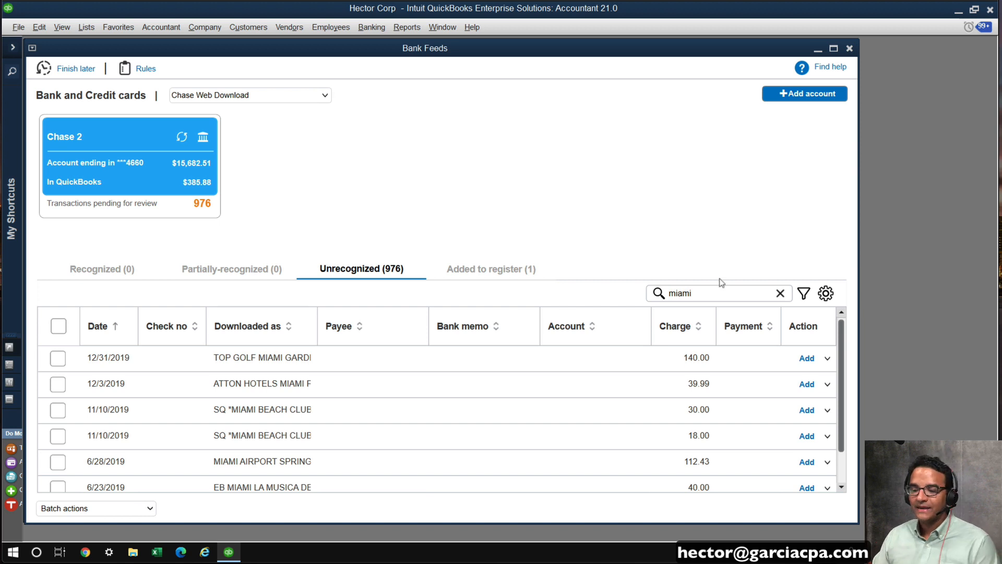
mouse_move(505, 422)
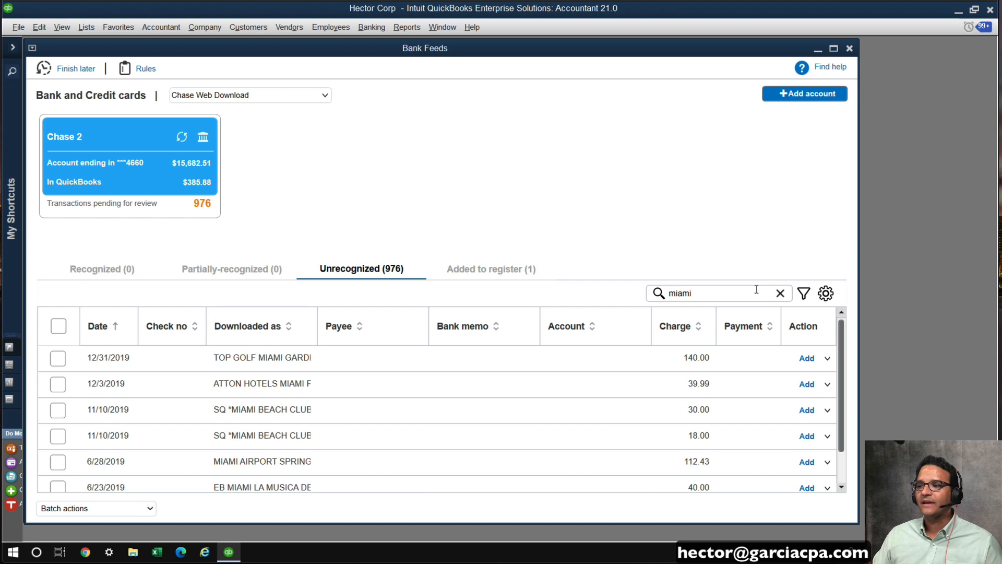
mouse_move(780, 293)
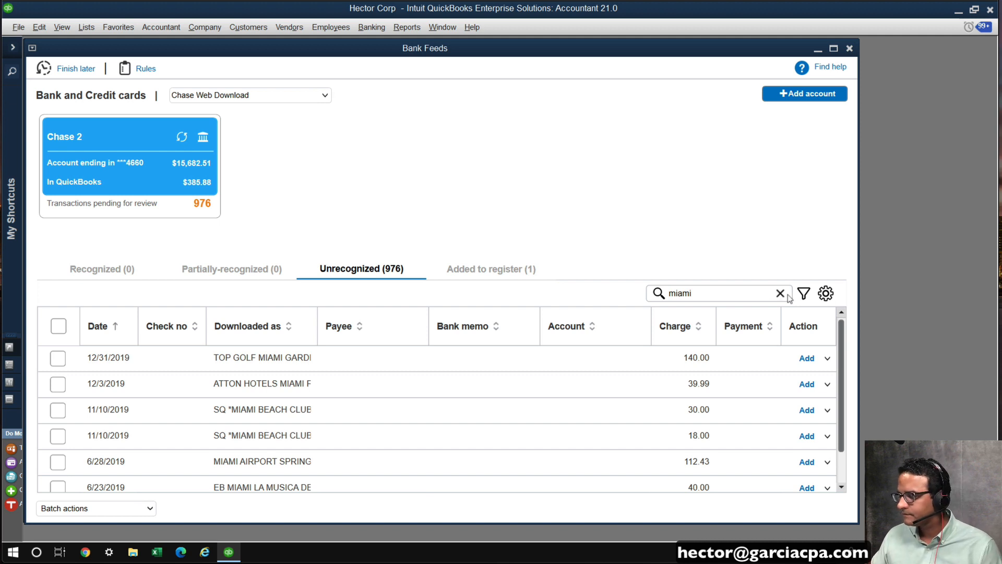
Step: Clear the miami search and filter the list to the date range 01/01/2020–01/31/2020
click(780, 294)
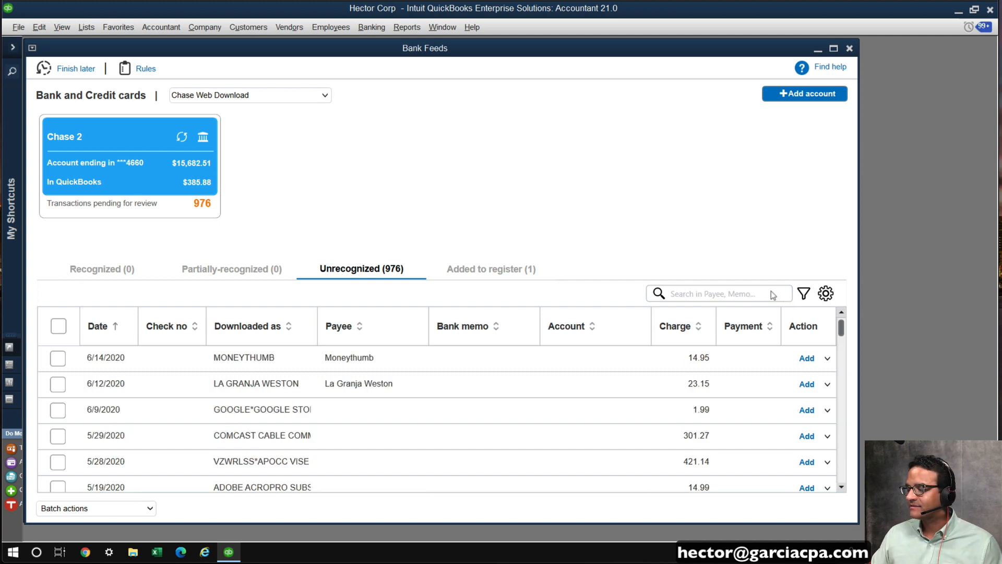
click(717, 294)
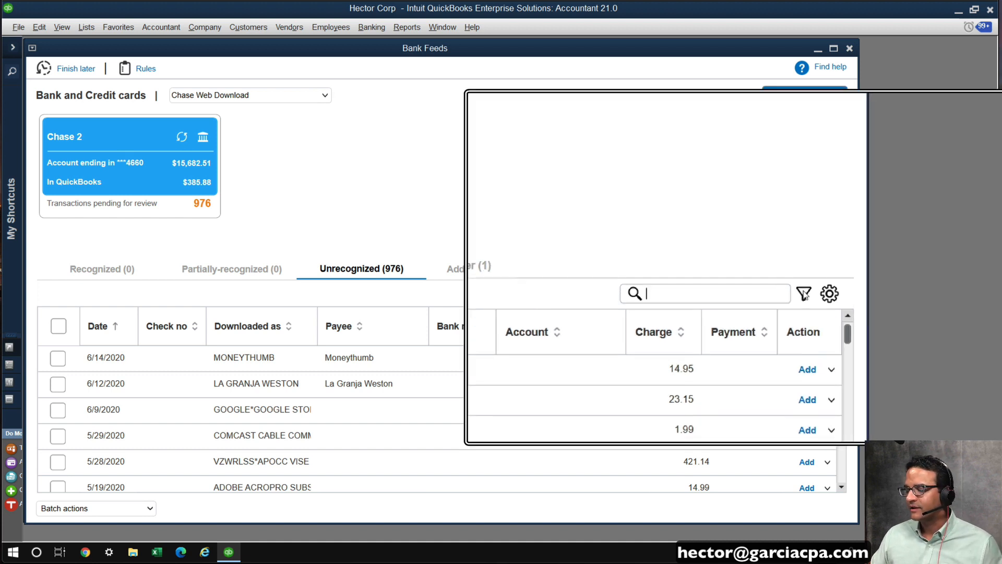
click(804, 294)
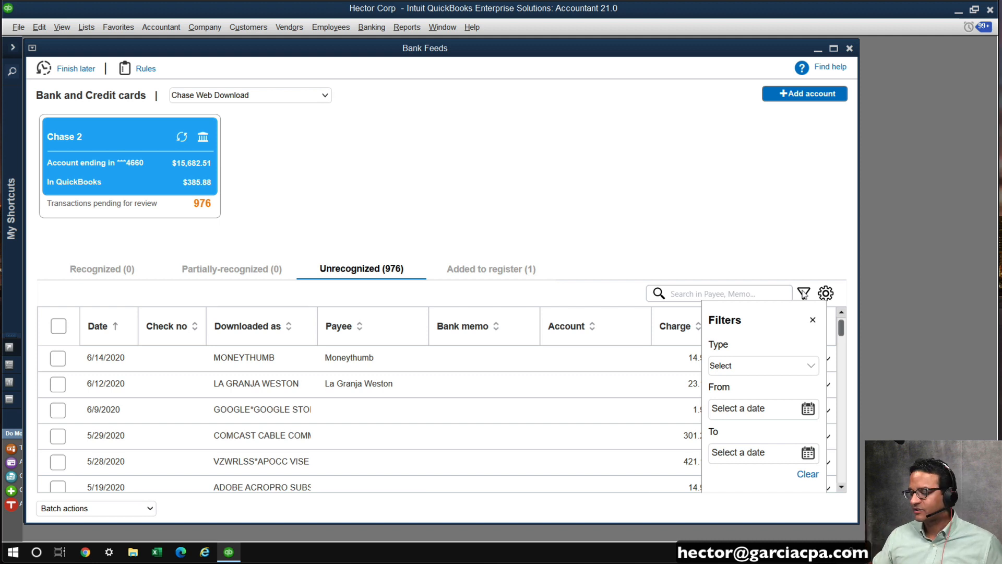
mouse_move(763, 338)
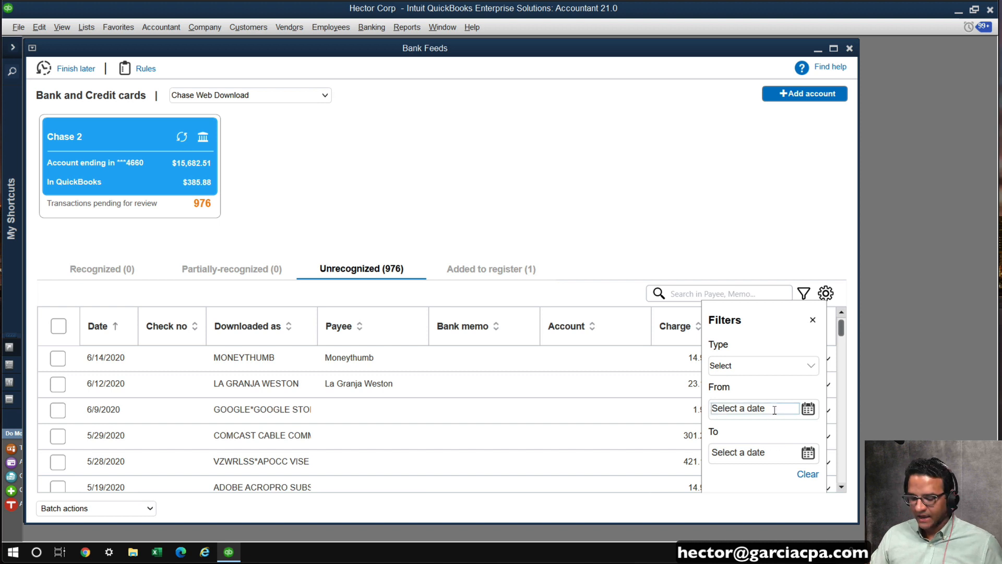
text(01/01/)
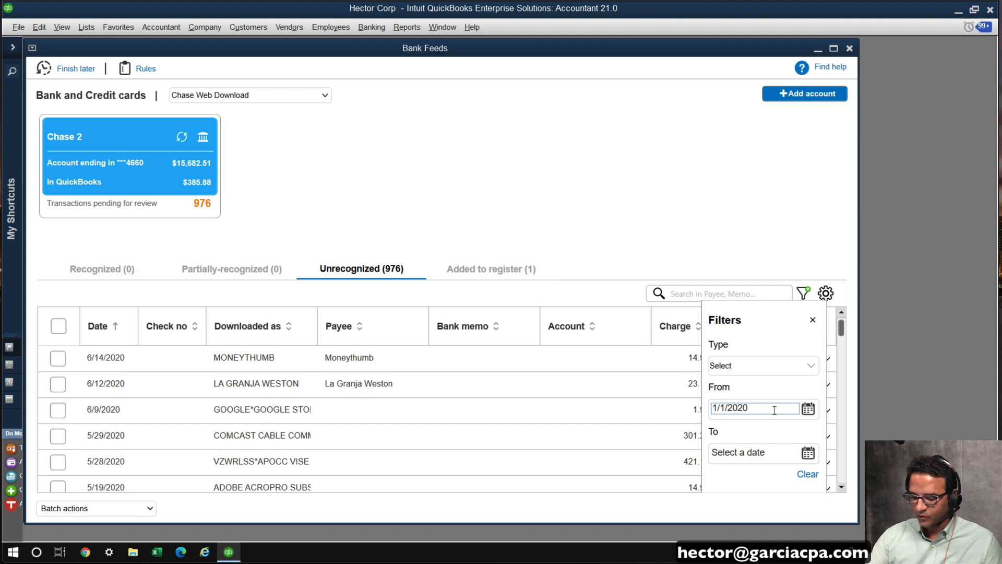
text(01/31/2020)
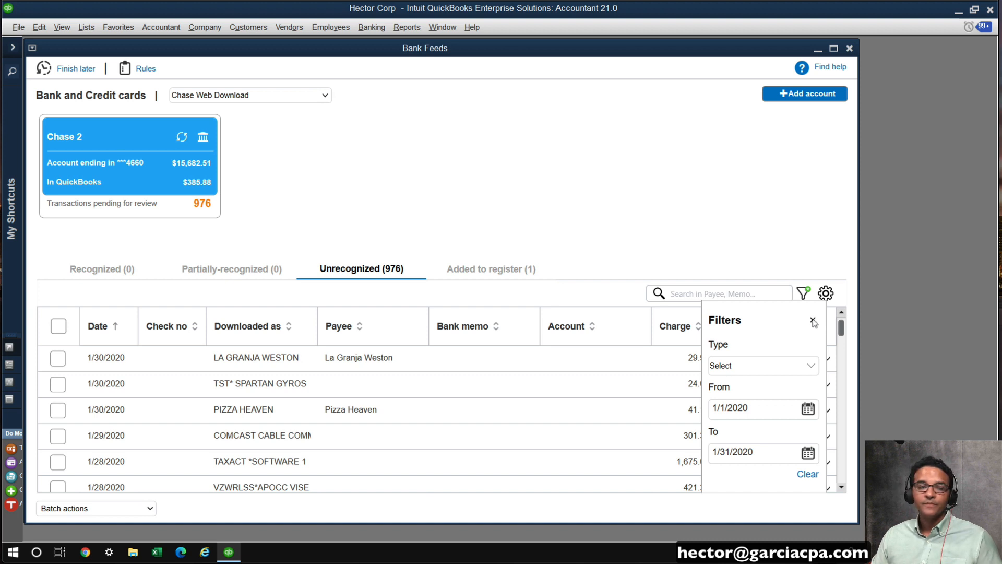
click(814, 321)
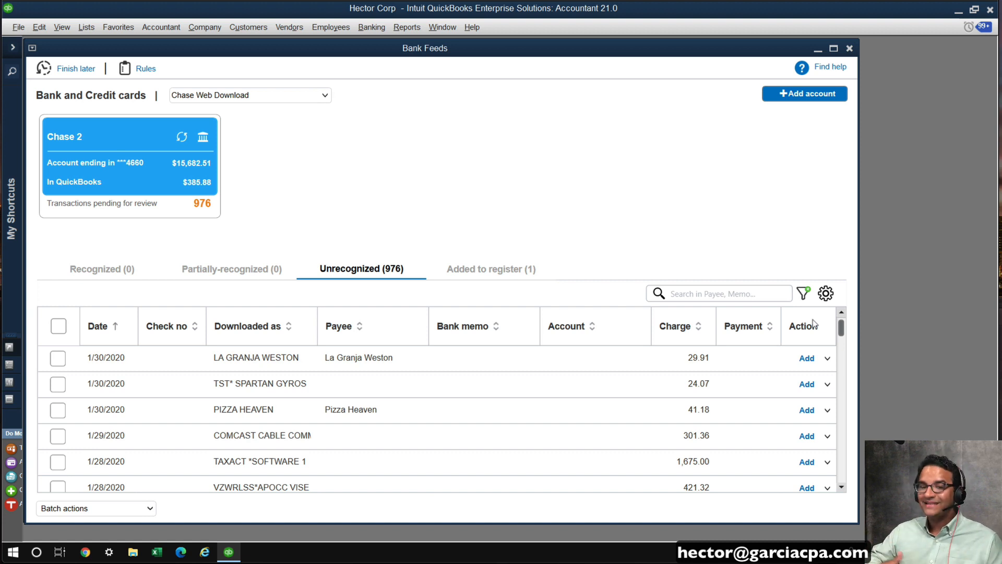
mouse_move(255, 331)
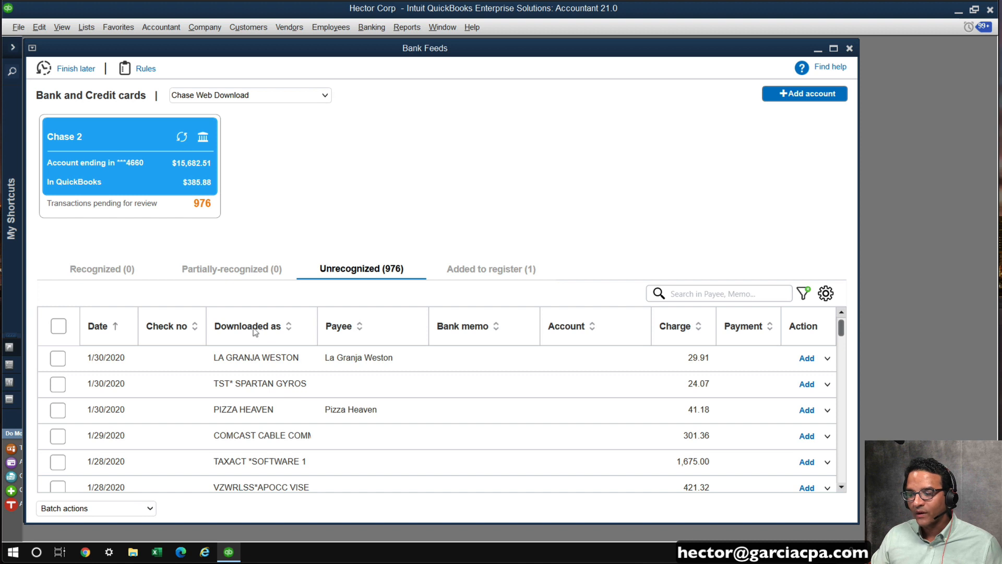
Step: Sort the January results by Downloaded as and Charge, then reopen the Filters panel
click(248, 326)
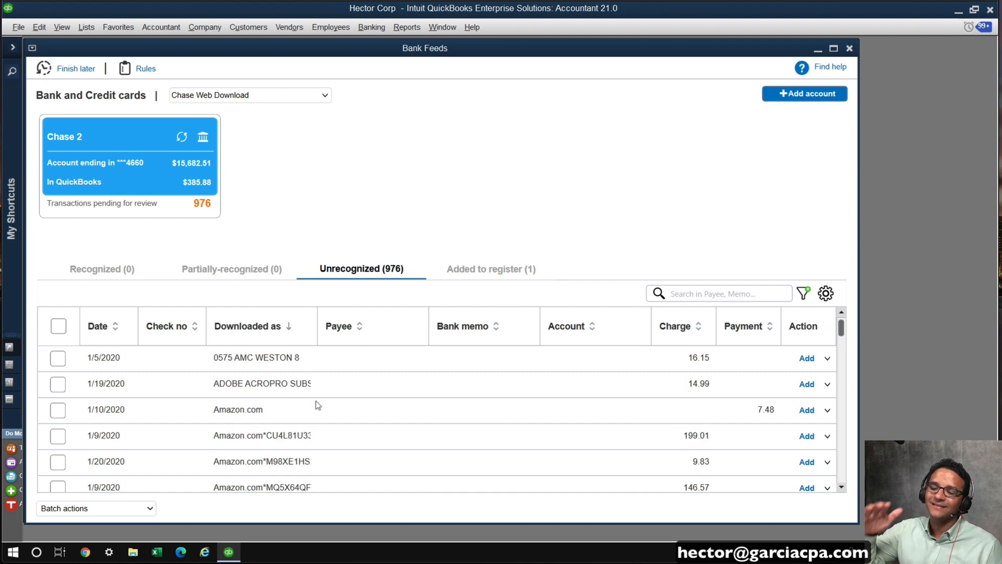
click(675, 326)
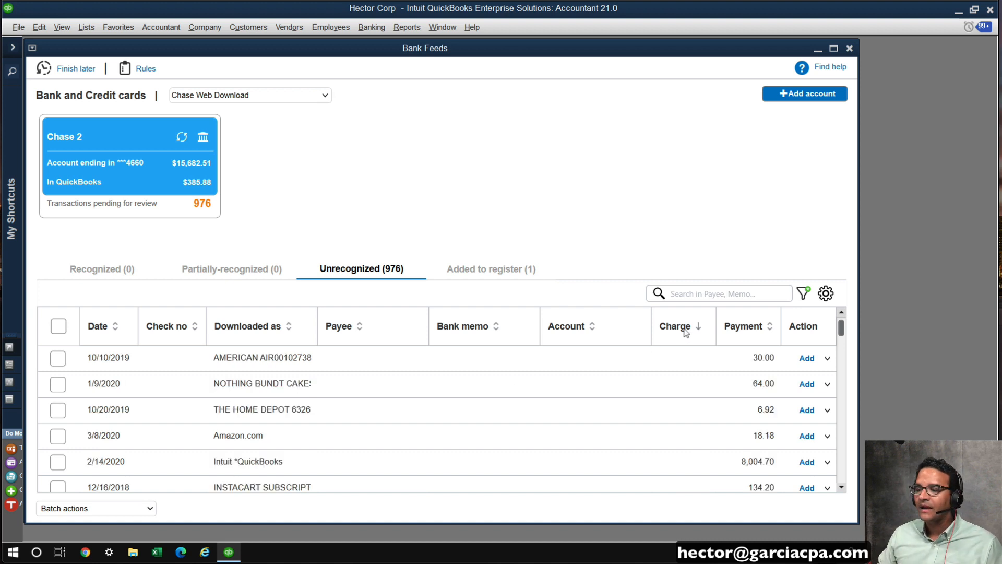
click(804, 293)
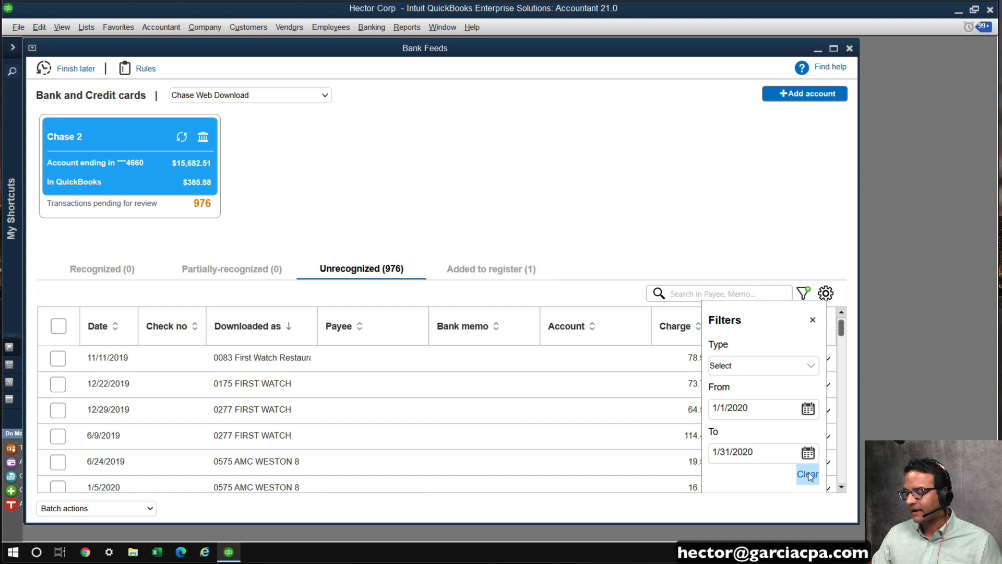
Step: Clear the date filters and try the CC and CC CRED type filters, leaving none selected
click(807, 475)
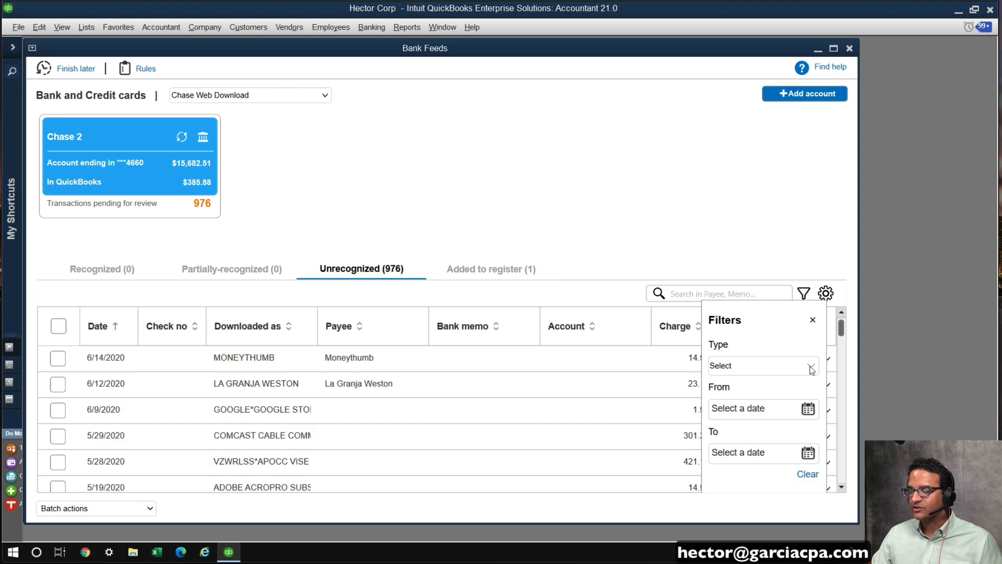
click(811, 365)
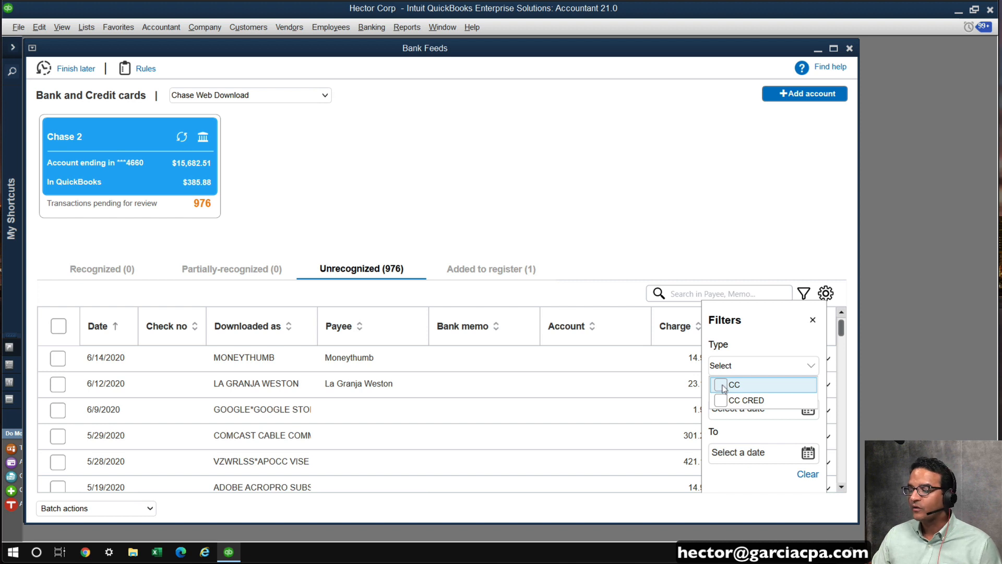
click(722, 384)
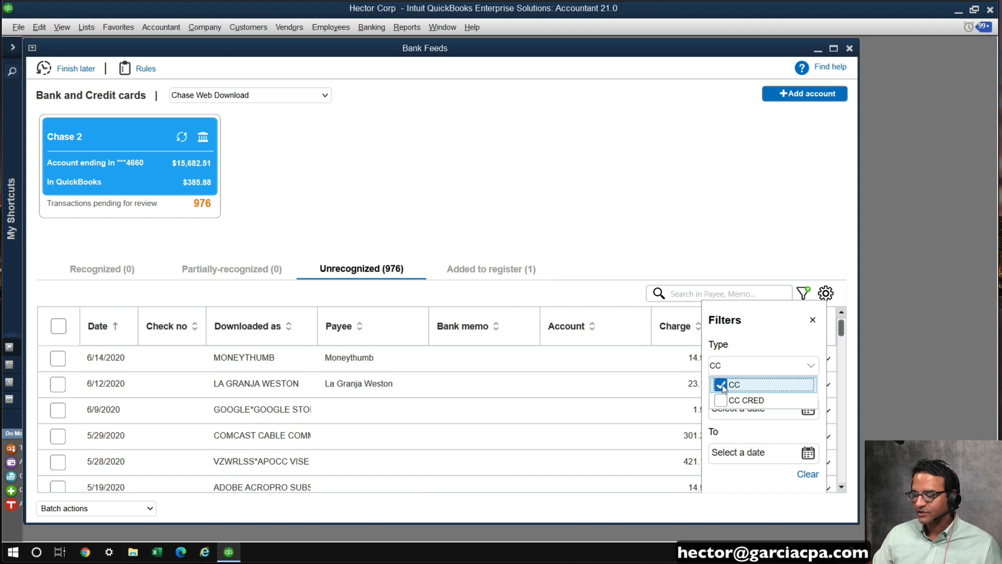
click(721, 384)
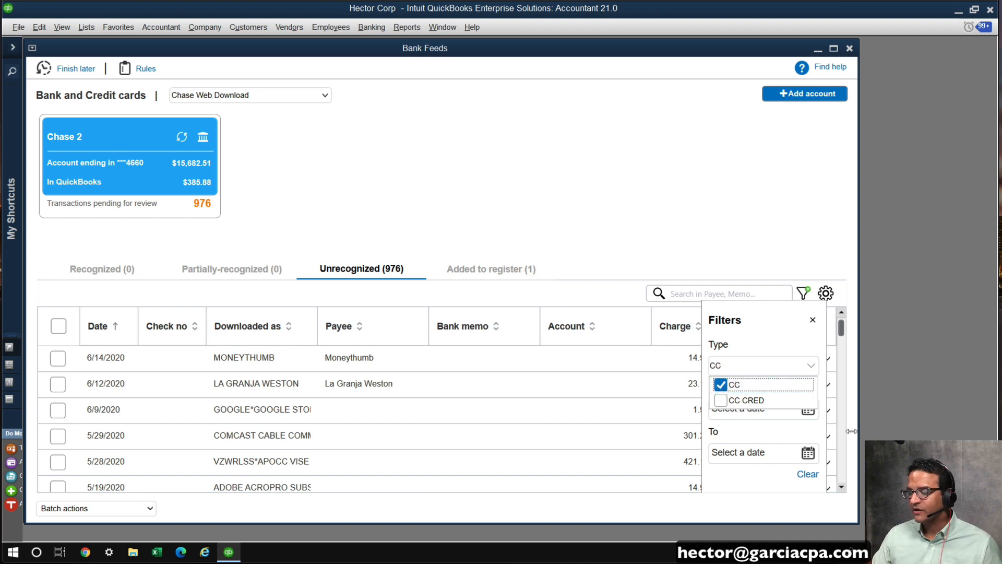
click(720, 384)
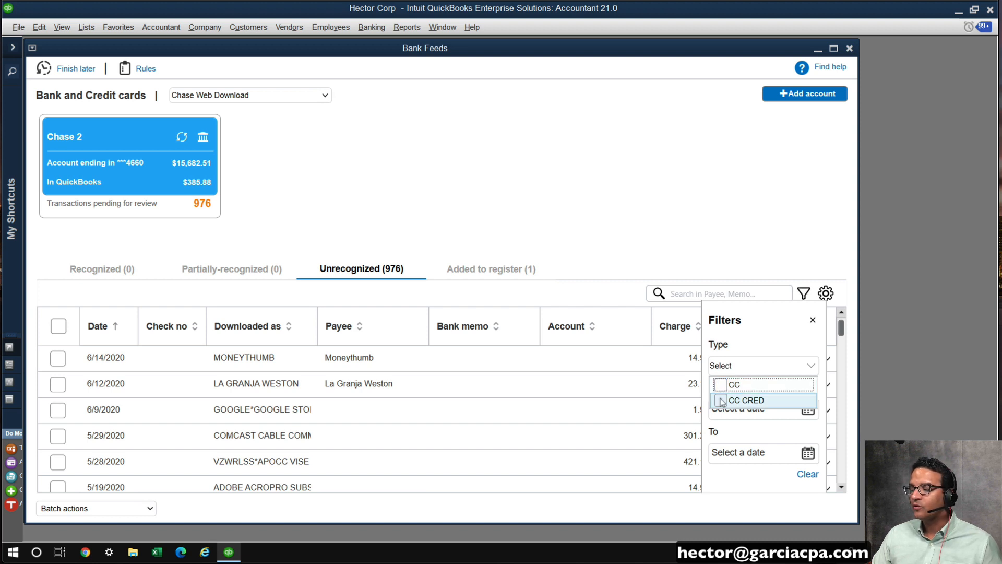
click(720, 399)
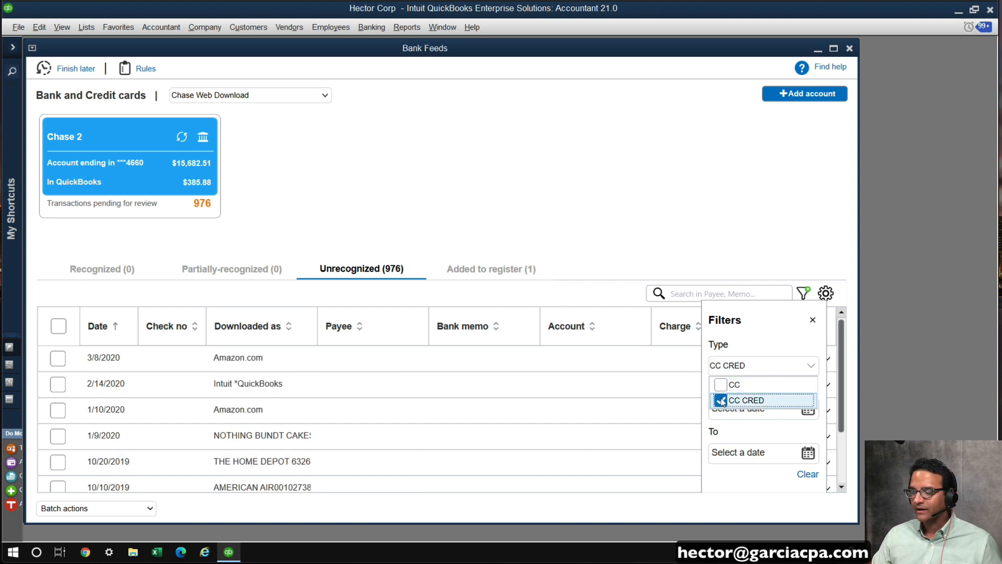
click(721, 400)
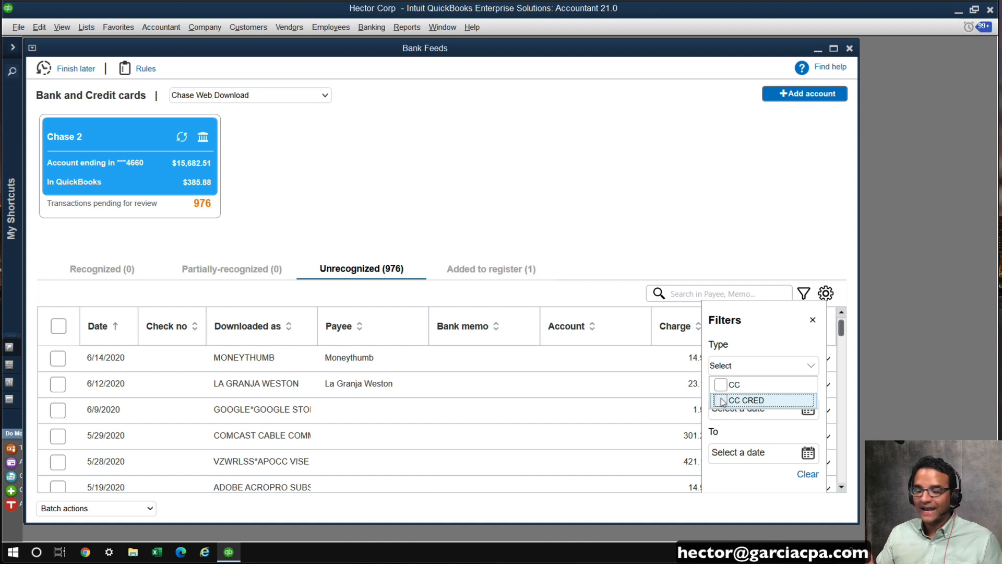
click(761, 365)
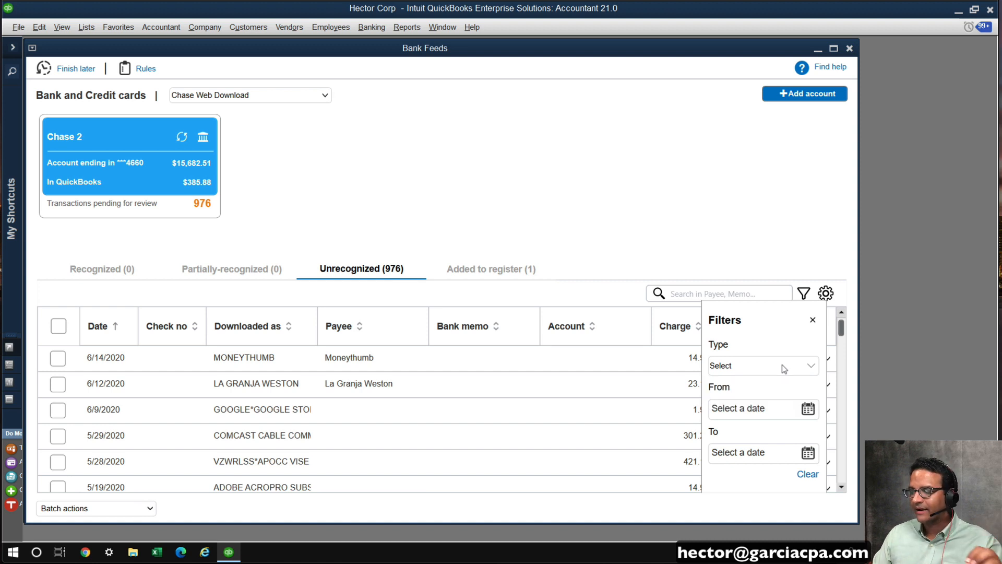
mouse_move(789, 296)
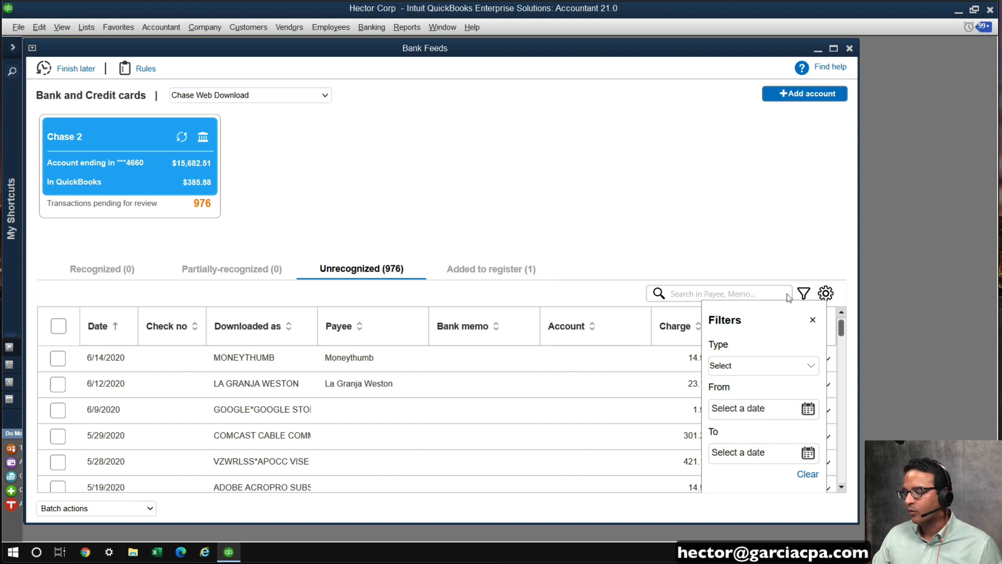
Step: Maximize the Bank Feeds window and close the Filters panel
click(833, 48)
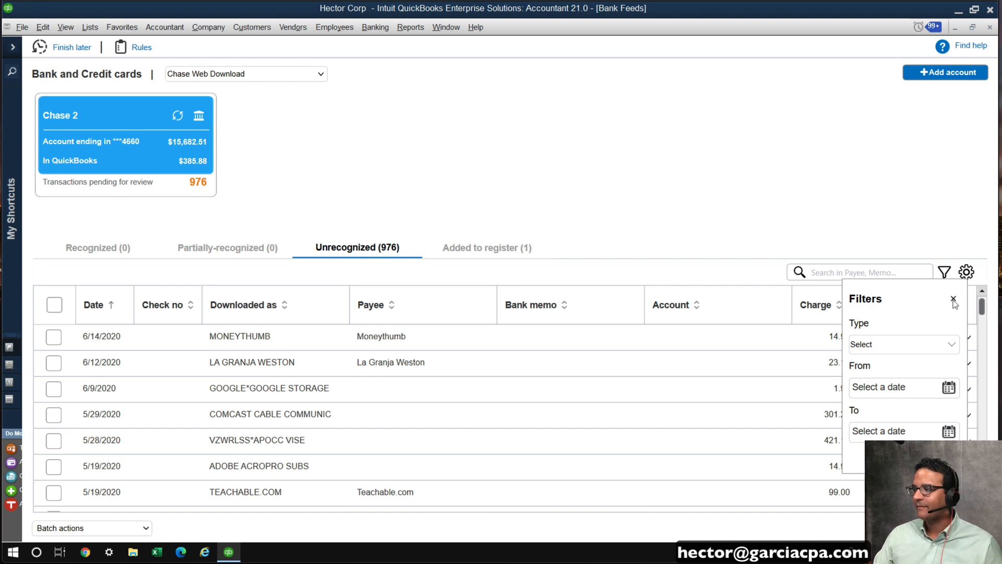
click(953, 299)
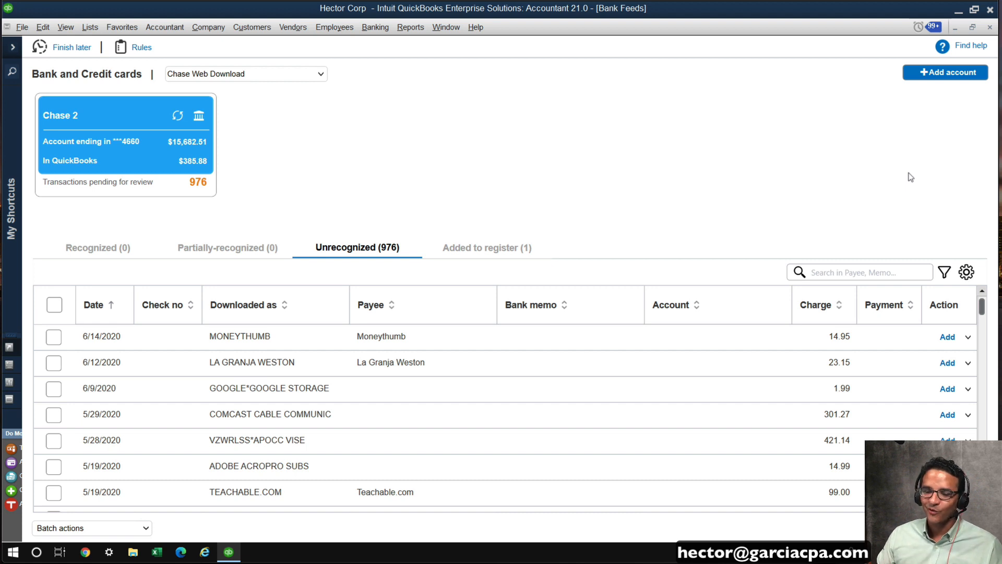